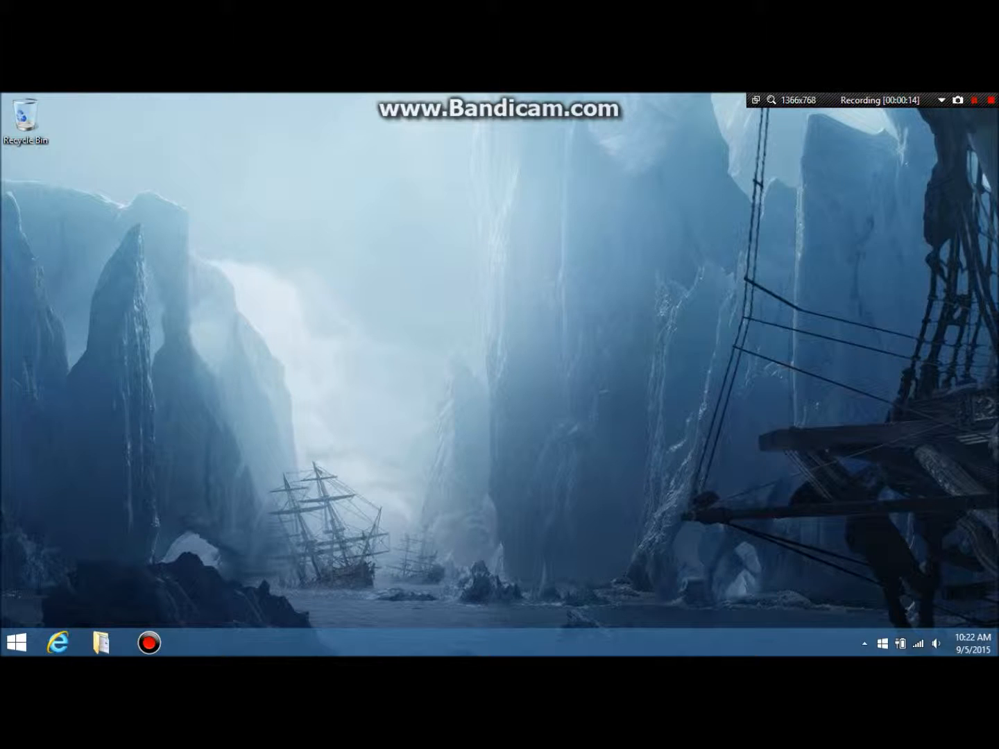
Bring up the Run dialog with AppData entered, ready to open the folder
left_click_drag(312, 202, 594, 378)
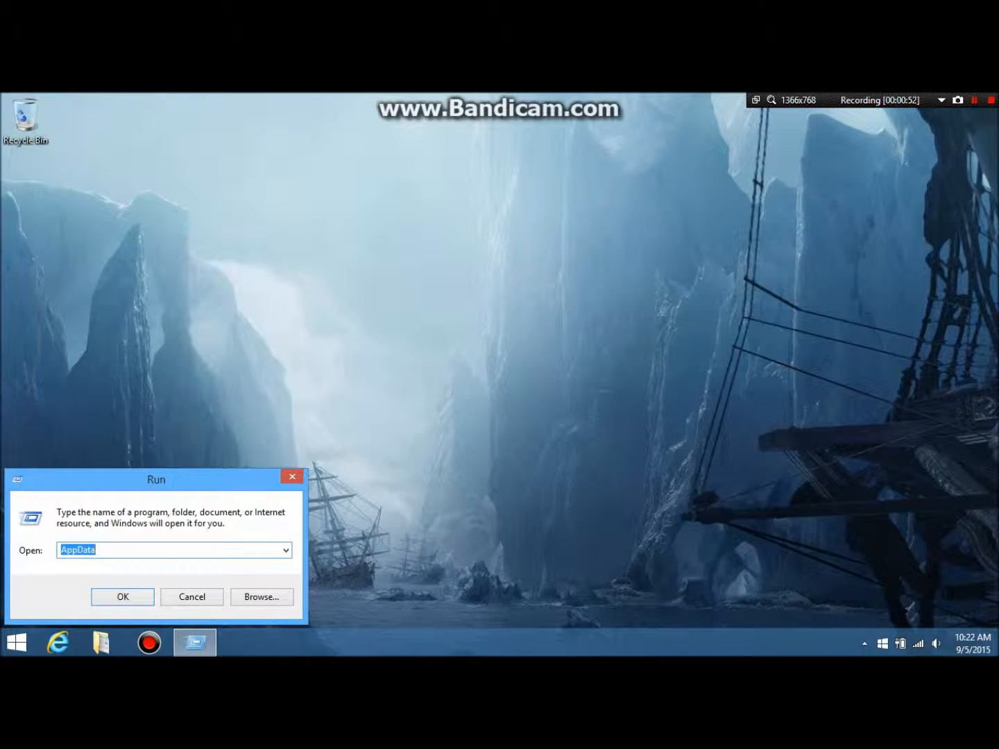
Open AppData from the Run prompt, peek into Roaming, and go back to AppData
left_click(122, 596)
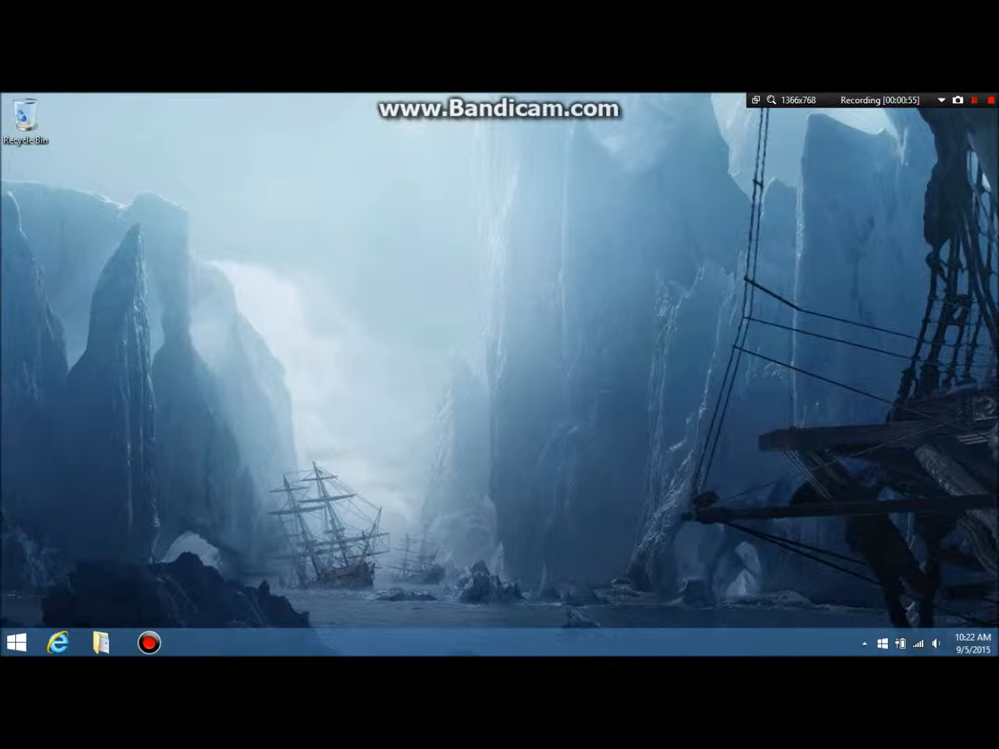
left_click(105, 641)
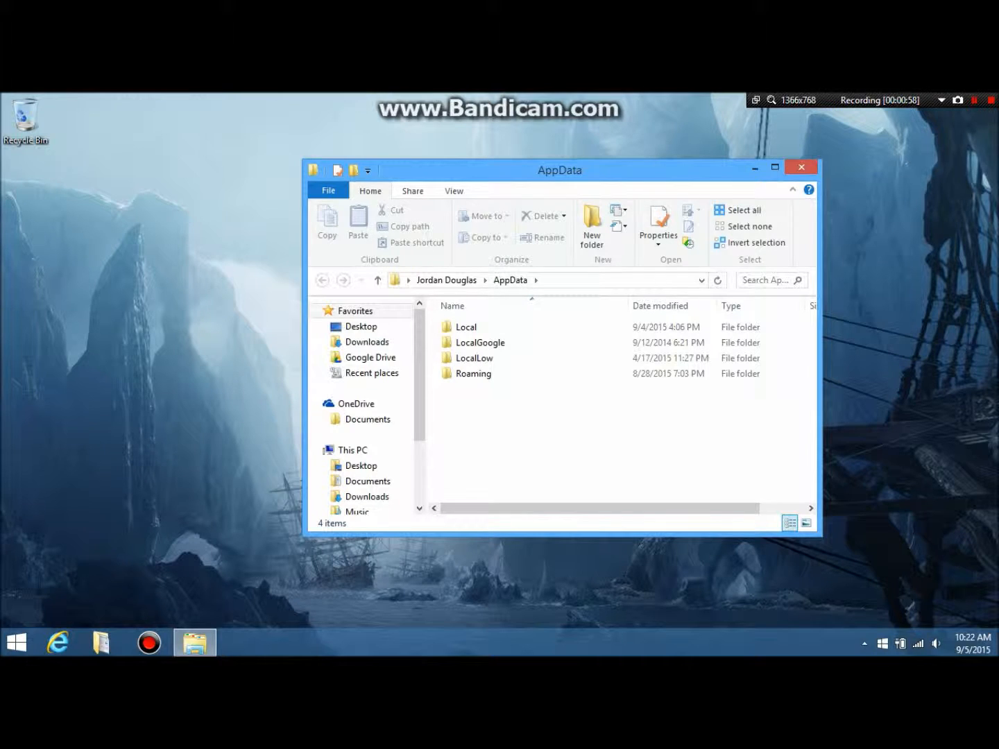
left_click(473, 373)
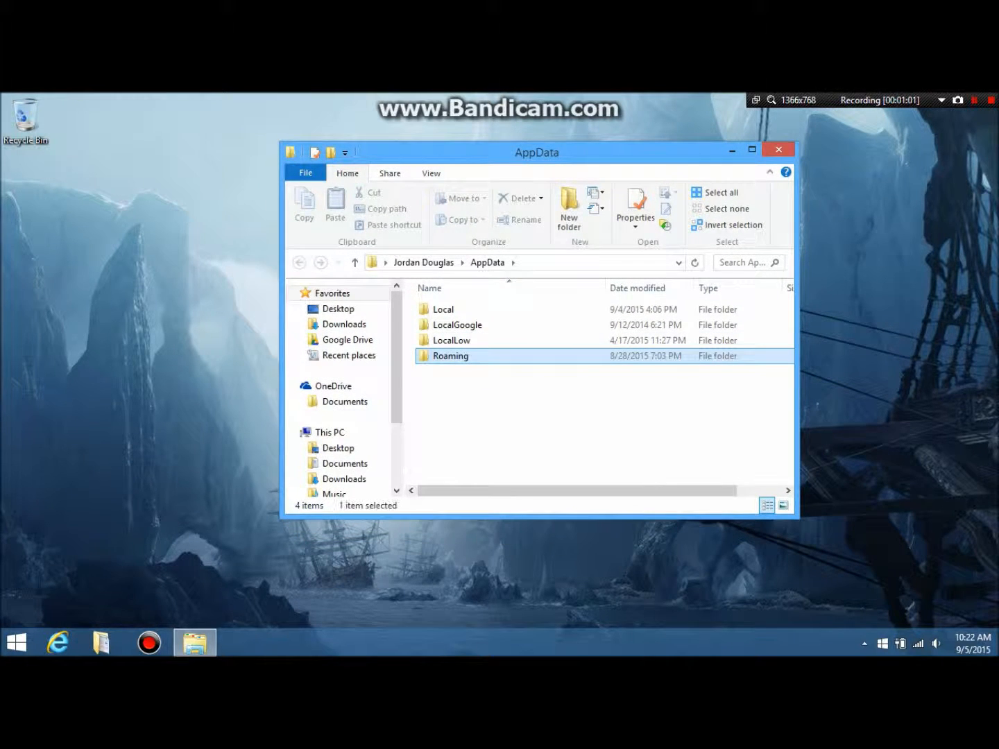
double_click(449, 356)
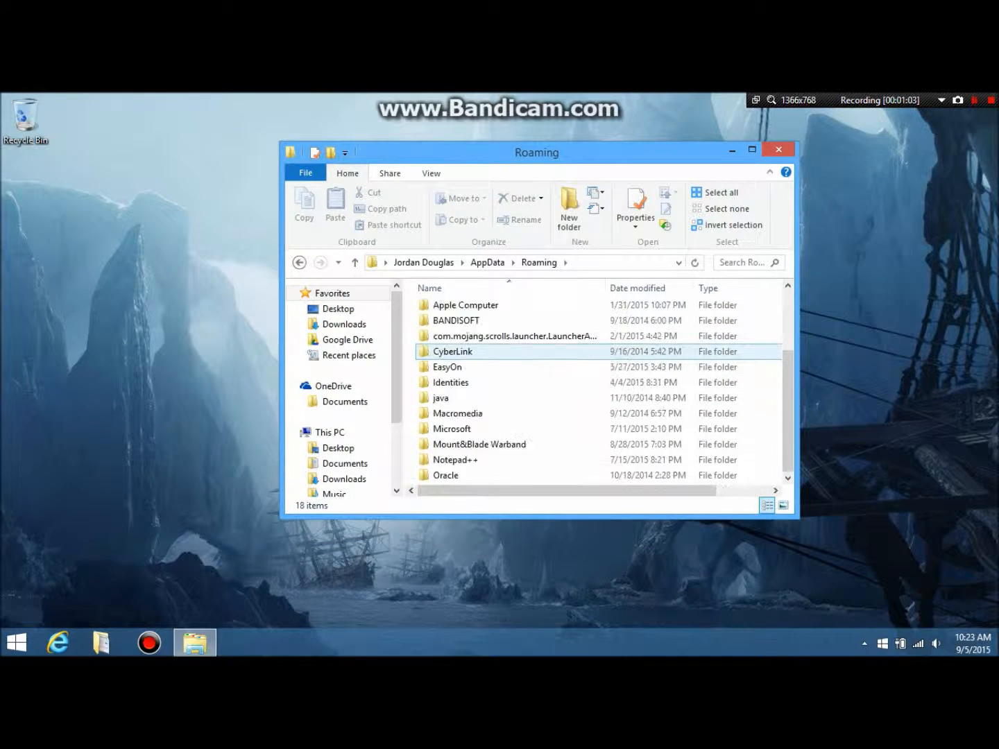
double_click(453, 351)
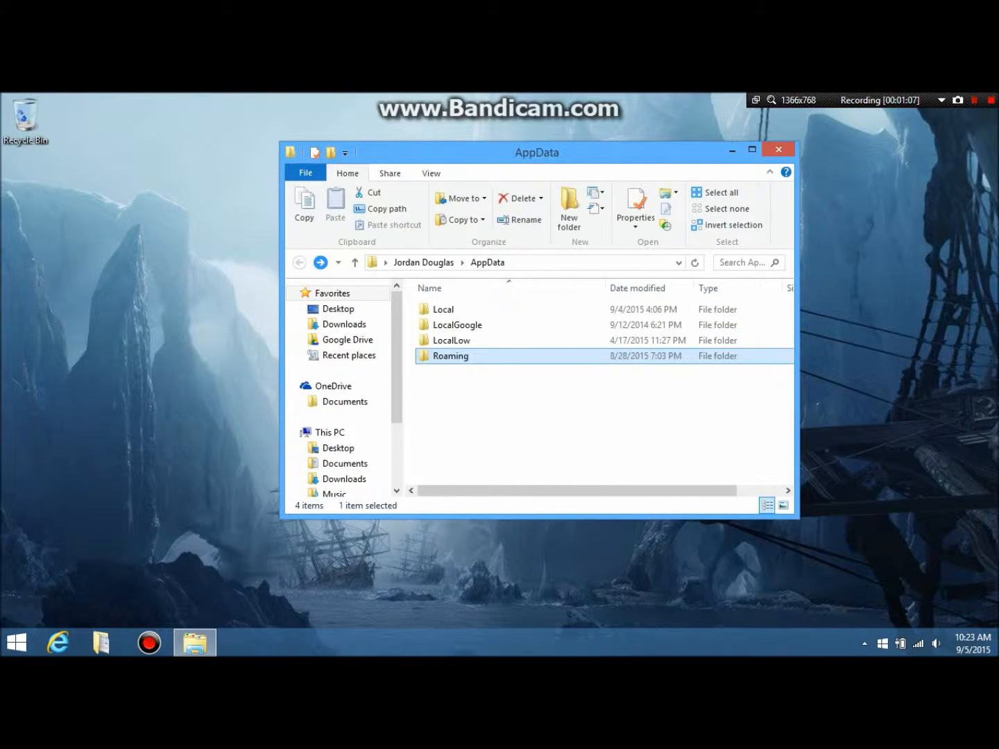
Open LocalLow, then Failbetter Games, arriving at the Sunless Sea folder
double_click(453, 340)
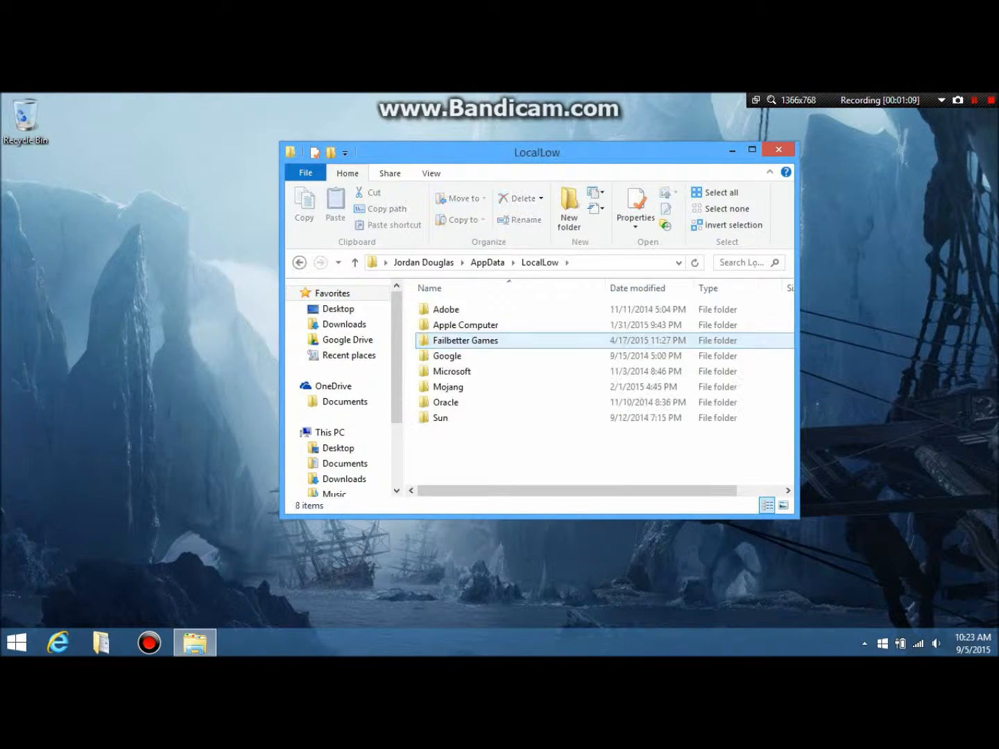
left_click(445, 356)
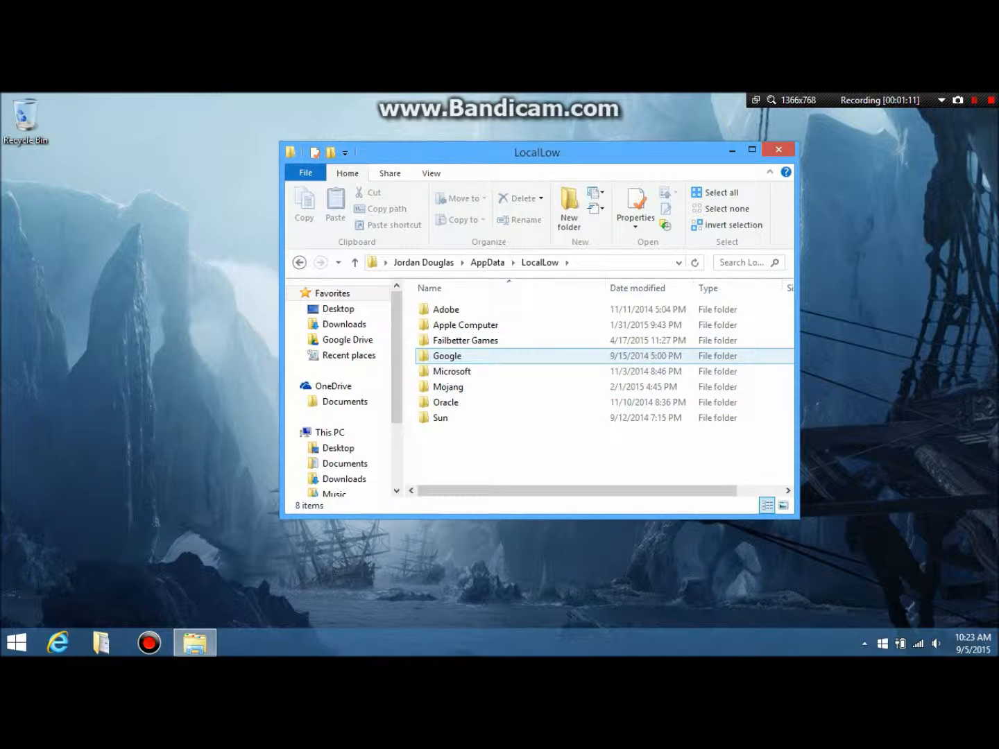
double_click(448, 386)
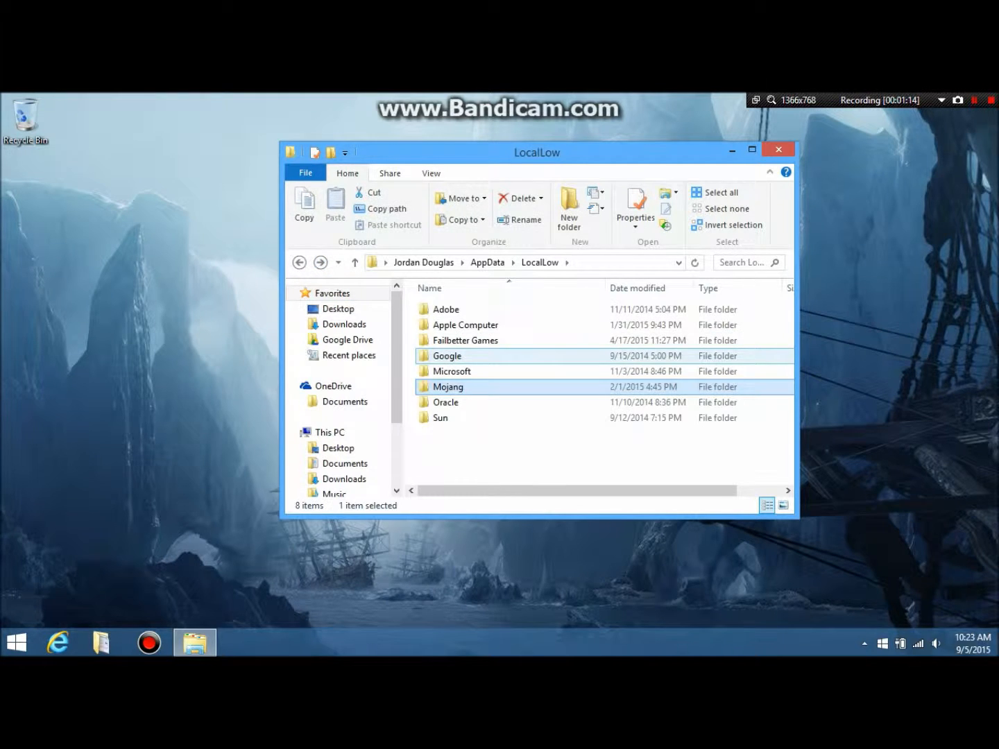
double_click(466, 341)
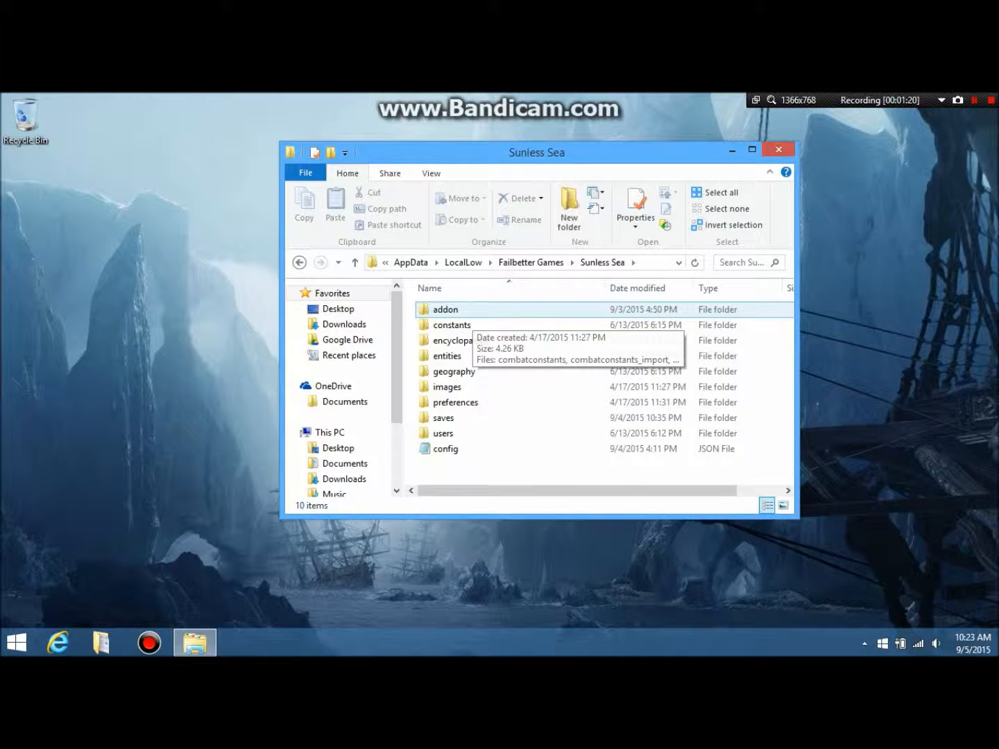
Enter Sunless Sea, point out images and encyclopaedia, and open the constants folder
double_click(444, 309)
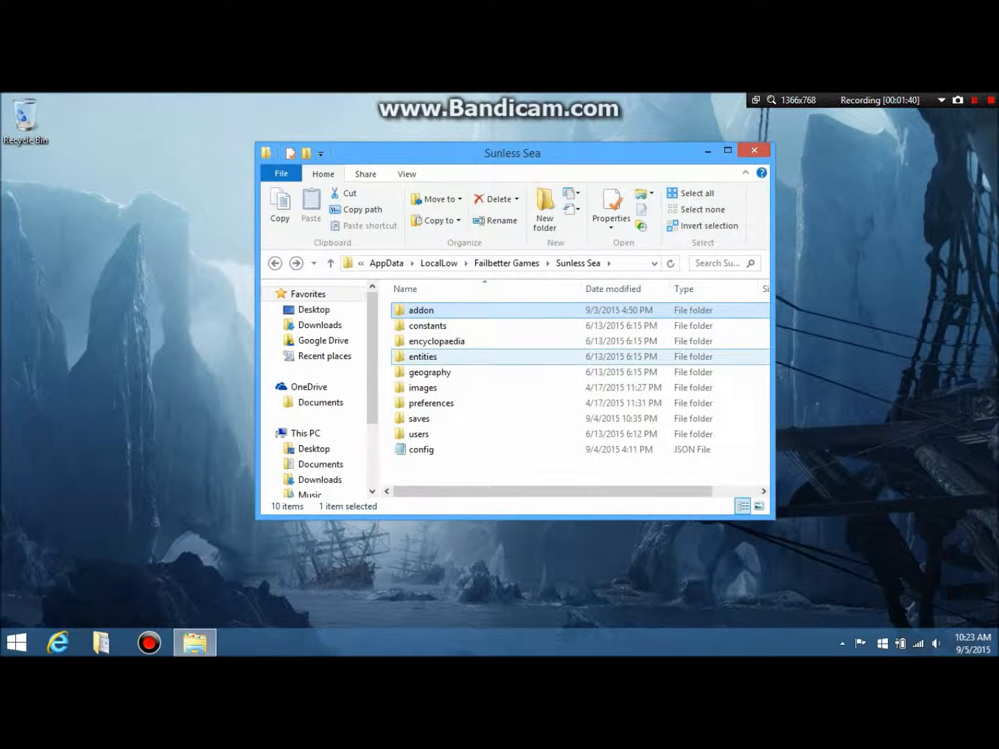
left_click(422, 387)
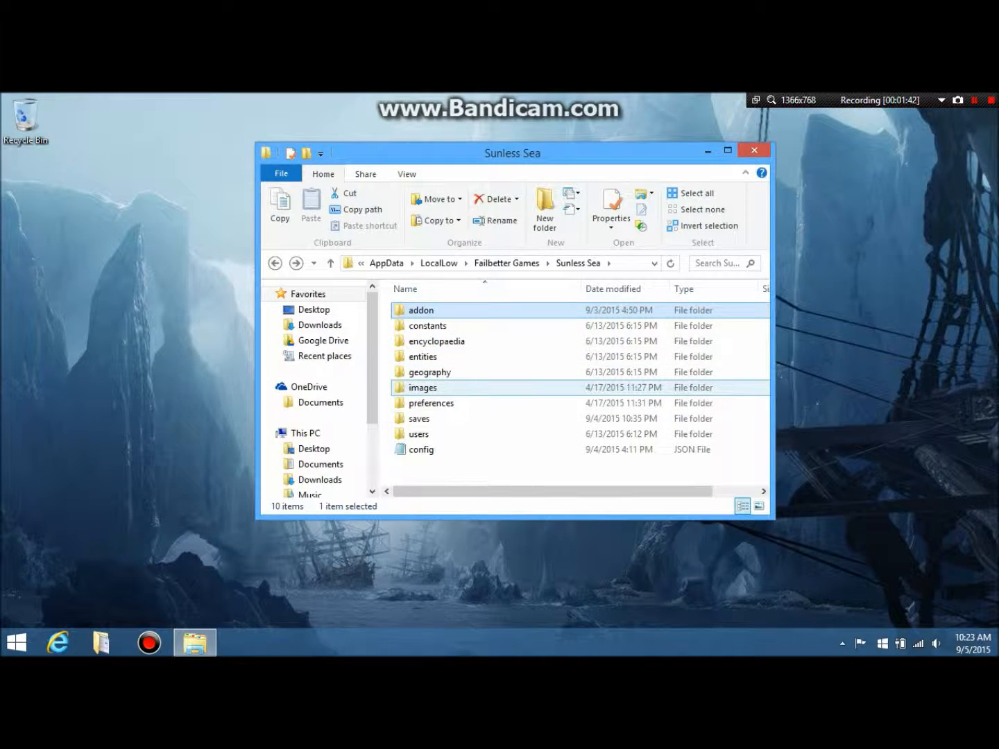
left_click(435, 340)
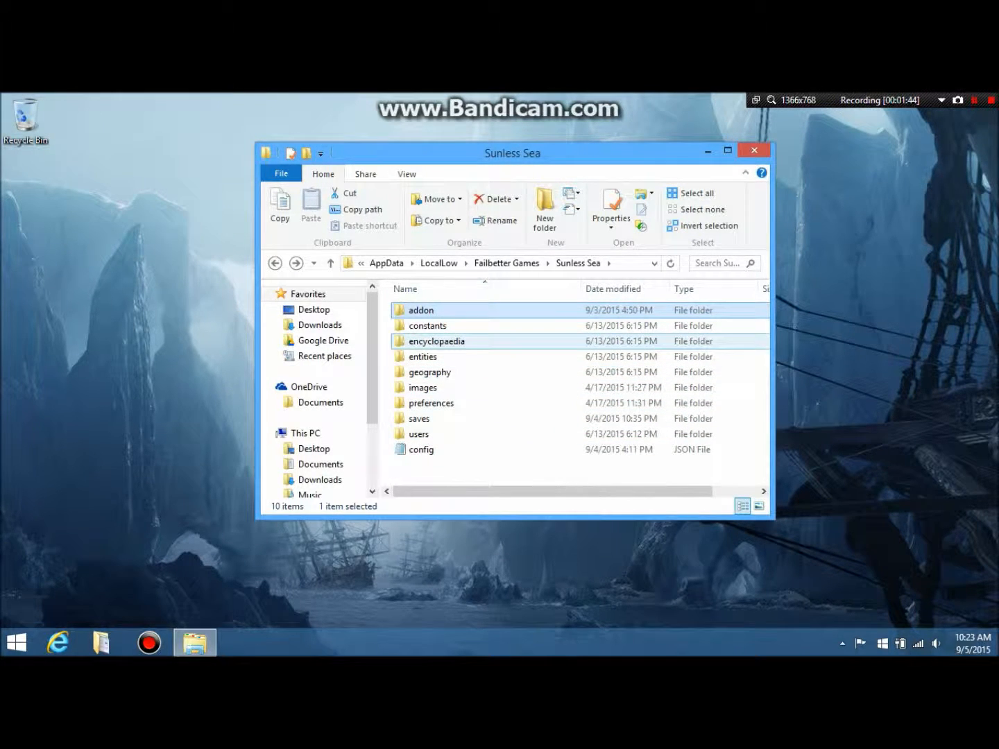
double_click(428, 326)
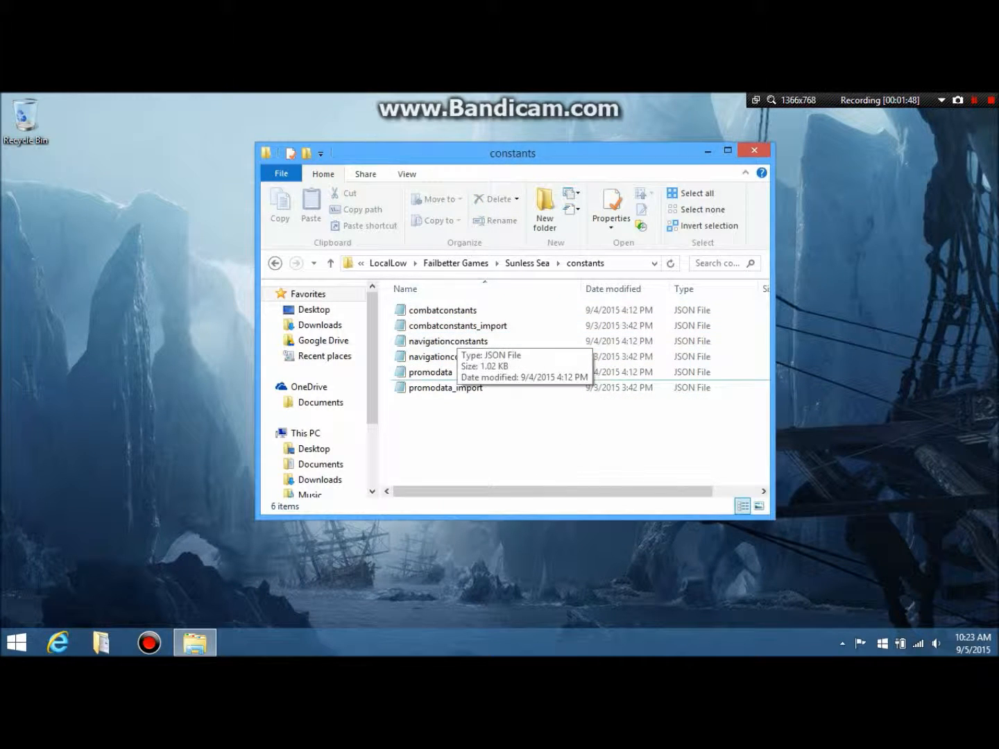
Pick out navigationconstants among its _import copy and bring up its Edit with Notepad++ action
left_click(462, 357)
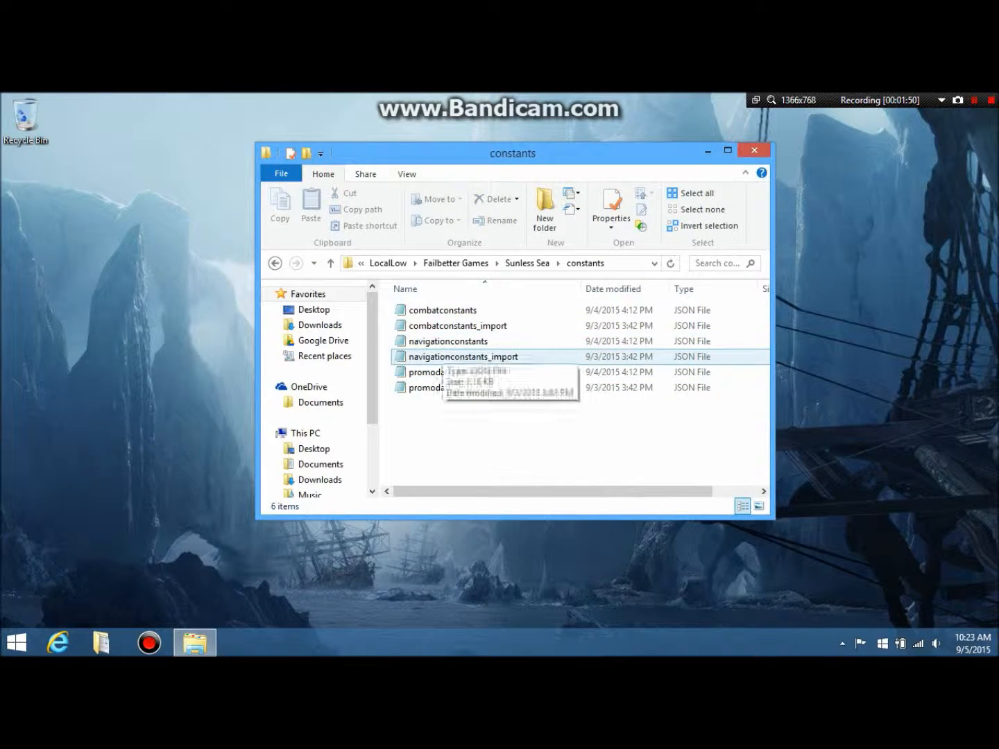
left_click(447, 340)
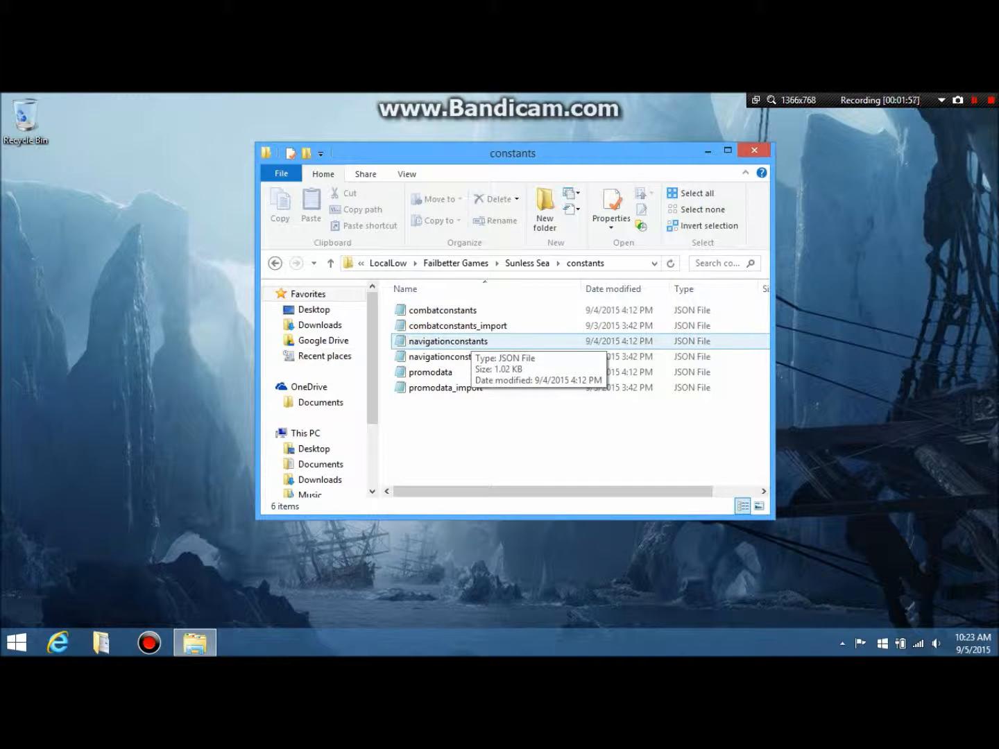
left_click(462, 356)
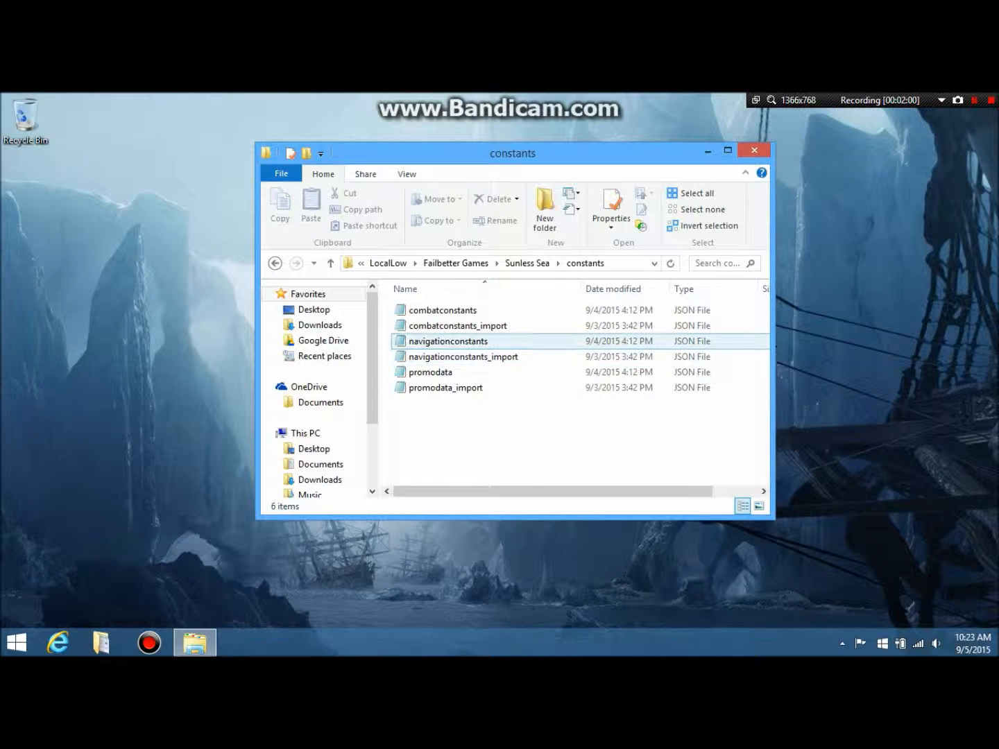
mouse_move(447, 341)
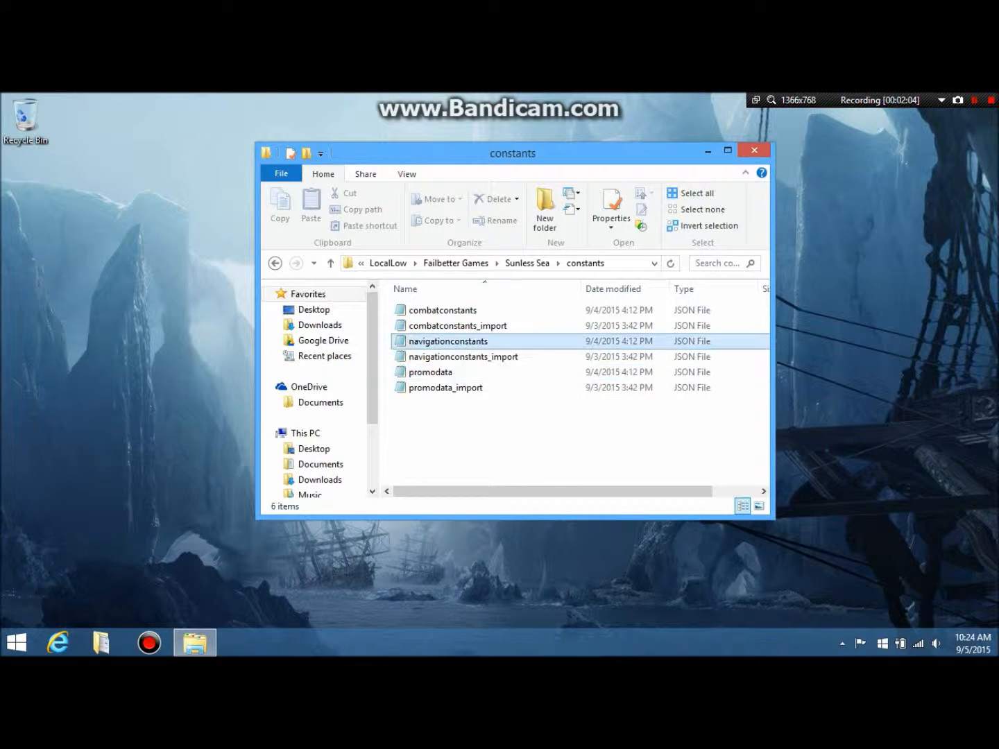
right_click(448, 340)
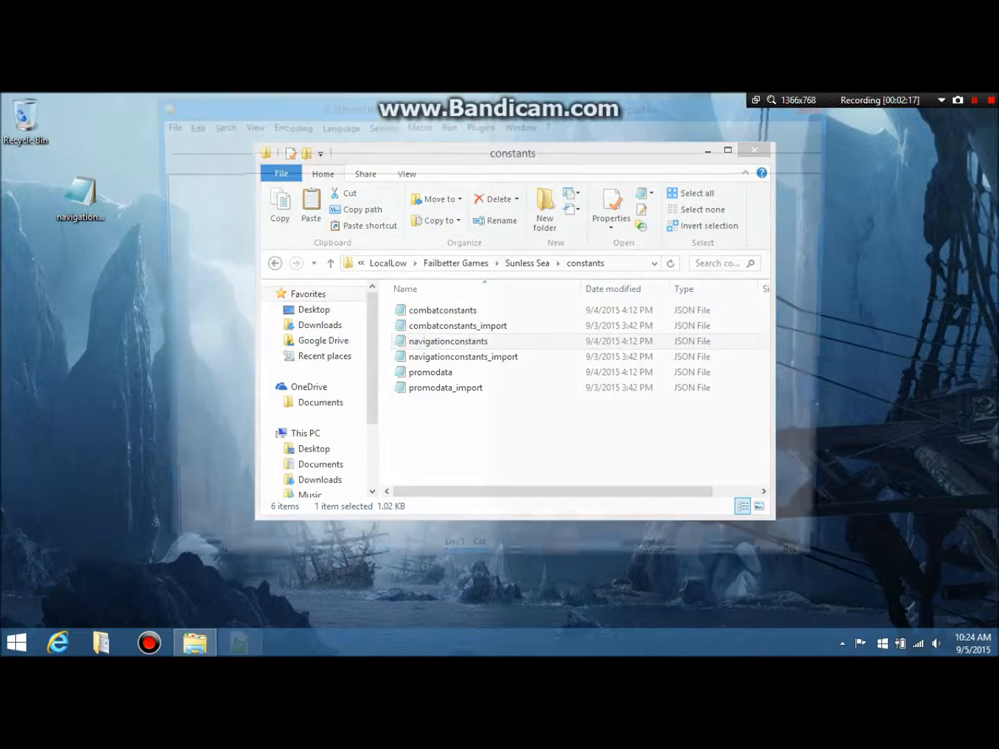
Load navigationconstants in Notepad++ and pretty-print it with JSON Viewer's Format JSON
double_click(447, 341)
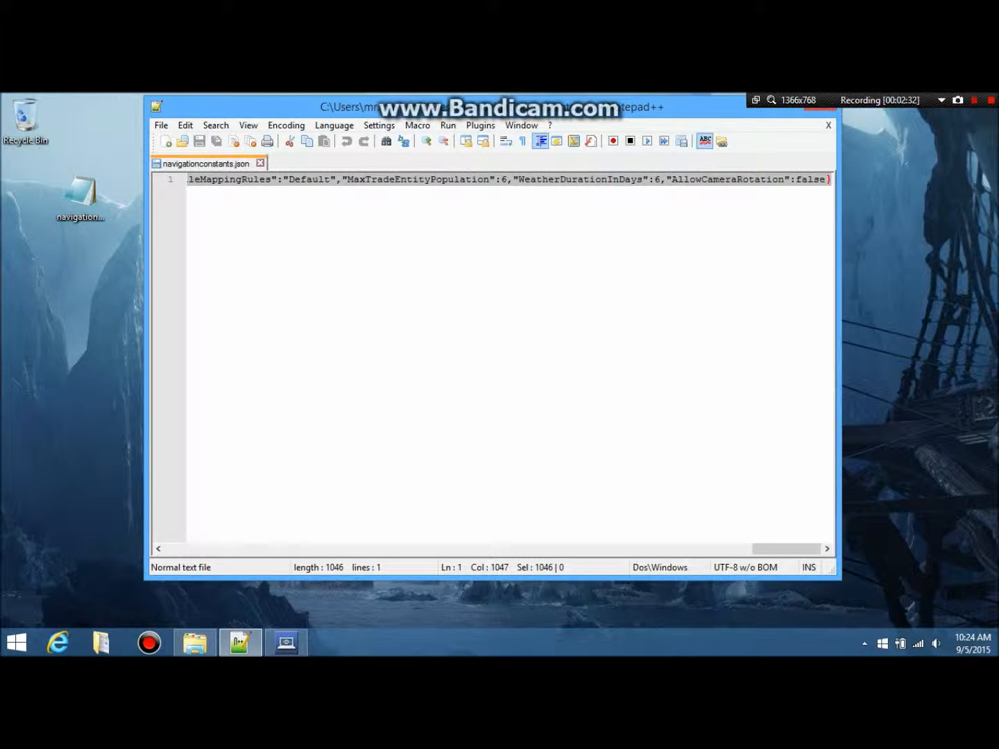
left_click(480, 125)
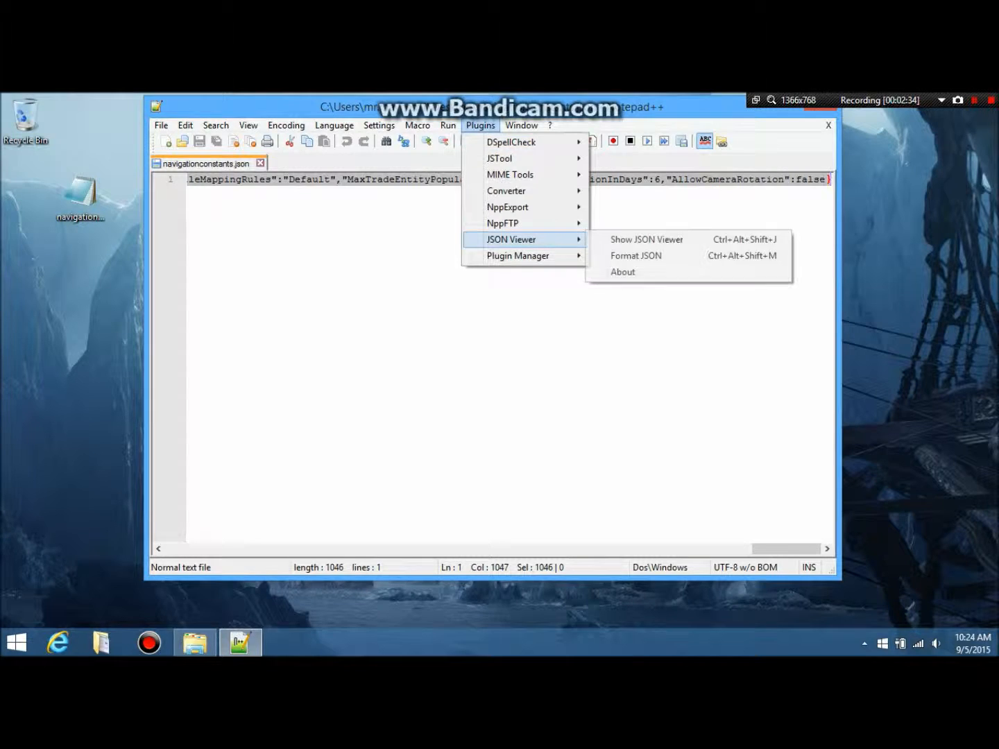
left_click(636, 256)
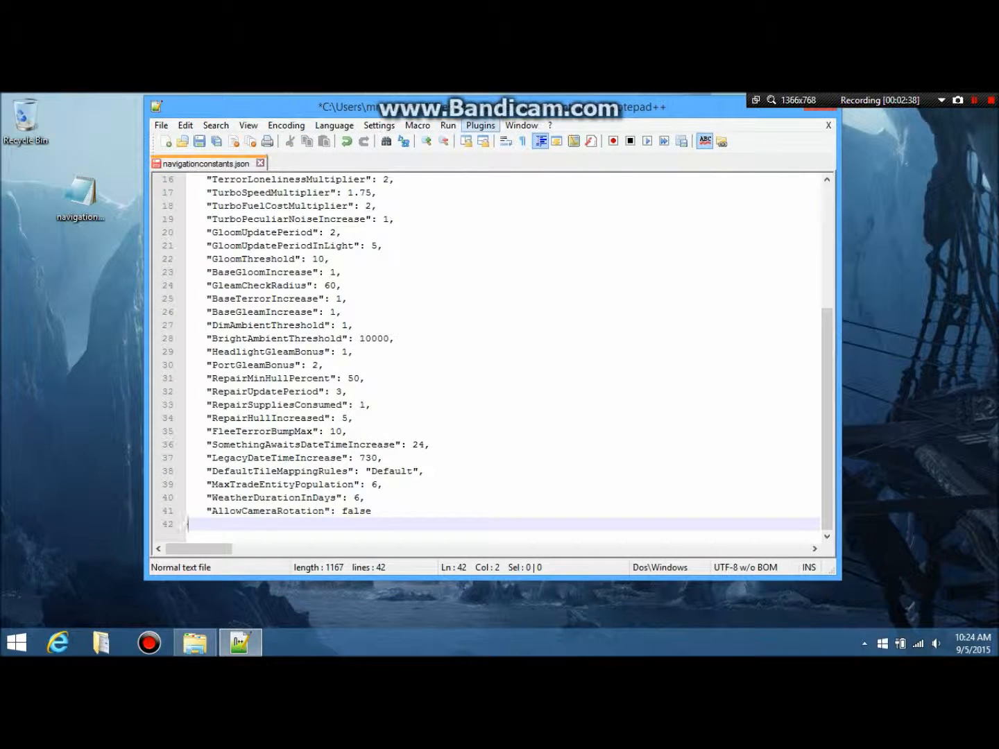
left_click(480, 125)
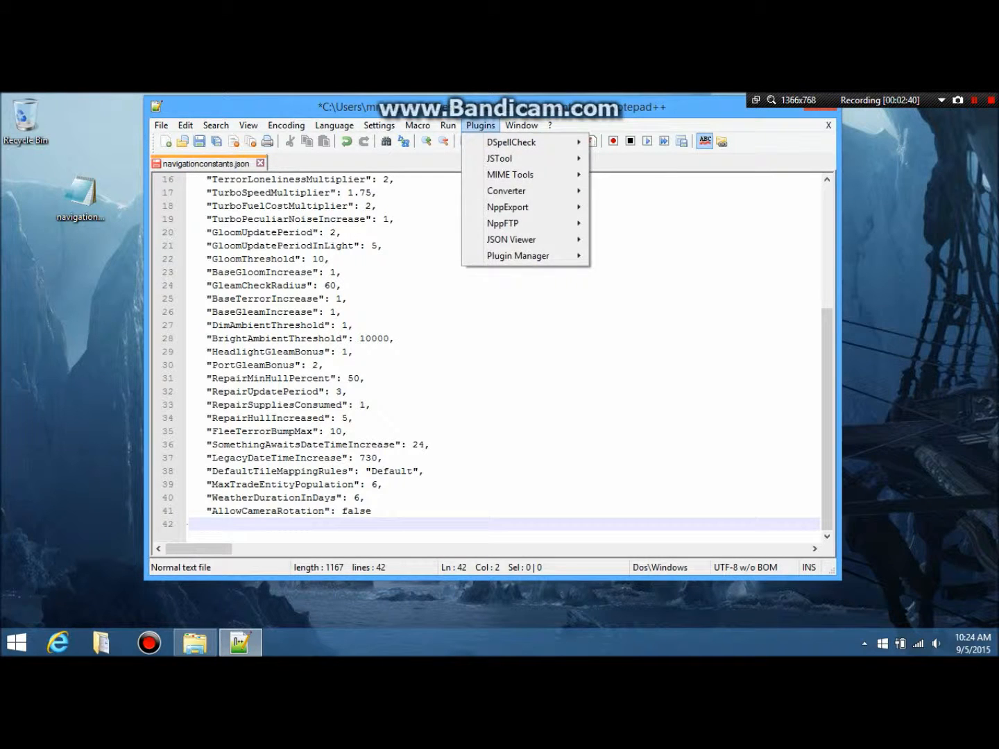
left_click(522, 126)
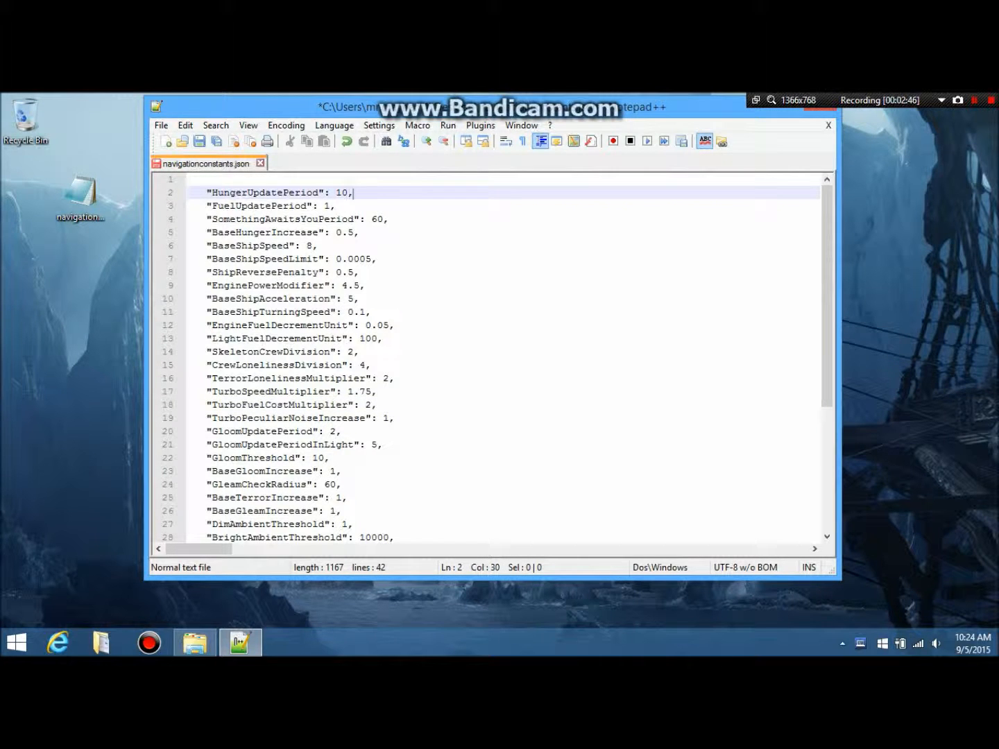
scroll("down", 3)
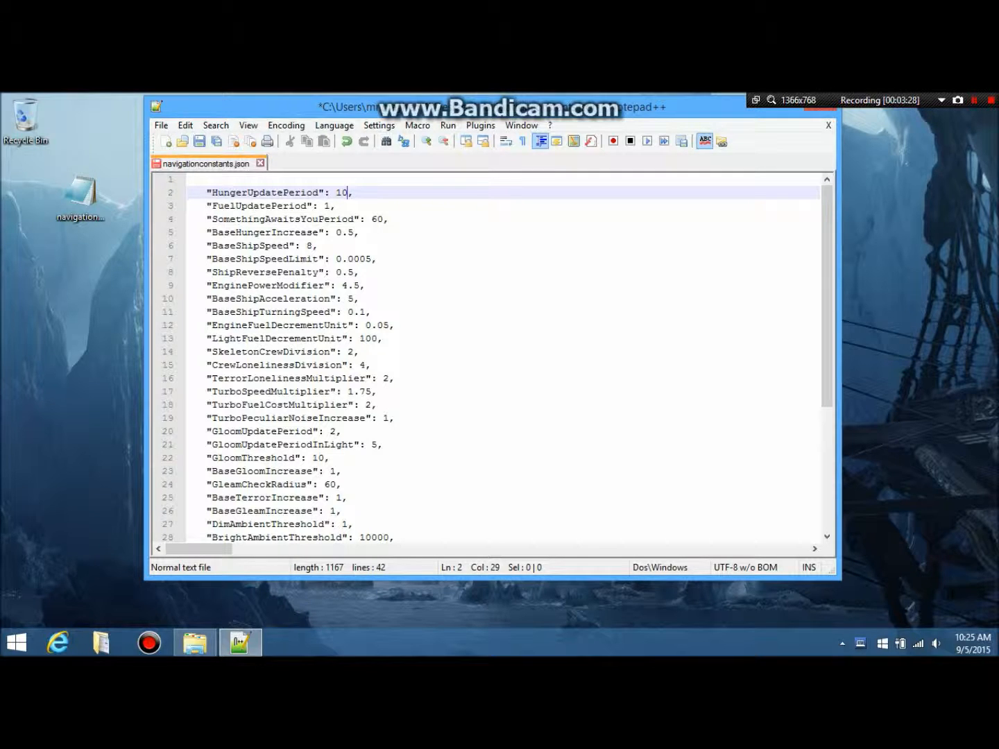
mouse_move(648, 141)
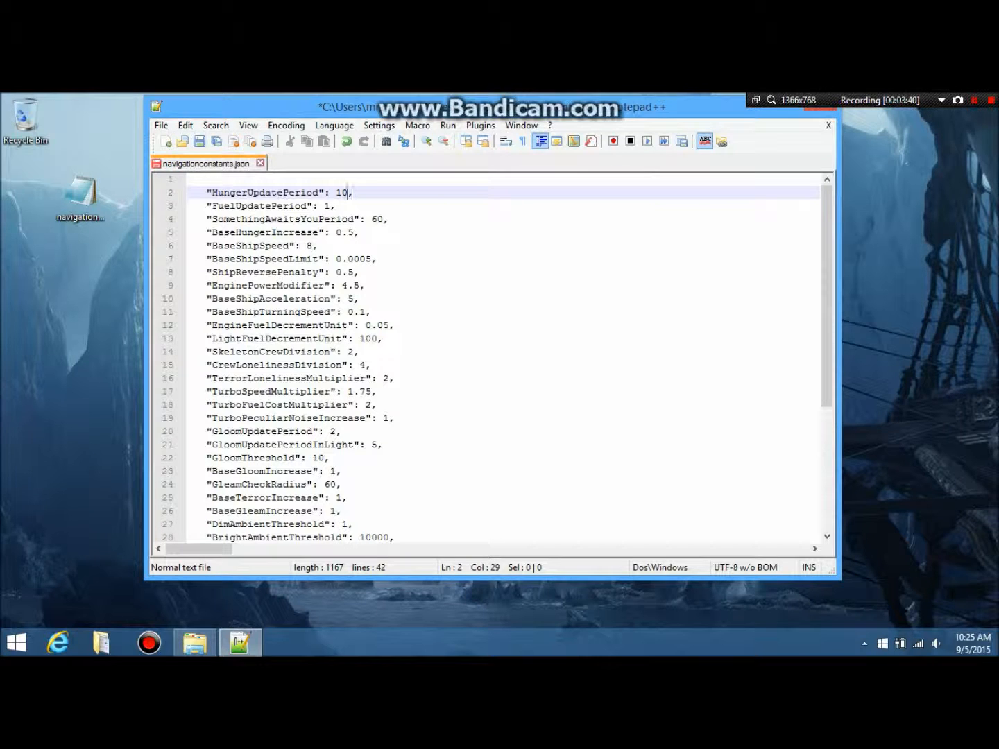
scroll("down", 3)
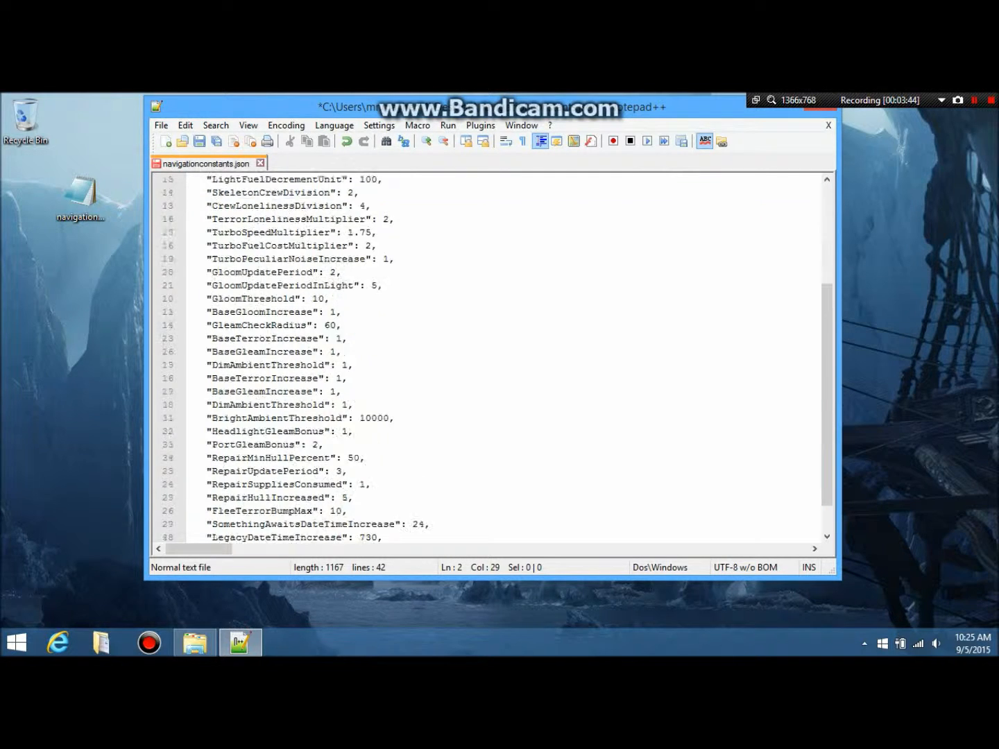
scroll("down", 3)
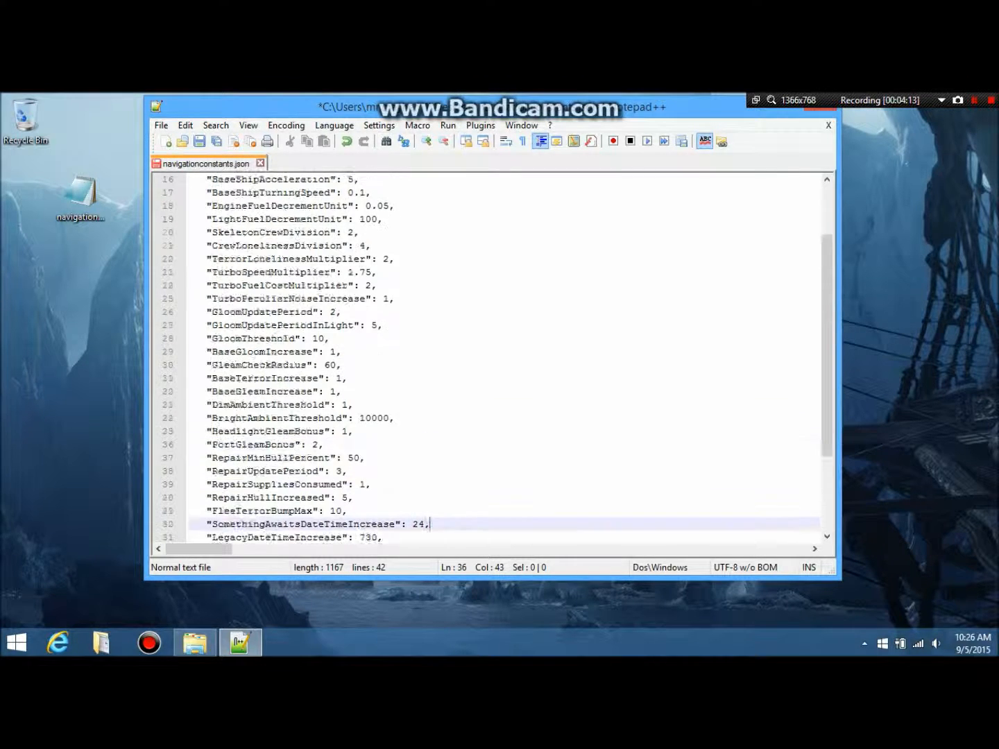
scroll("up", 3)
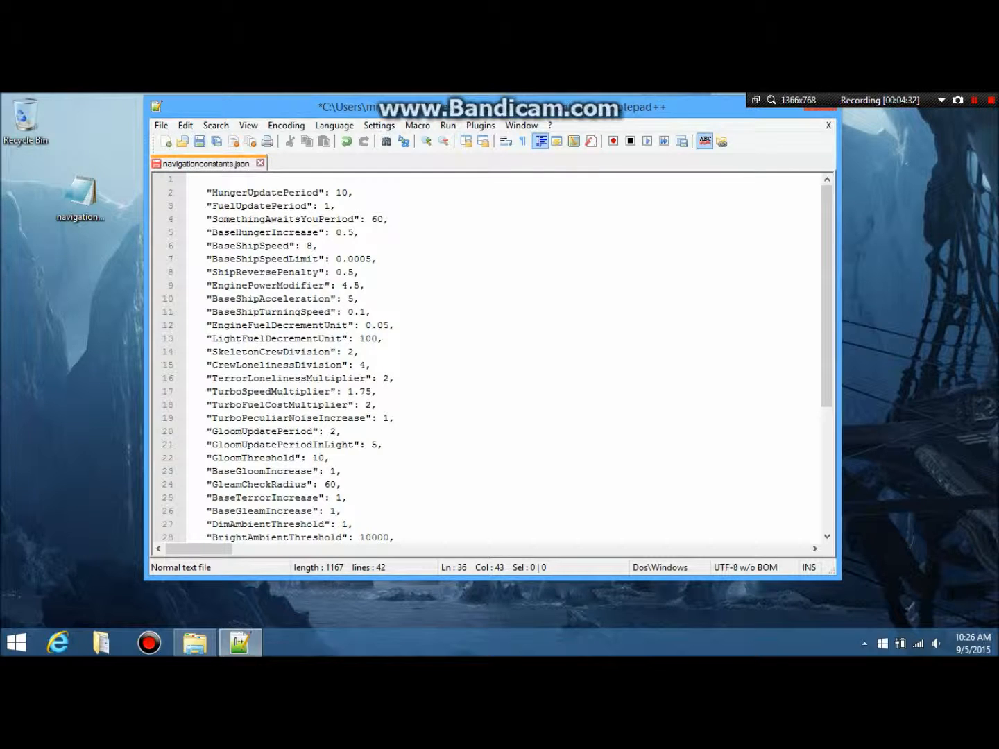
Scroll through the formatted navigationconstants settings before closing and discarding the desktop copy
scroll("down", 3)
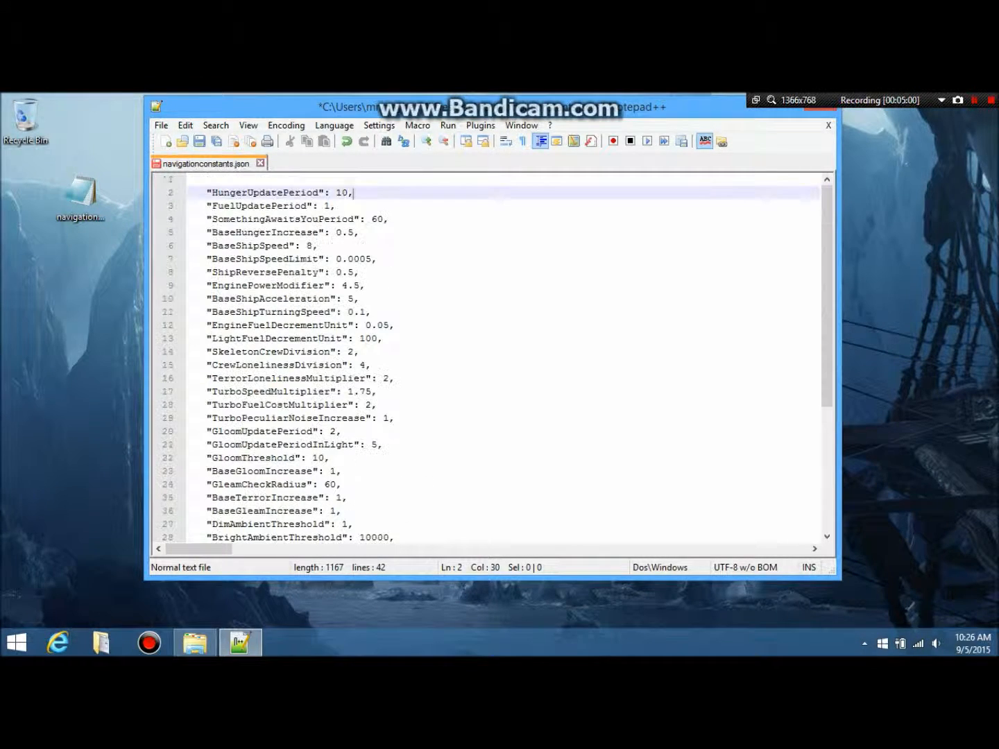
scroll("down", 3)
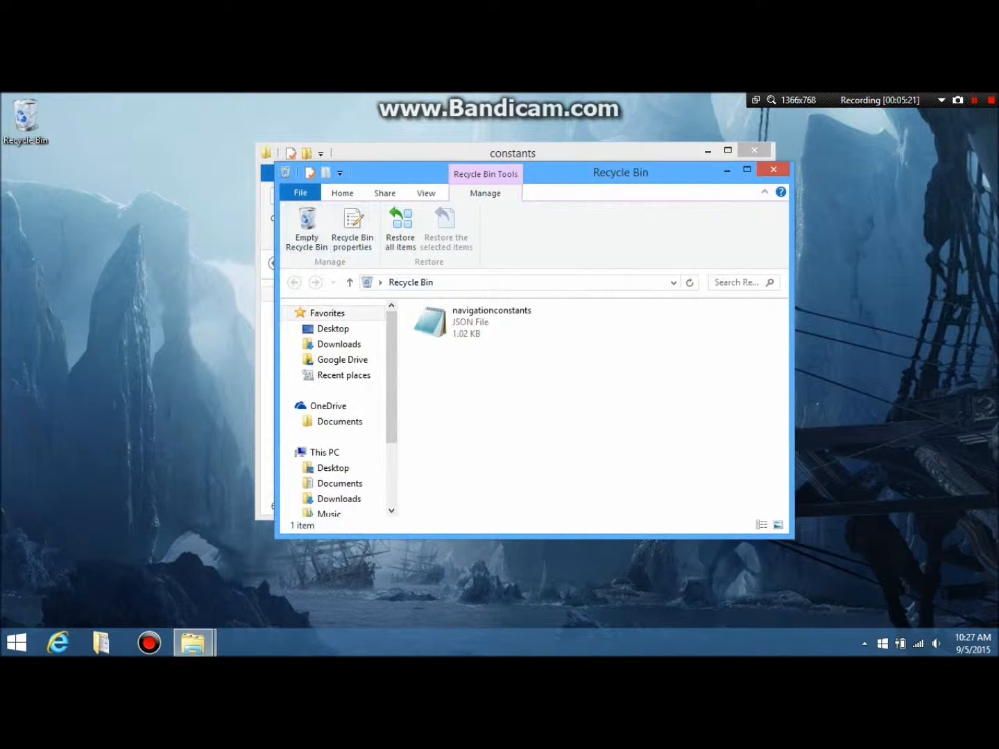
Close the Recycle Bin window to return to the Sunless Sea data folder
left_click(305, 226)
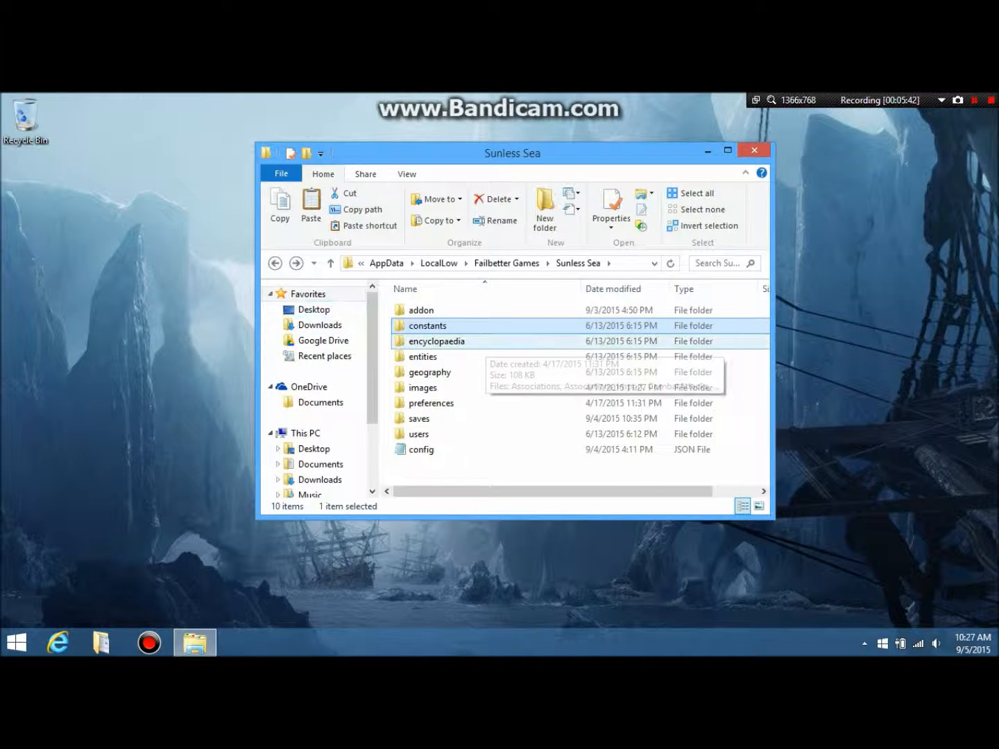
Enter the encyclopaedia folder and point out CombatAttacks and CombatItems
double_click(435, 341)
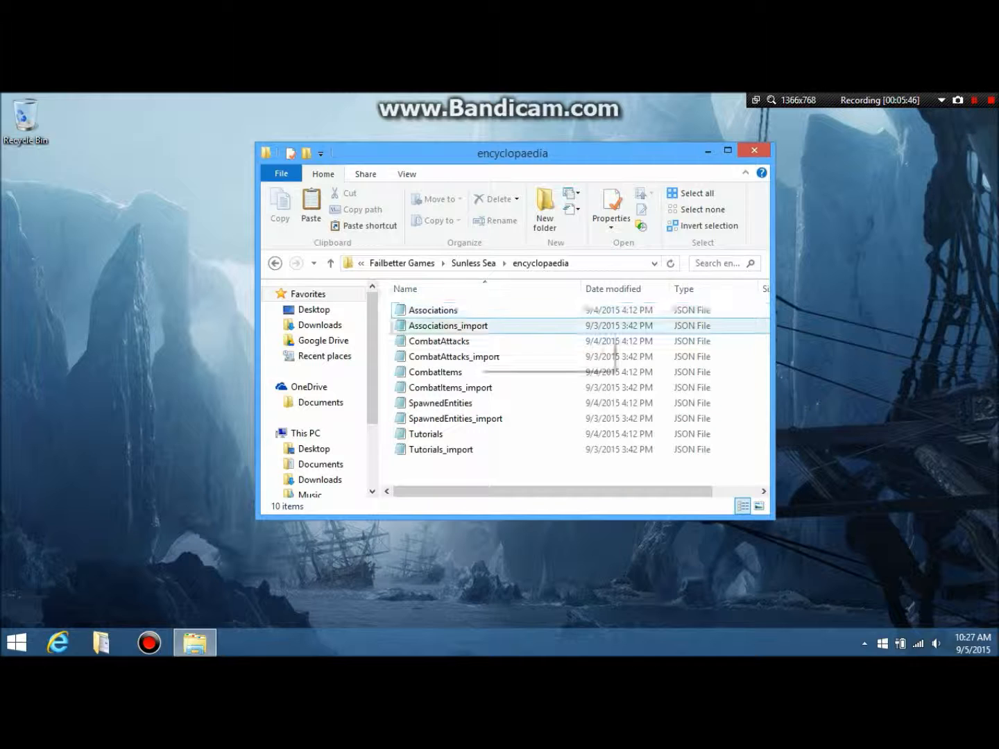
left_click(439, 340)
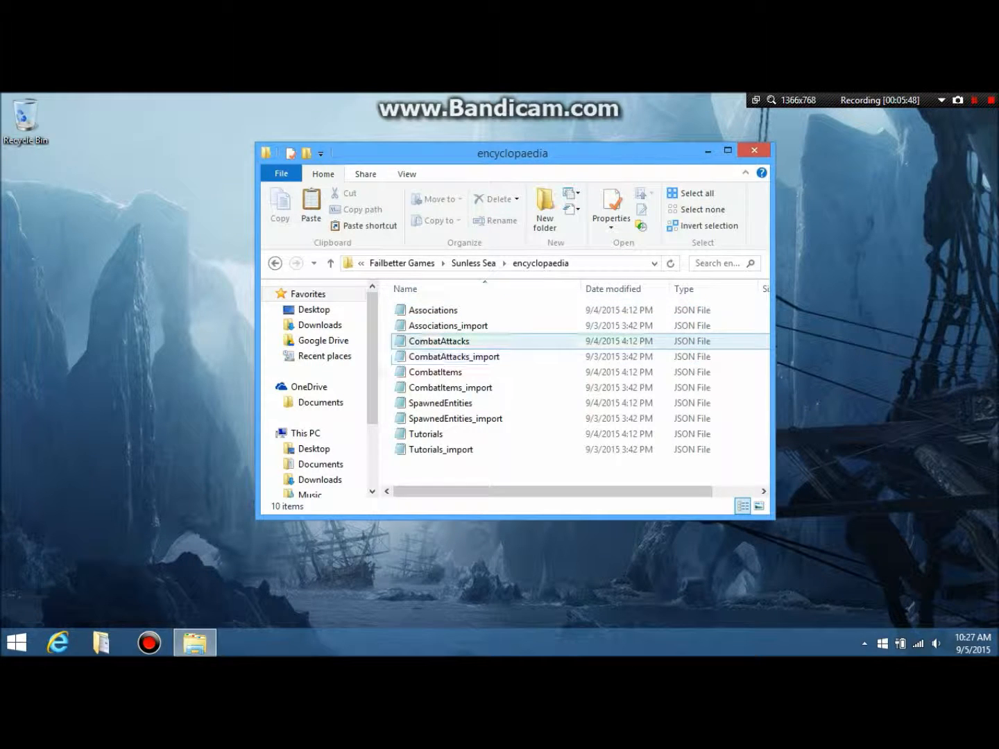
left_click(453, 357)
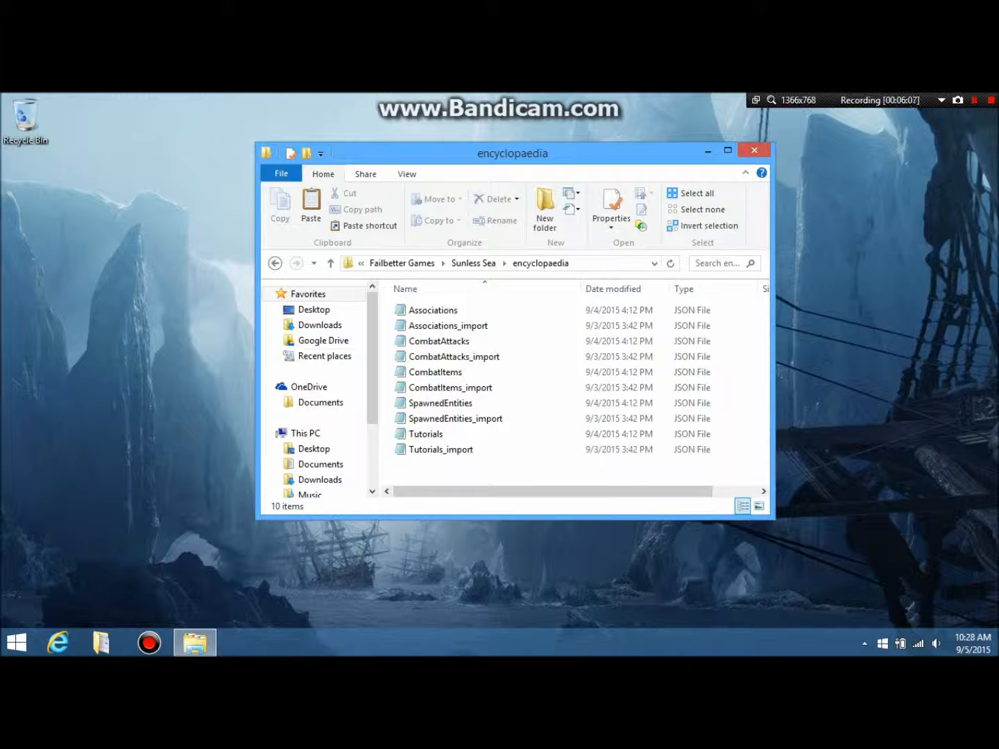
left_click(438, 341)
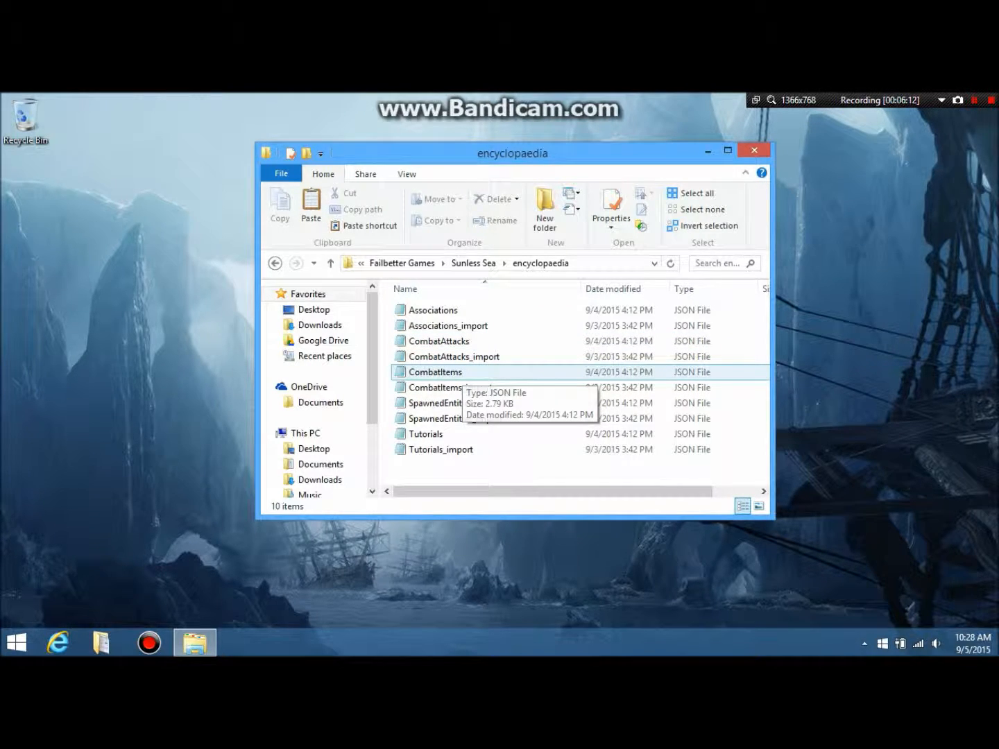
Point out the CombatItems_import and SpawnedEntities files alongside their _import copies
left_click(451, 387)
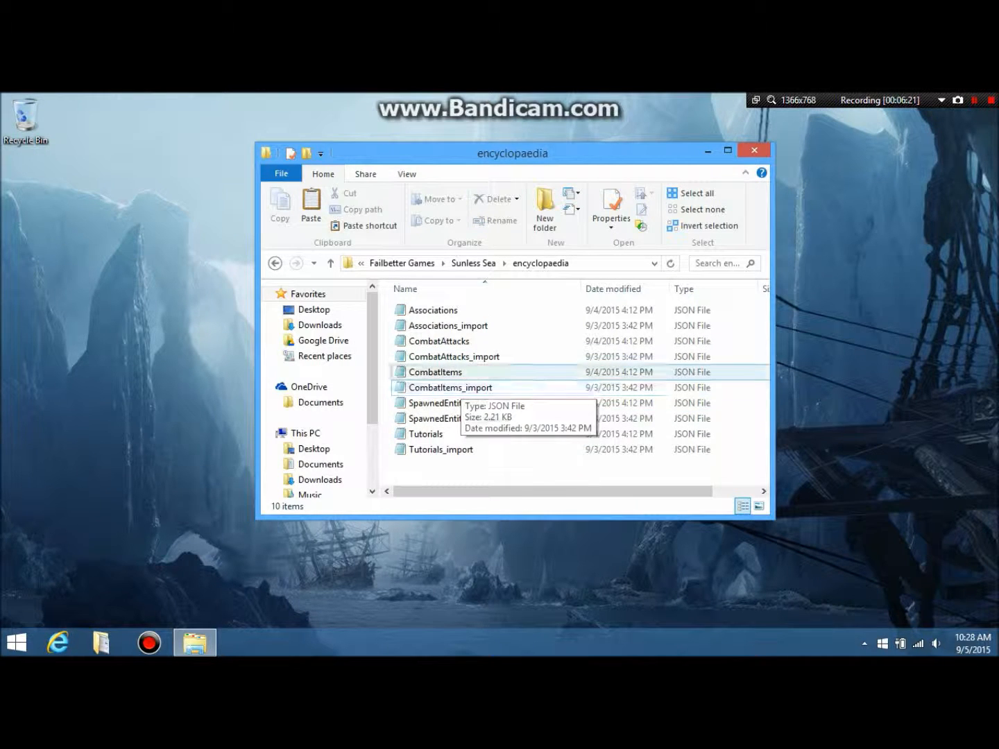
left_click(450, 387)
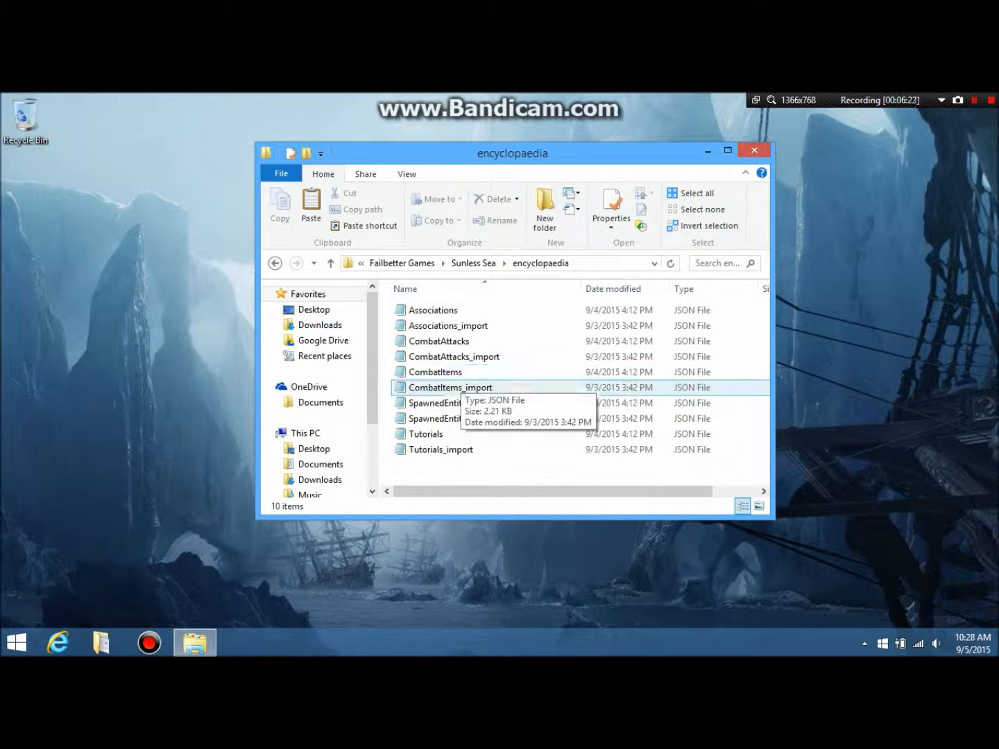
left_click(441, 403)
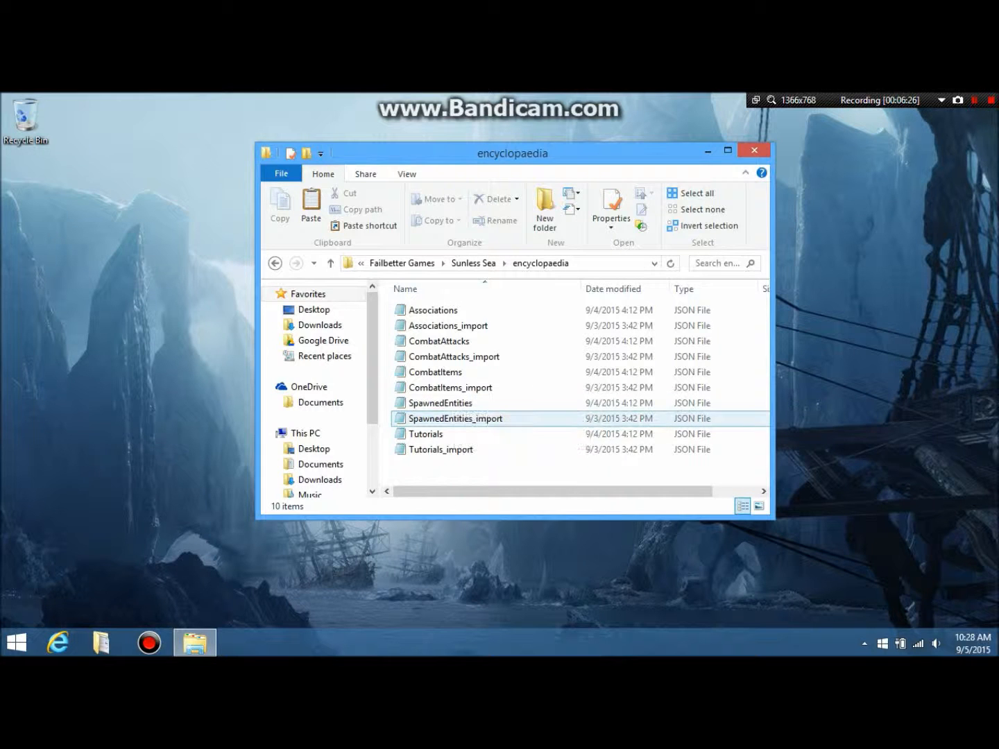
left_click(439, 403)
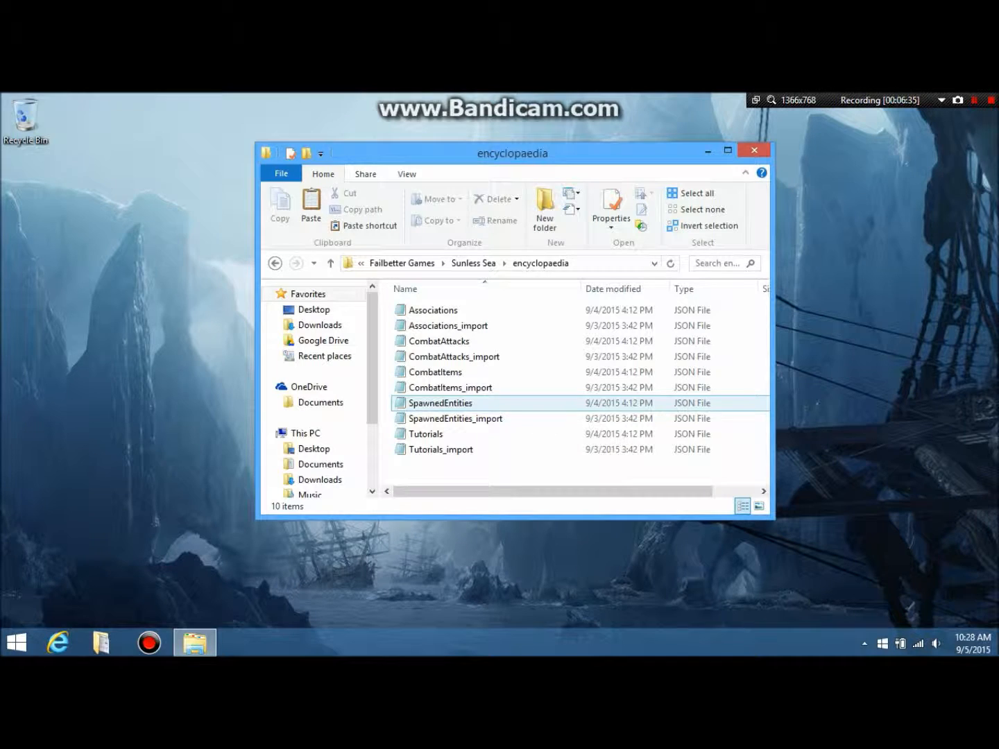
mouse_move(442, 403)
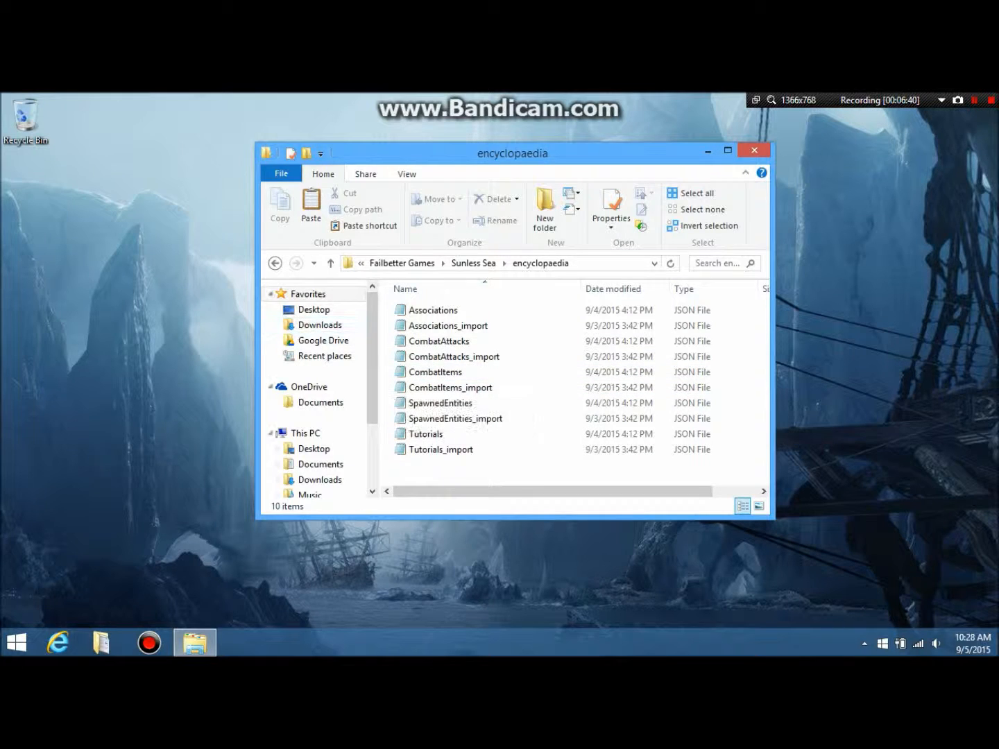
mouse_move(274, 263)
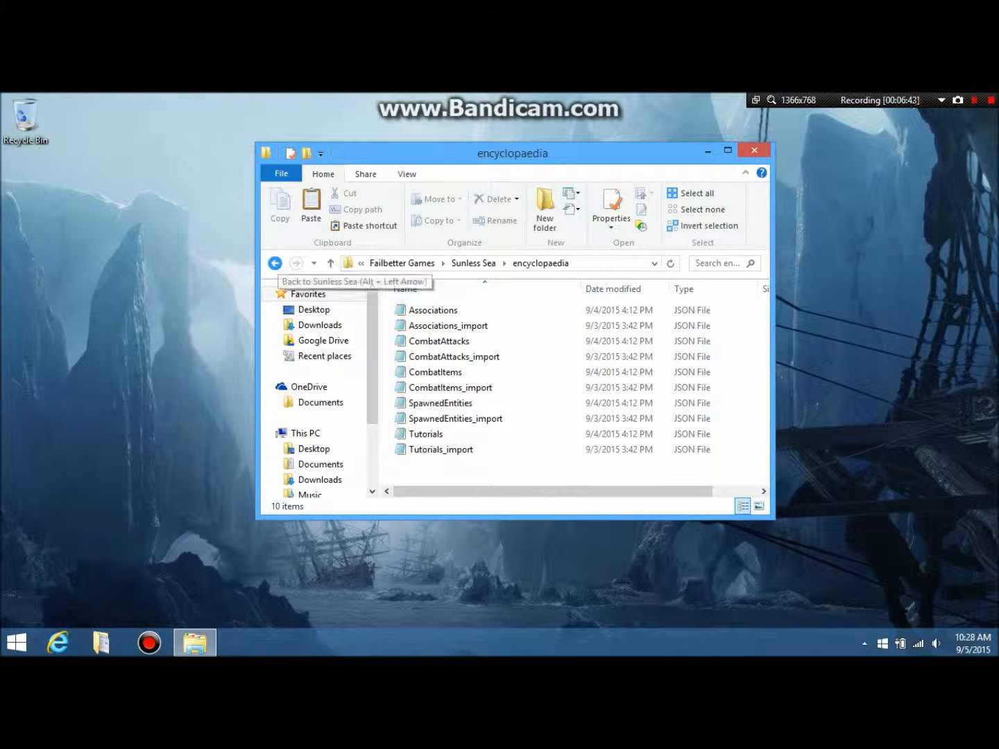
Browse the entities folder, pointing out exchanges_import and events_import, then return to Sunless Sea
left_click(426, 434)
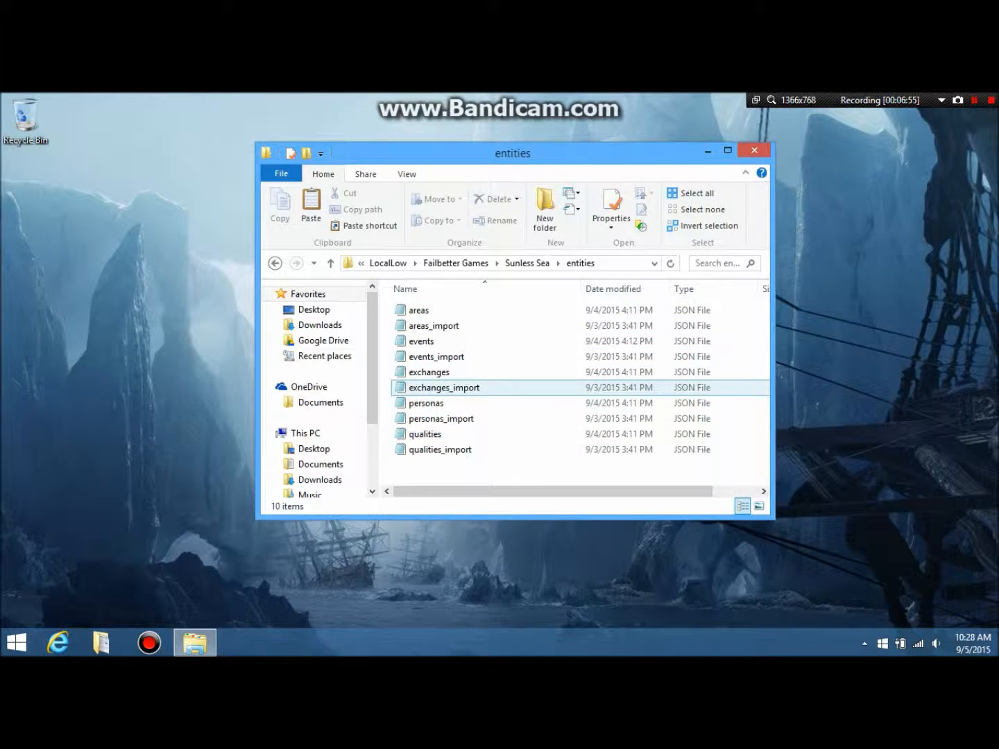
left_click(440, 419)
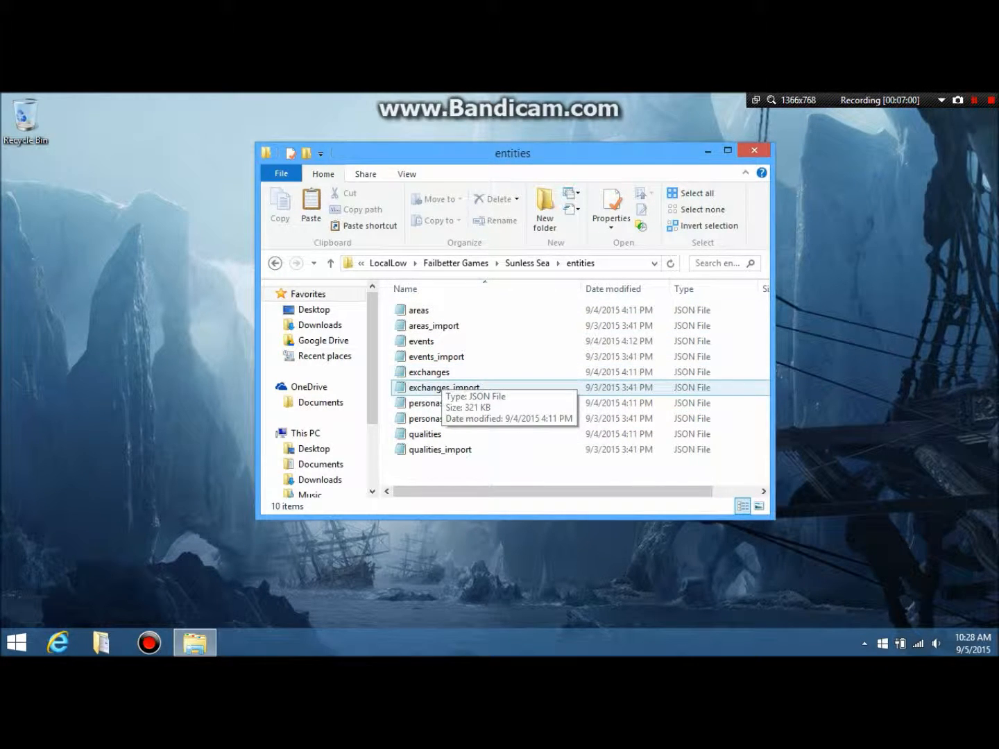
left_click(429, 372)
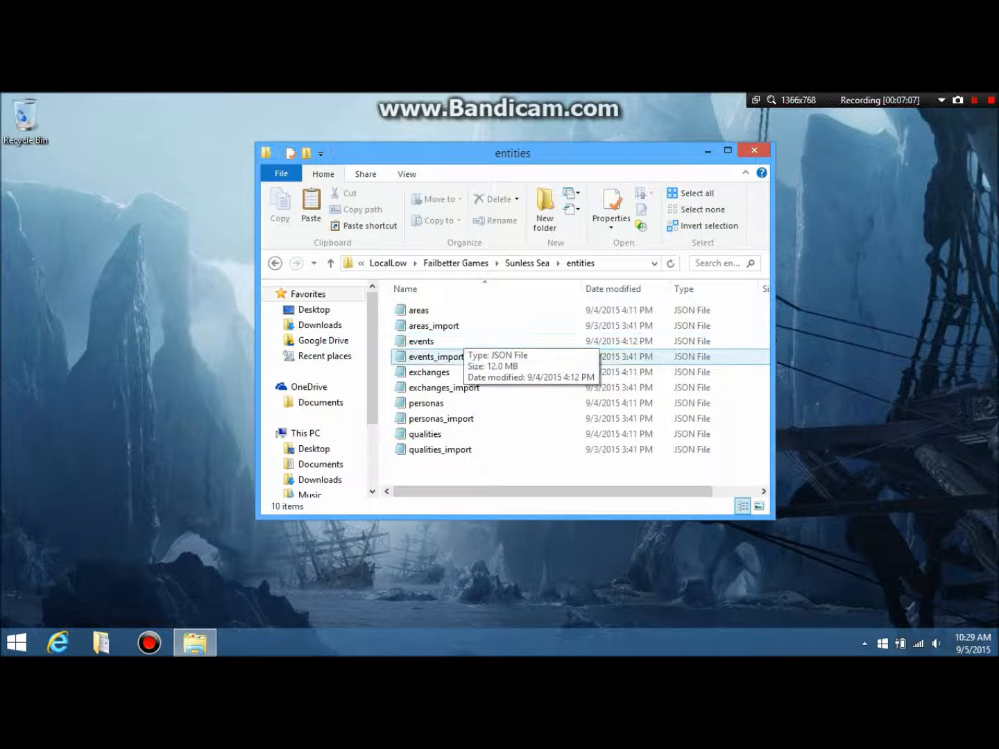
left_click(420, 341)
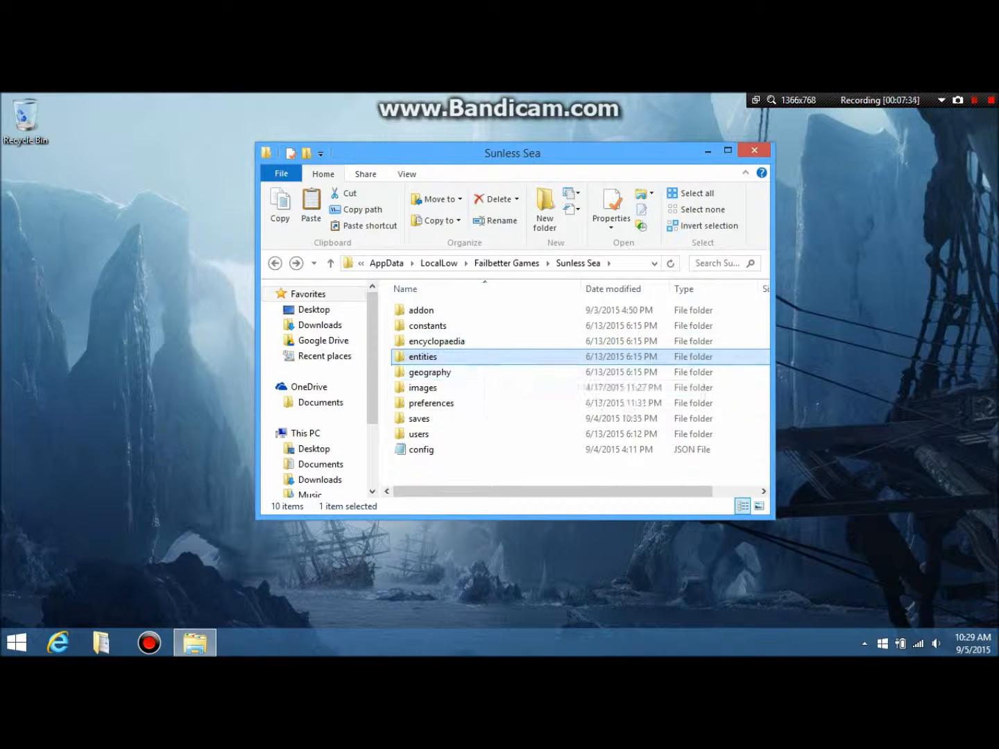
mouse_move(428, 372)
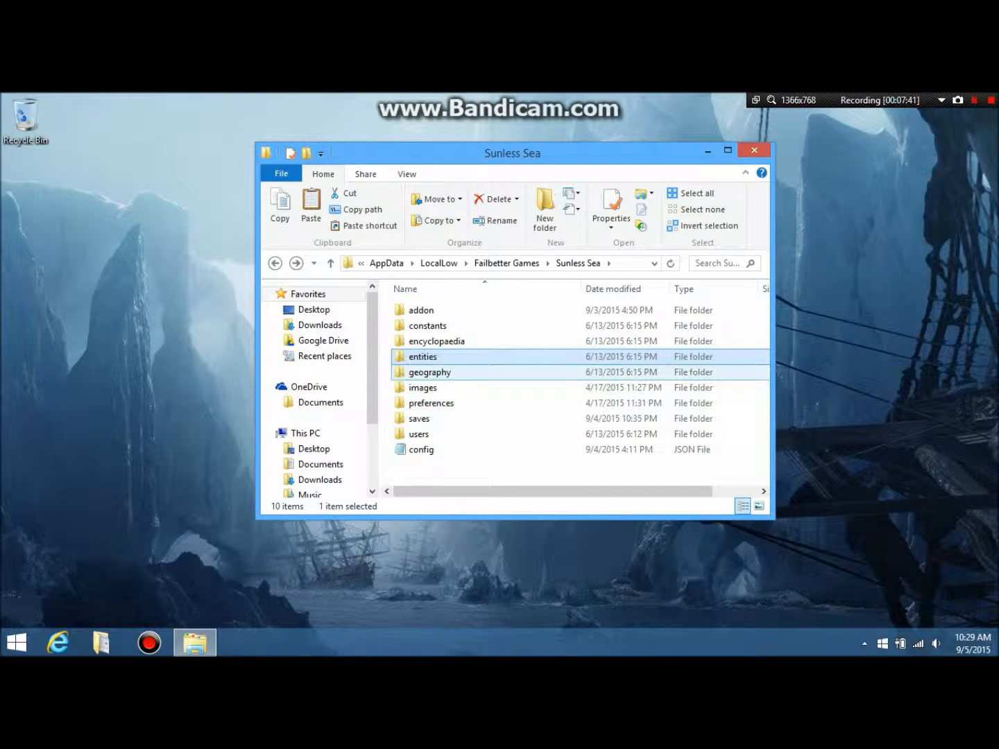
mouse_move(423, 357)
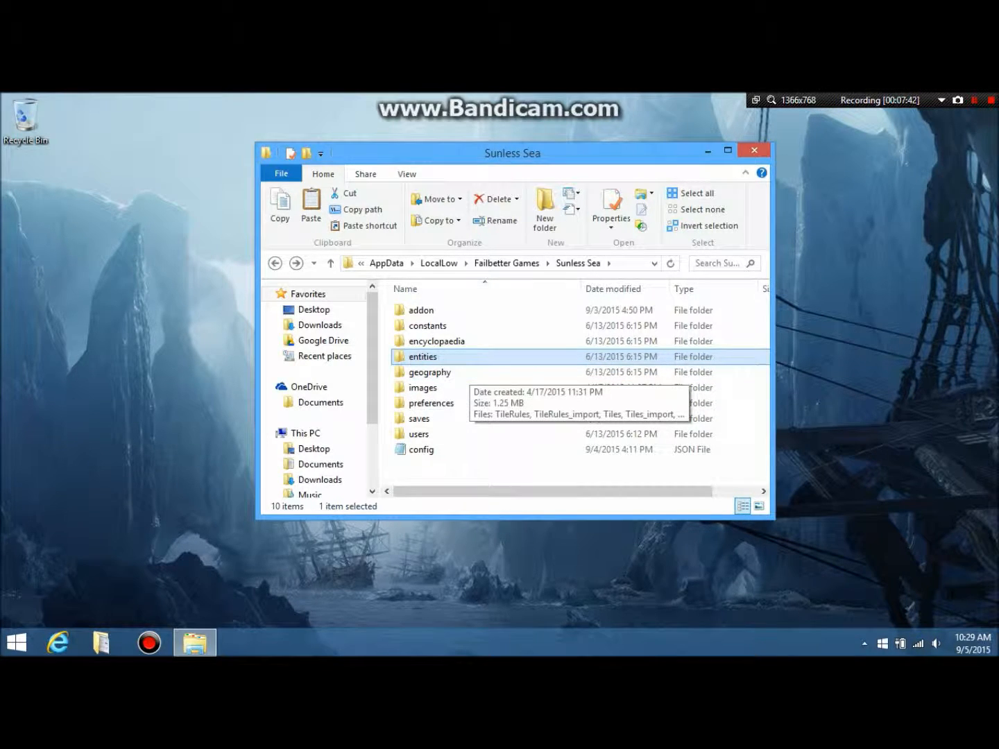
mouse_move(430, 372)
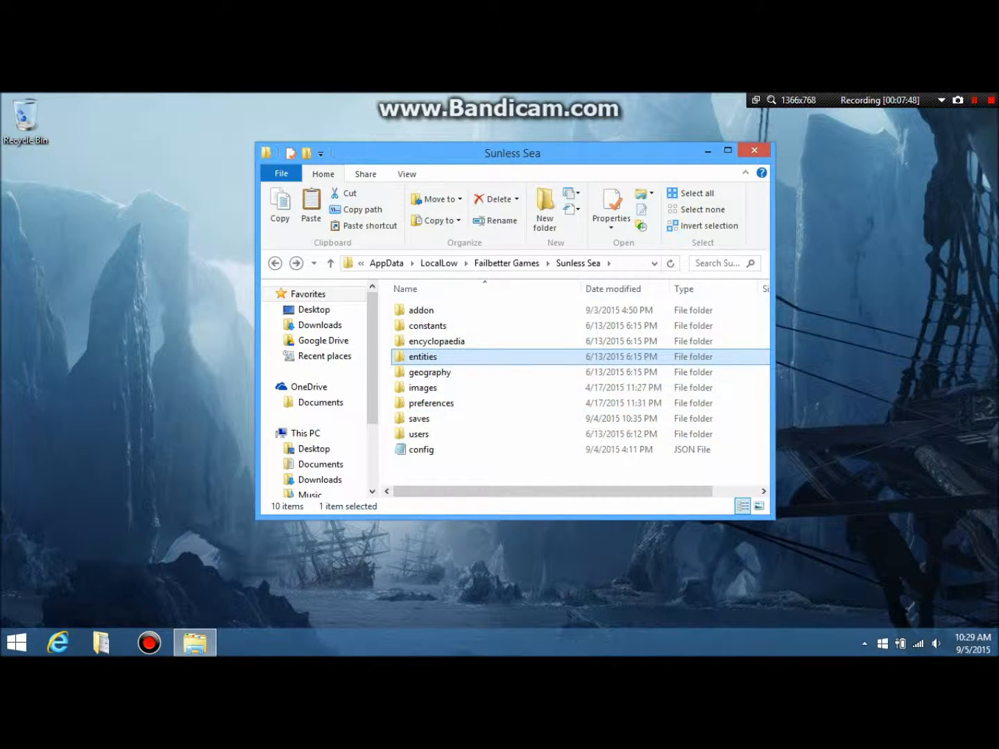
left_click(419, 419)
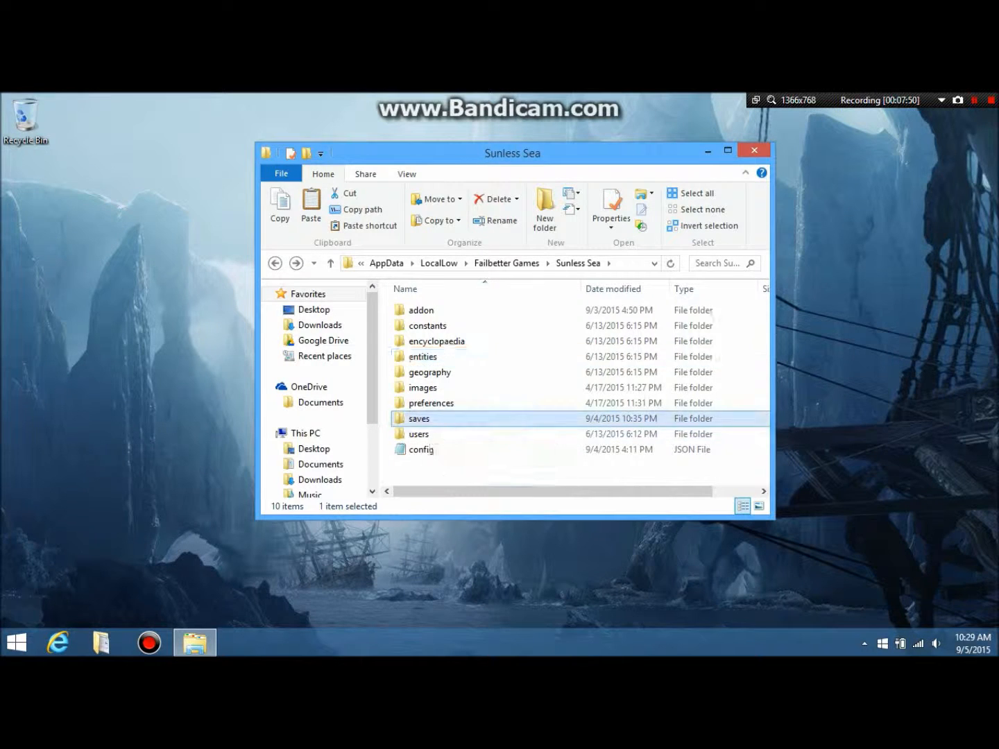
double_click(420, 419)
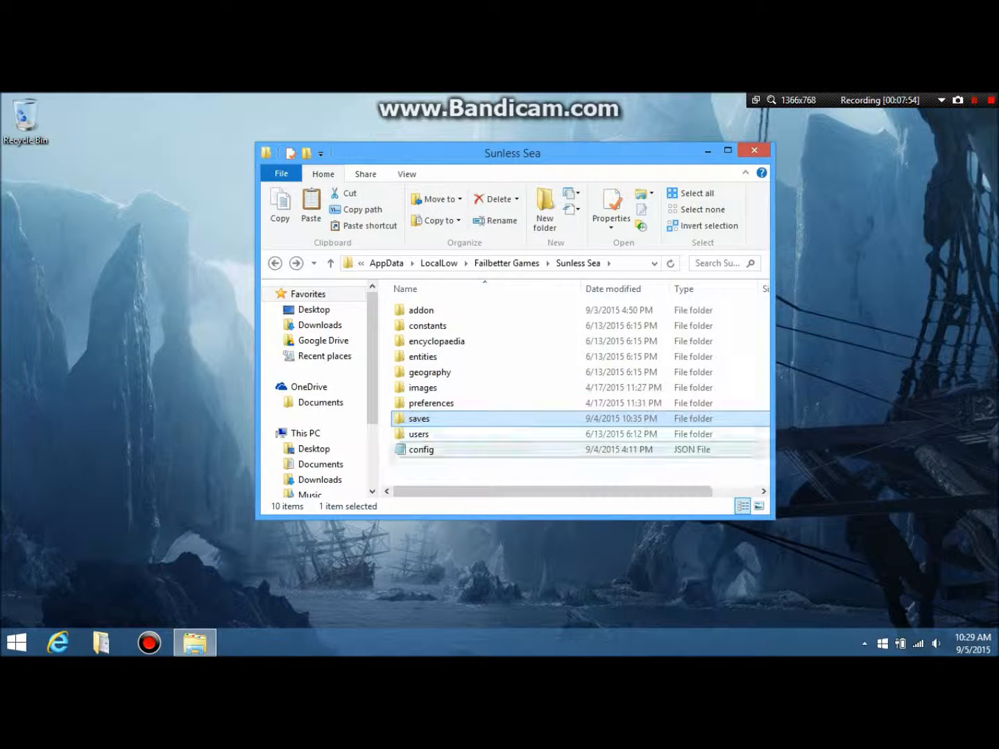
left_click(422, 387)
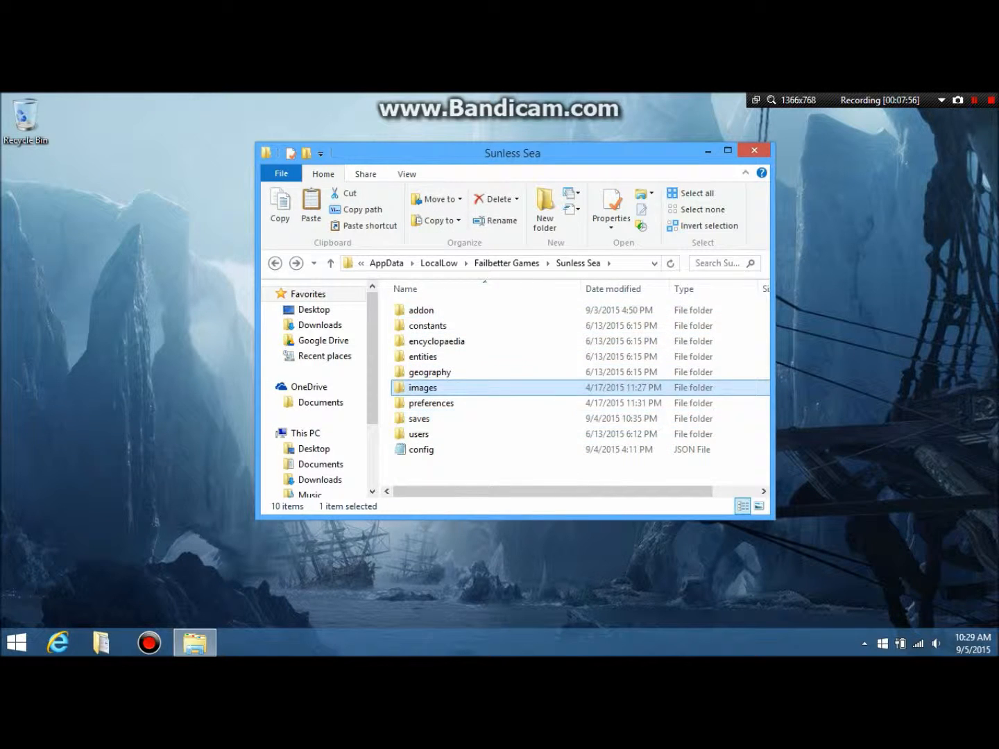
Browse the images\sn\icons thumbnails, selecting alarmingscholar and other icons to see their details
double_click(422, 387)
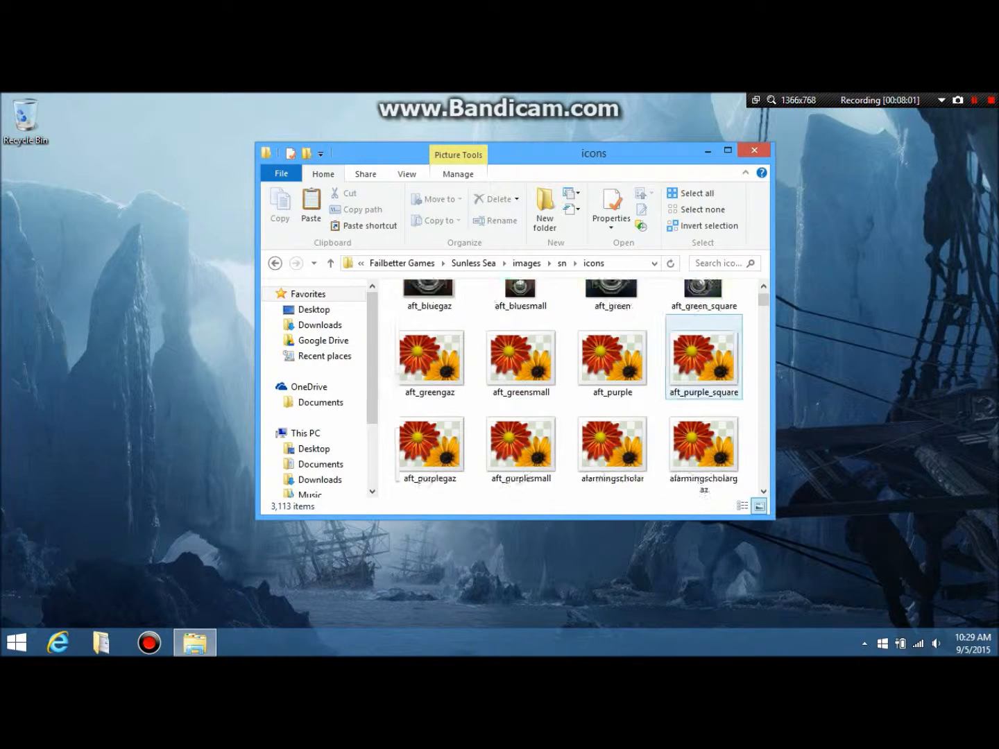
scroll("down", 3)
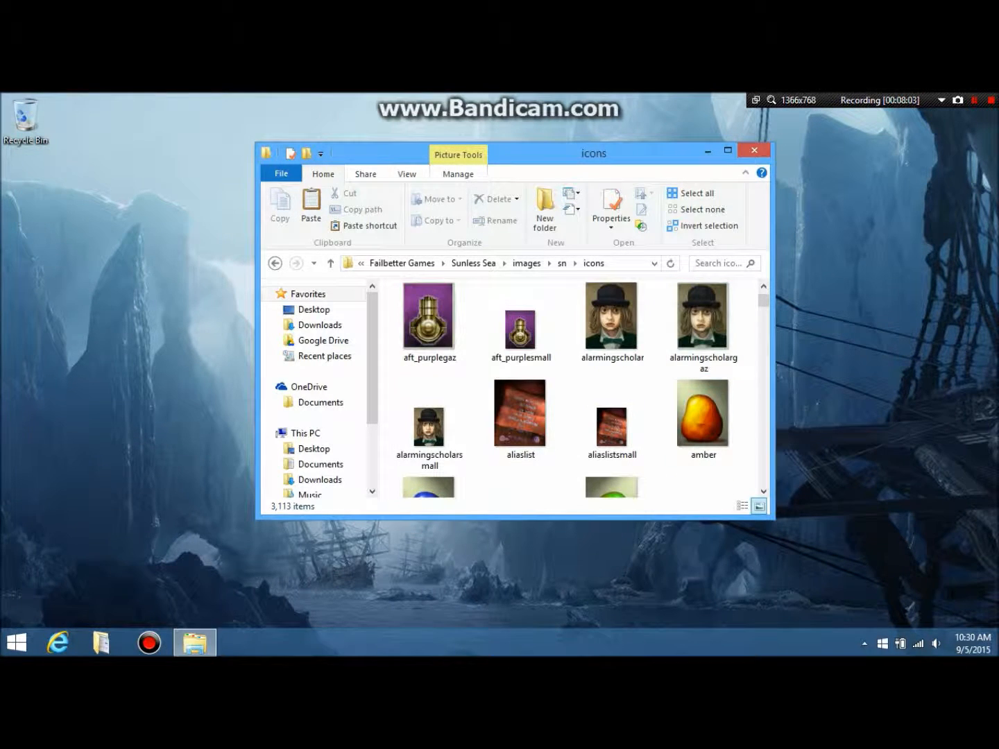
left_click(612, 316)
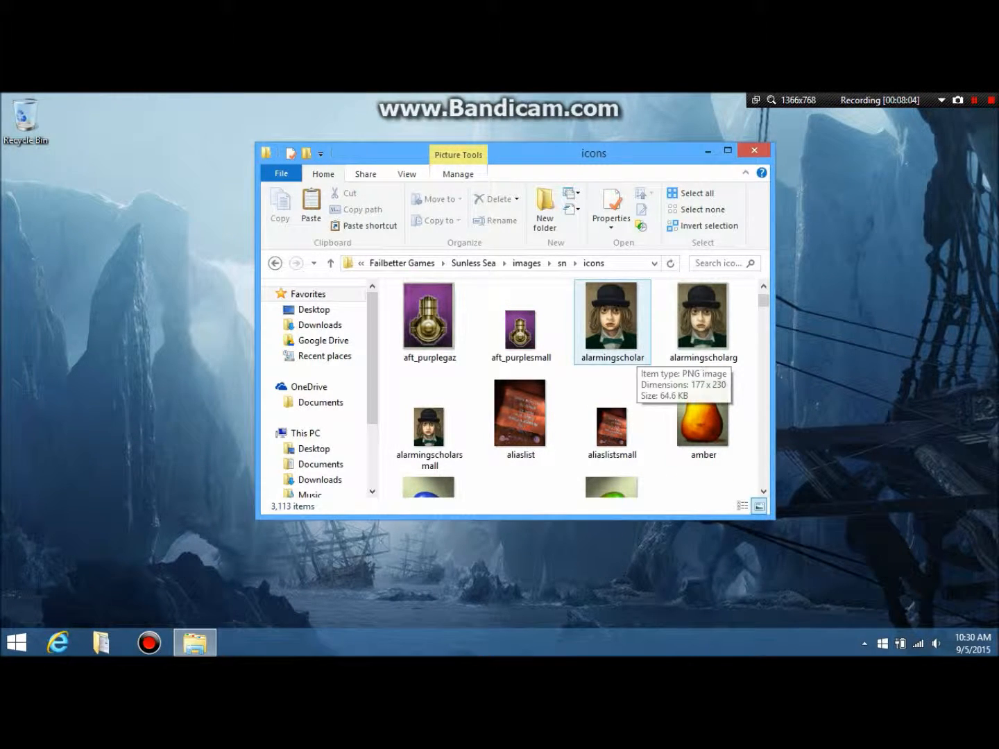
left_click(703, 318)
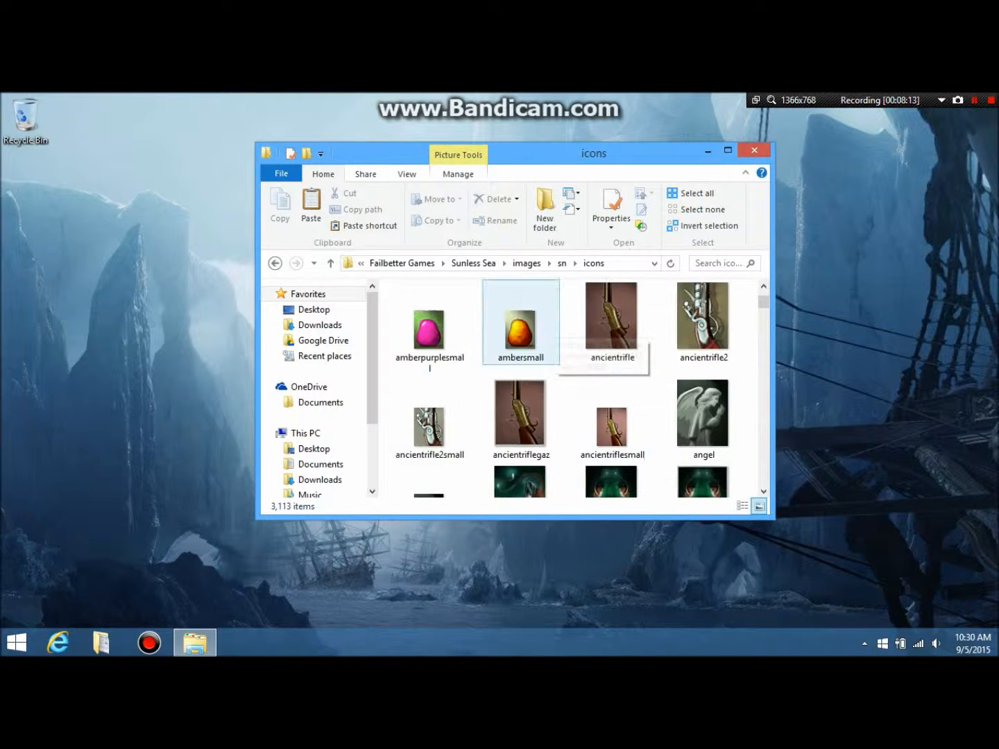
scroll("down", 3)
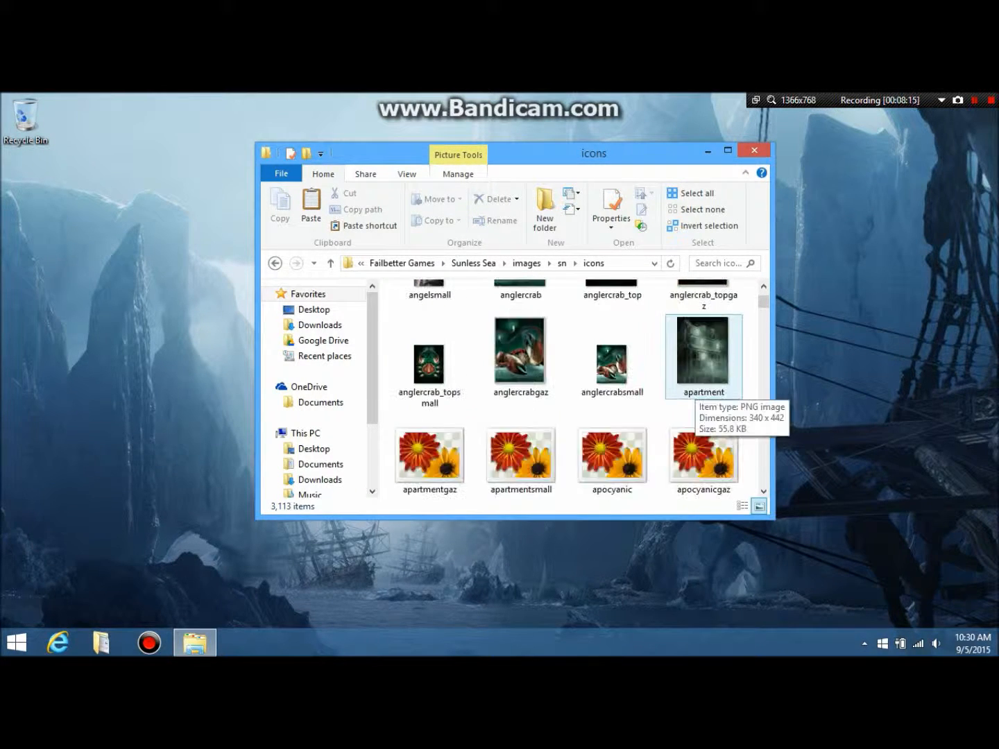
scroll("down", 3)
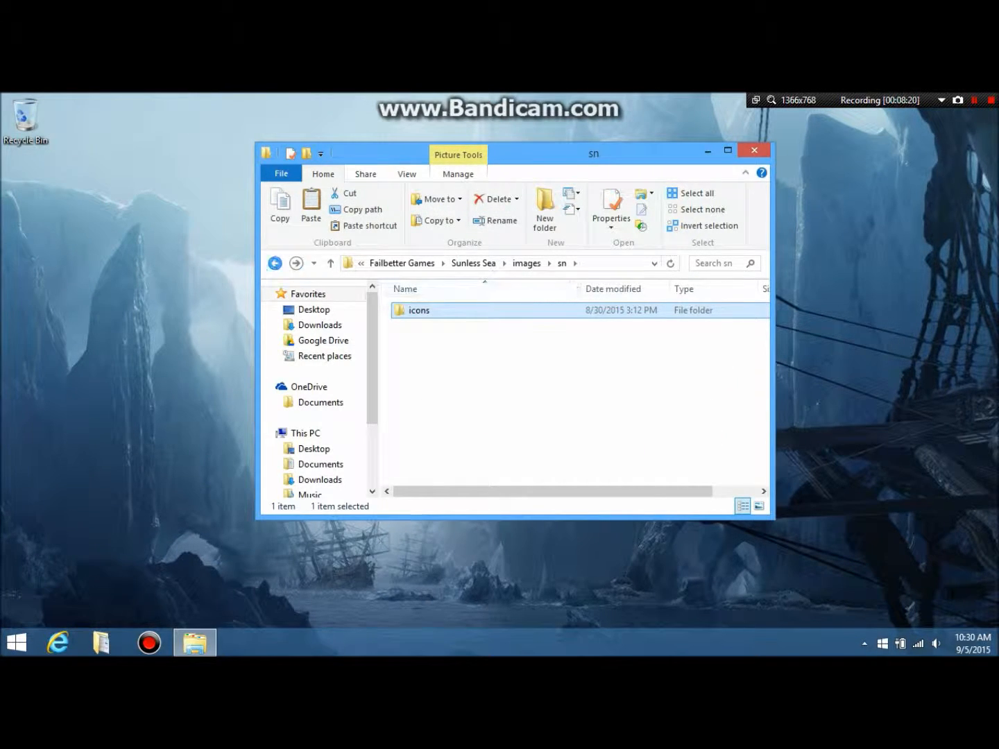
Browse into the geography folder to view its Tile JSON files, then return to Sunless Sea
left_click(473, 263)
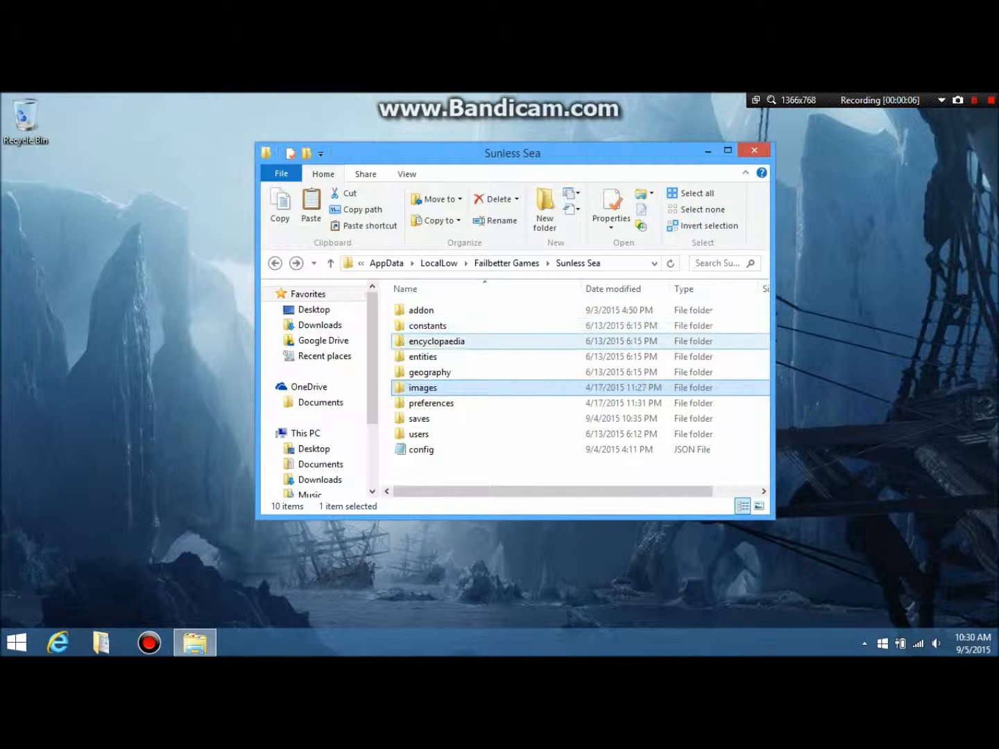
double_click(429, 372)
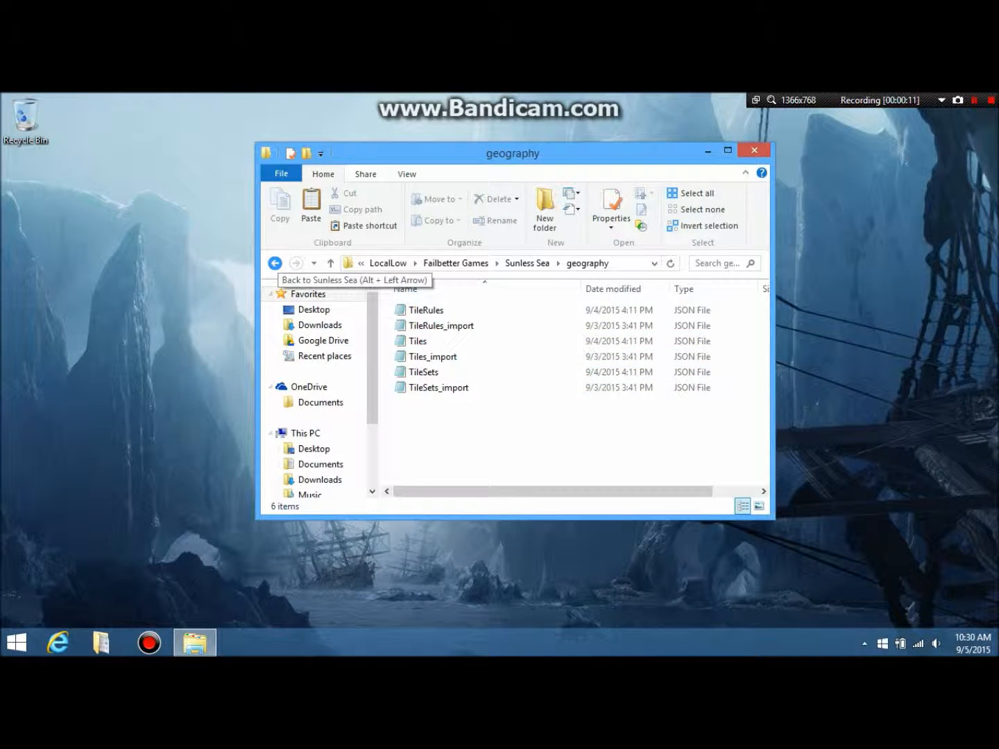
left_click(425, 310)
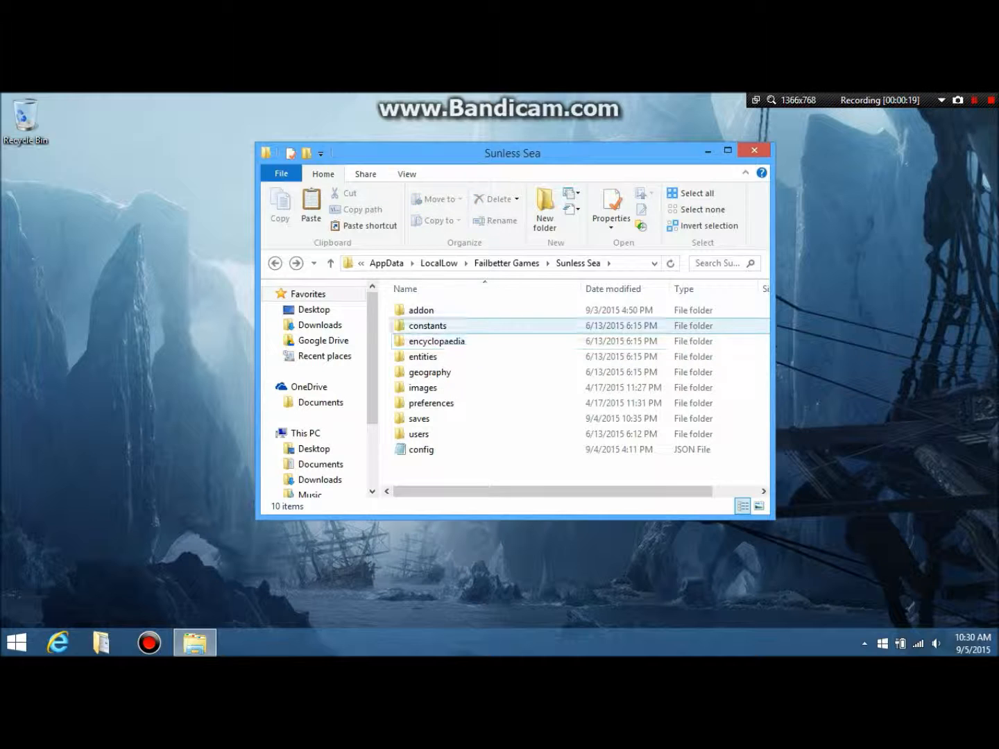
mouse_move(429, 372)
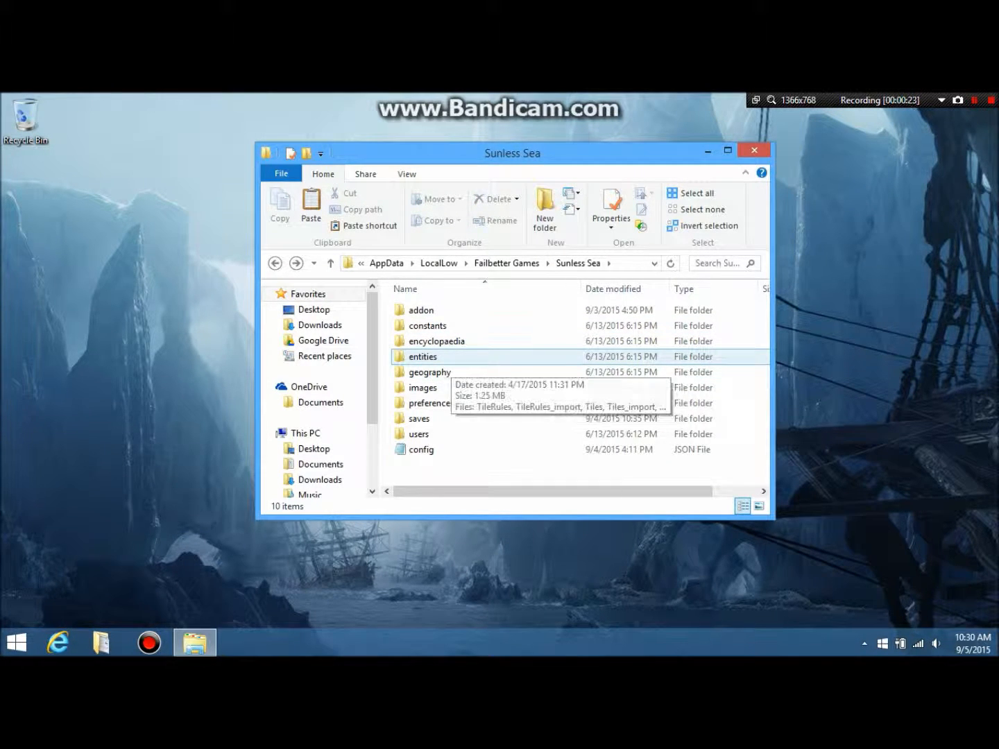
left_click(422, 357)
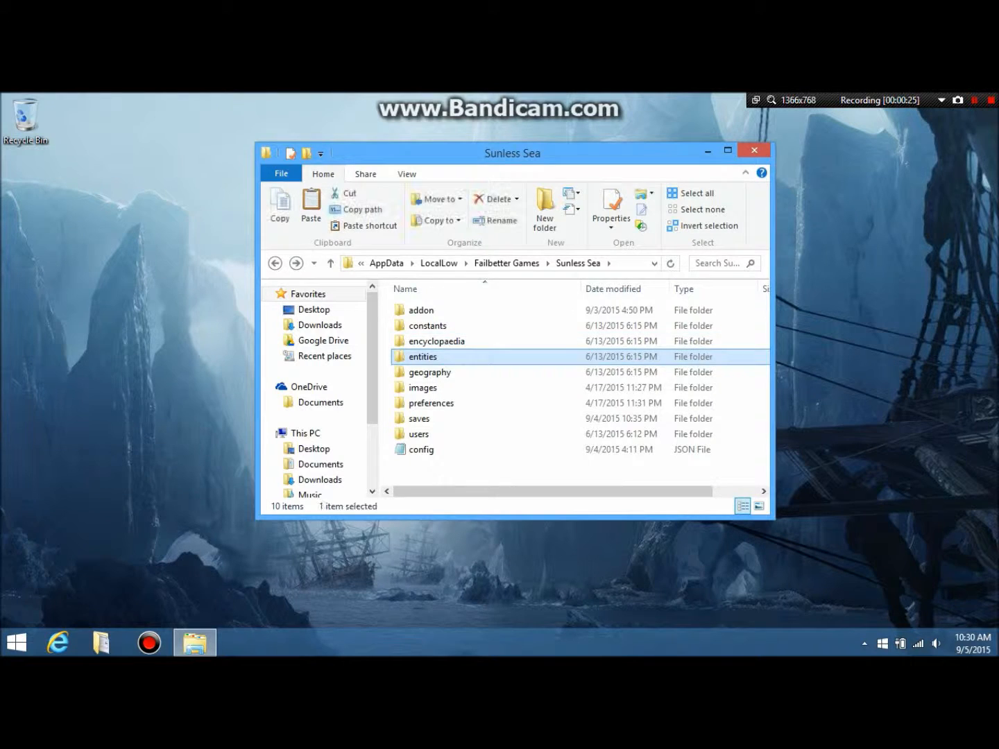
double_click(423, 357)
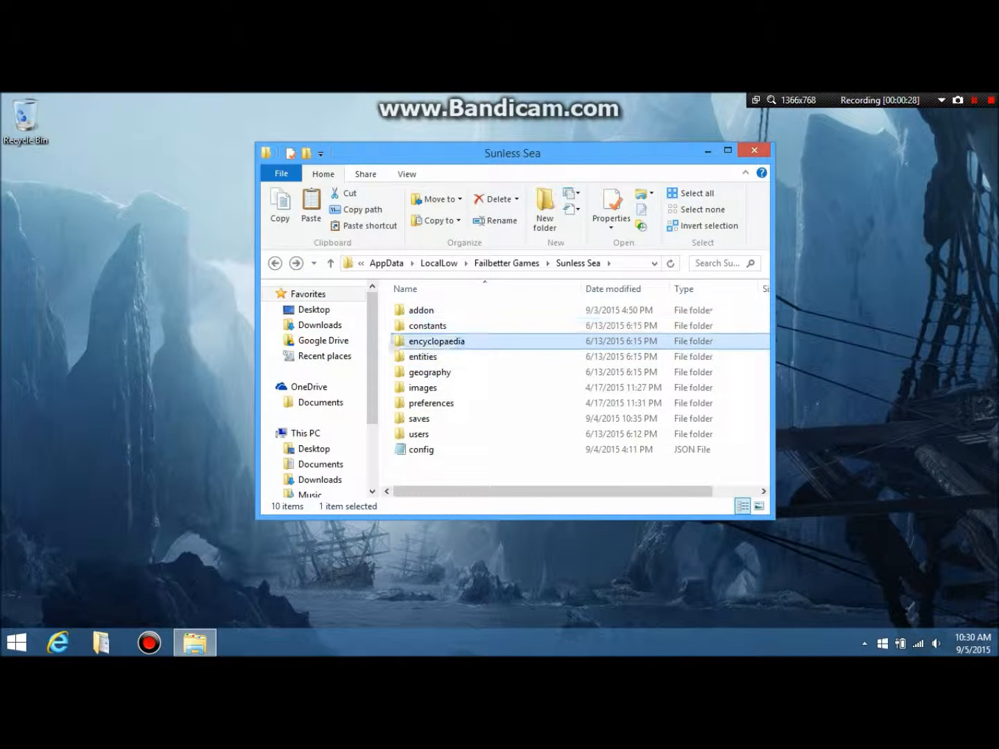
left_click(422, 356)
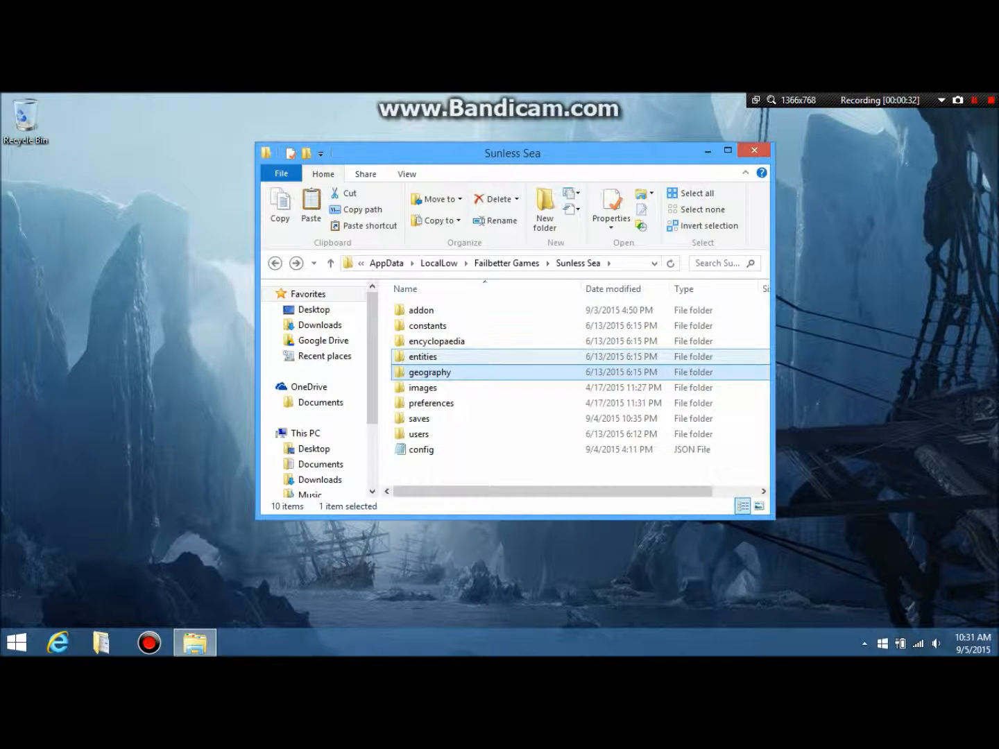
left_click(428, 372)
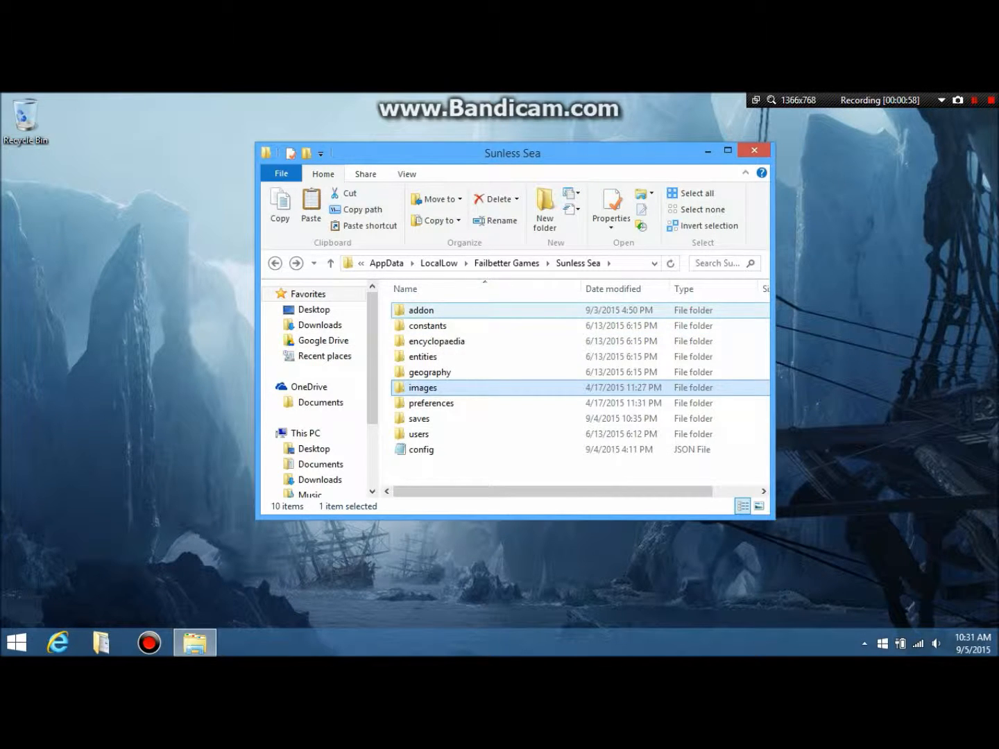
double_click(422, 310)
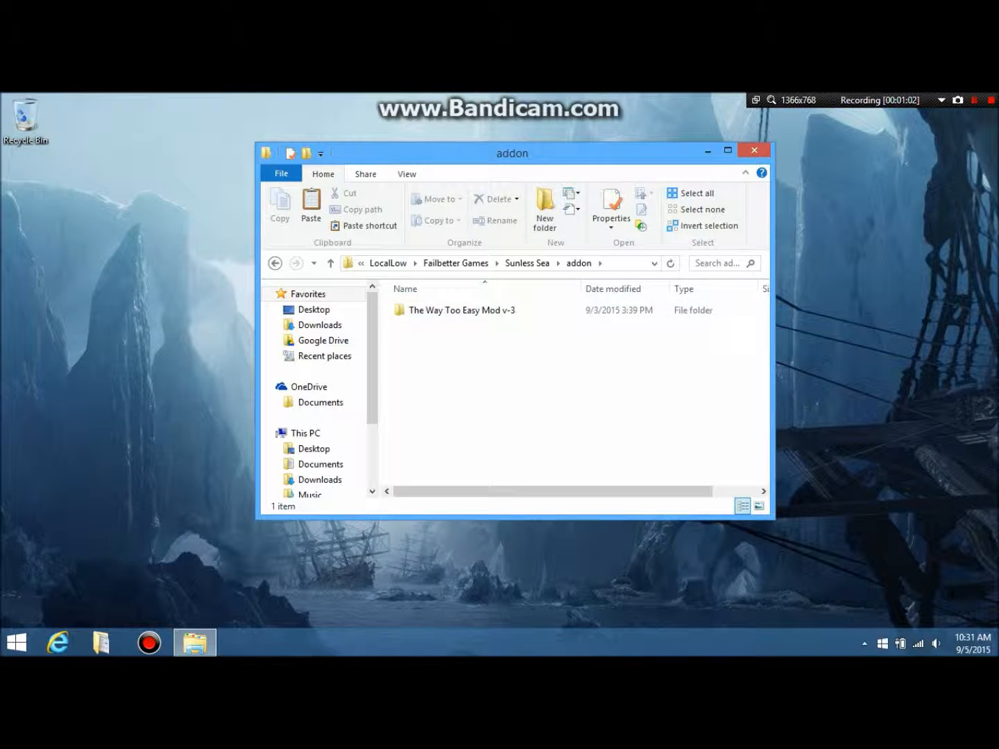
Browse into The Way Too Easy Mod v-3 folder and look inside its encyclopaedia folder
left_click(463, 310)
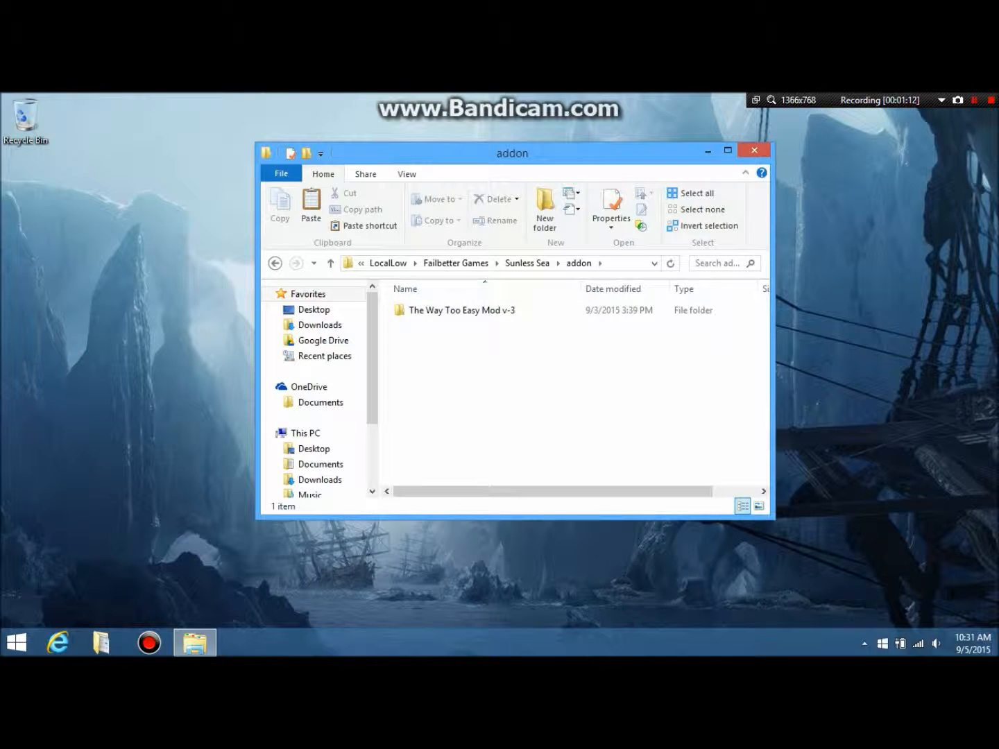
mouse_move(543, 208)
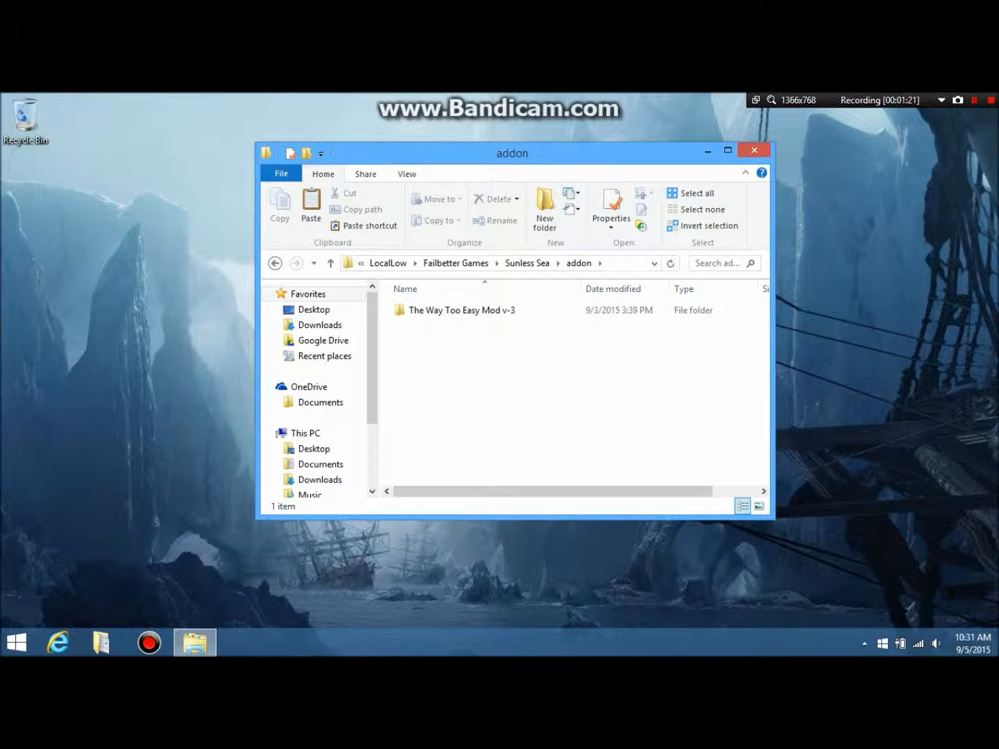
double_click(463, 310)
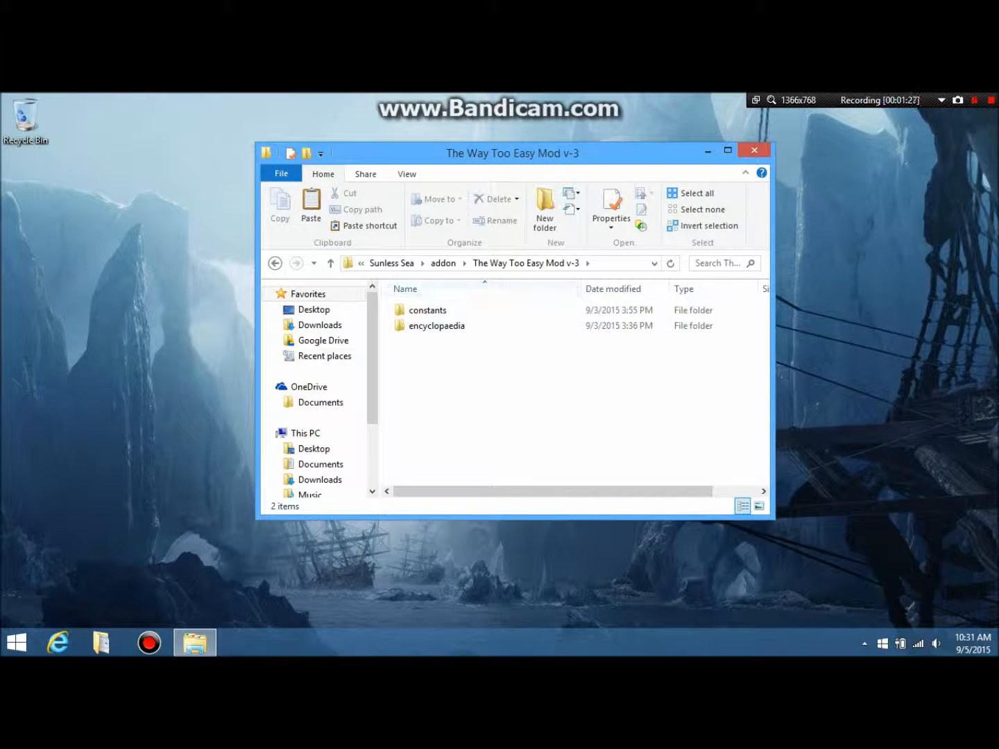
left_click(436, 326)
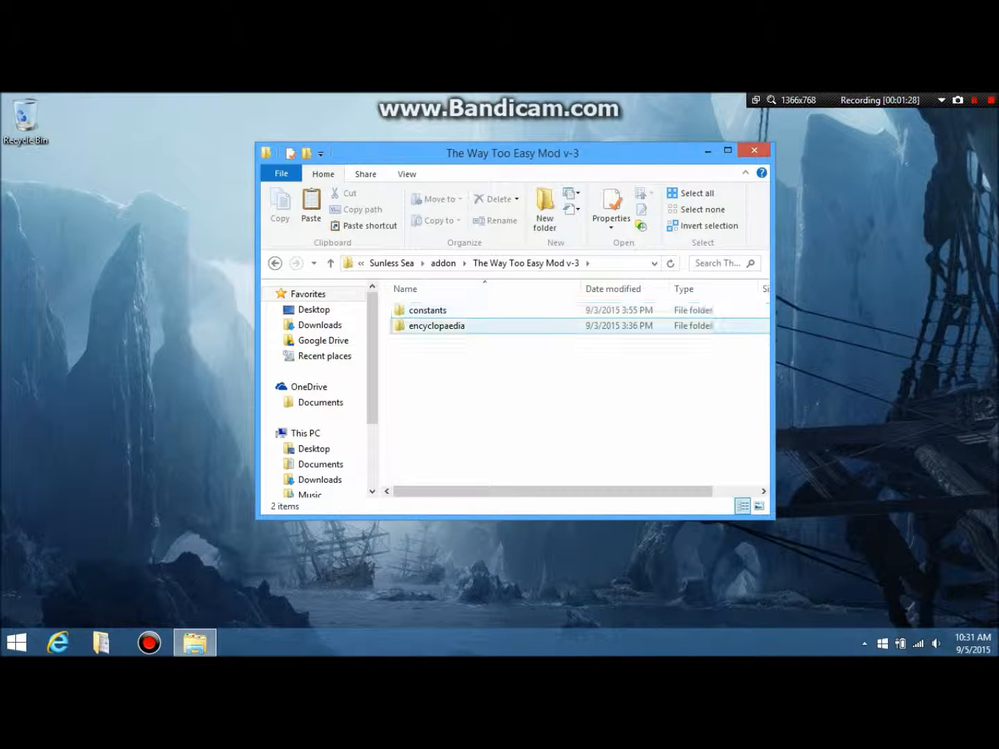
double_click(426, 309)
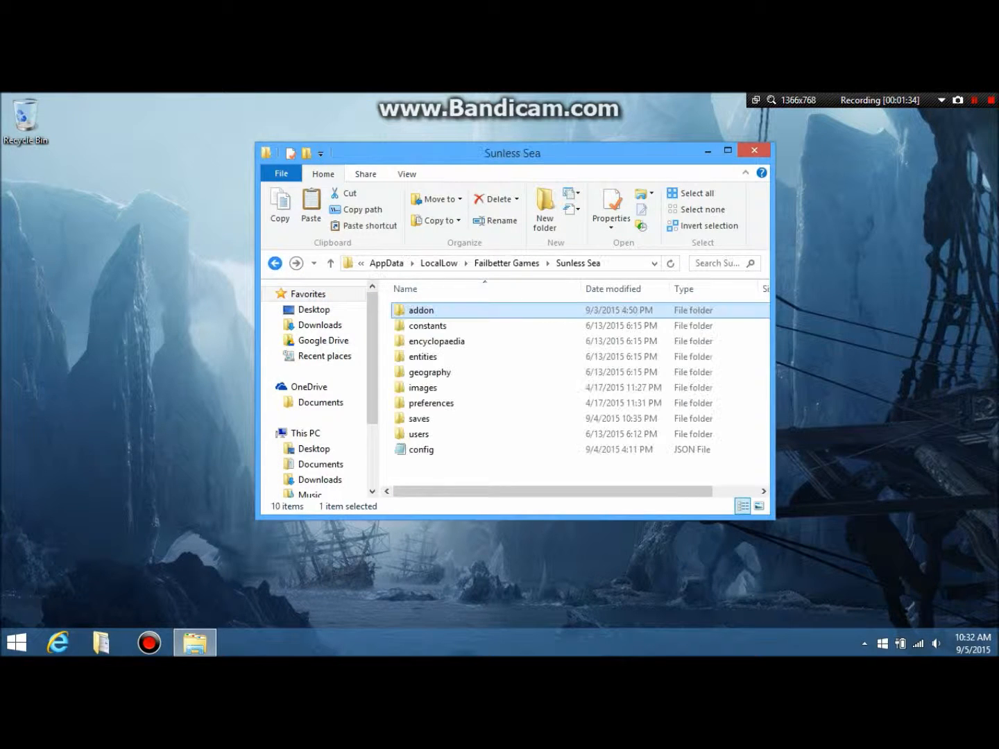
Browse addon > The Way Too Easy Mod v-3 > constants to see its four JSON files, then return to Sunless Sea
left_click(431, 403)
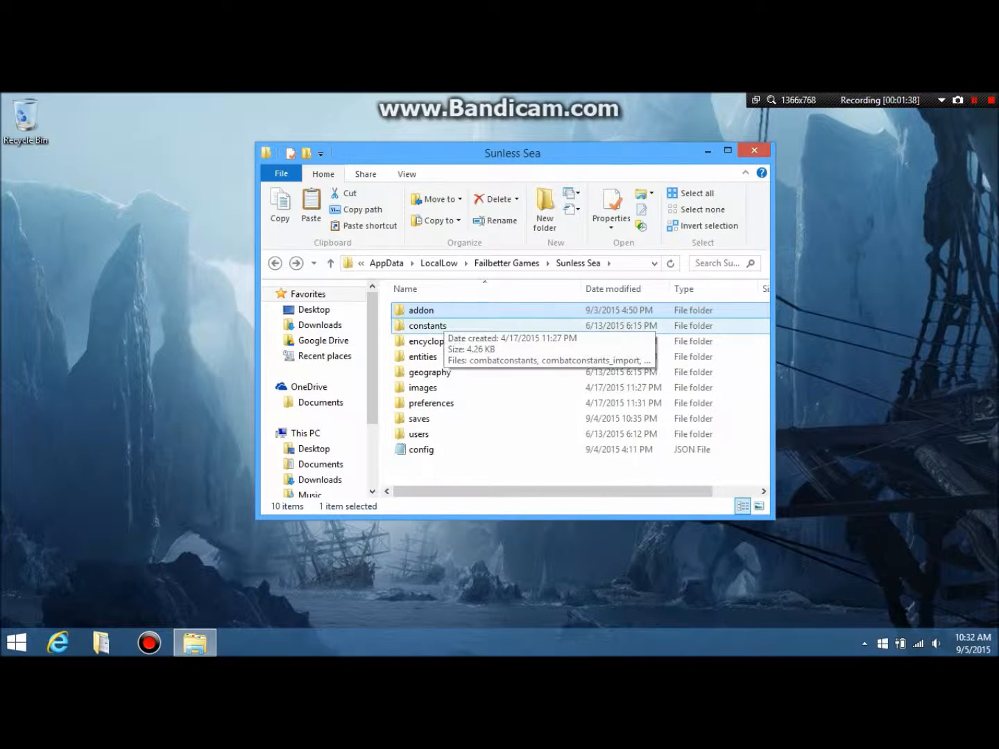
double_click(421, 311)
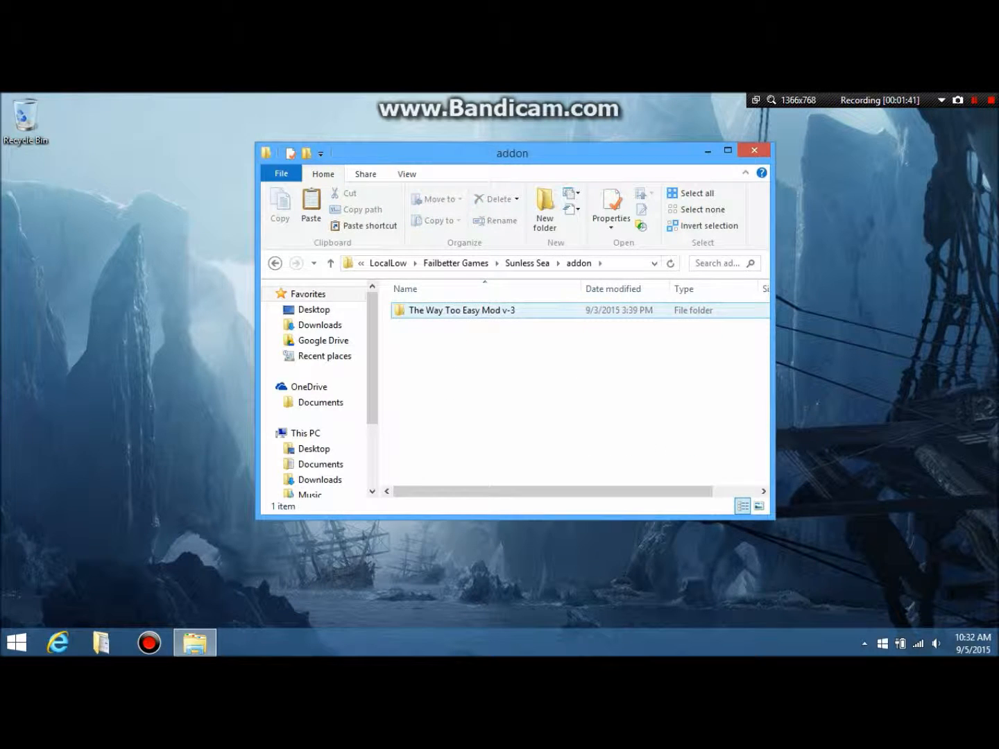
double_click(459, 311)
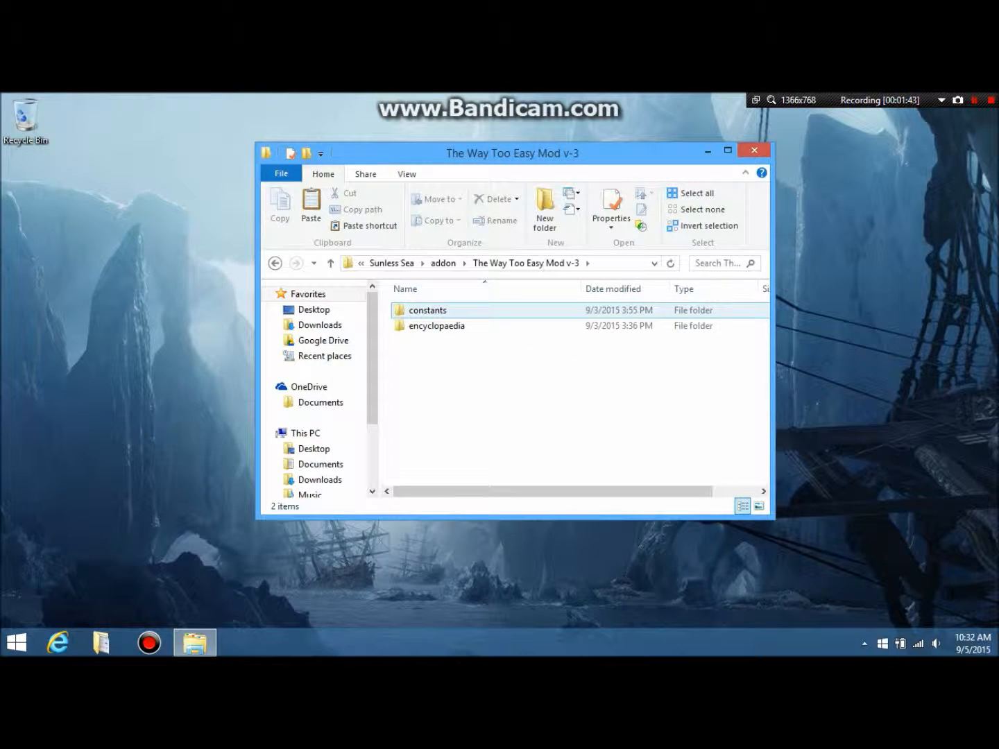
double_click(425, 310)
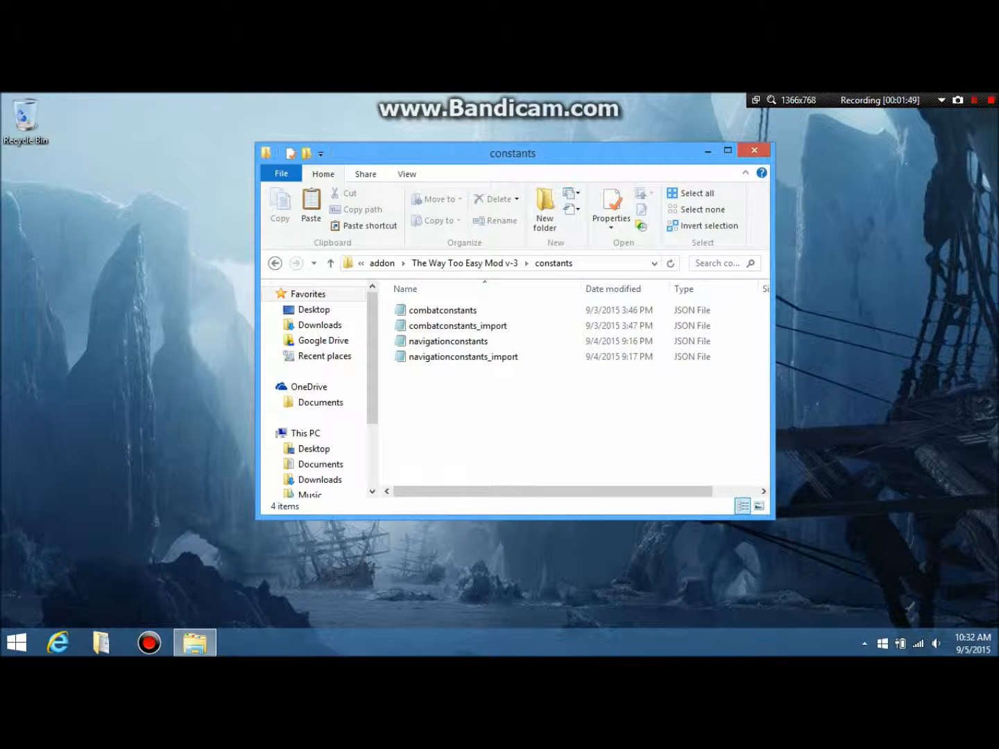
left_click(448, 341)
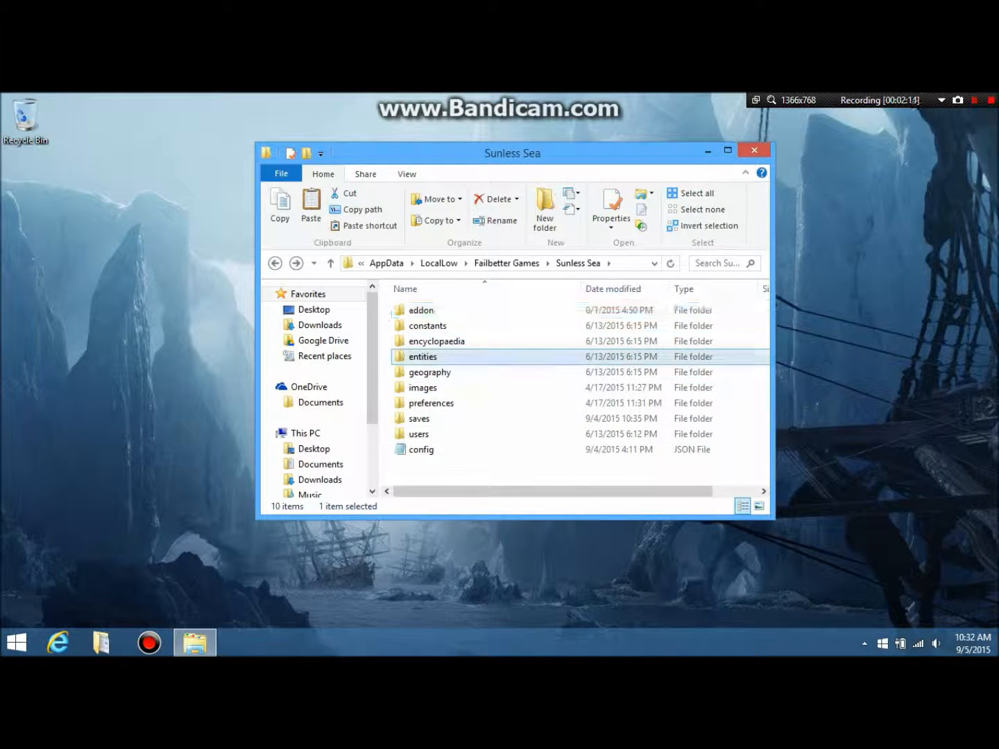
double_click(423, 356)
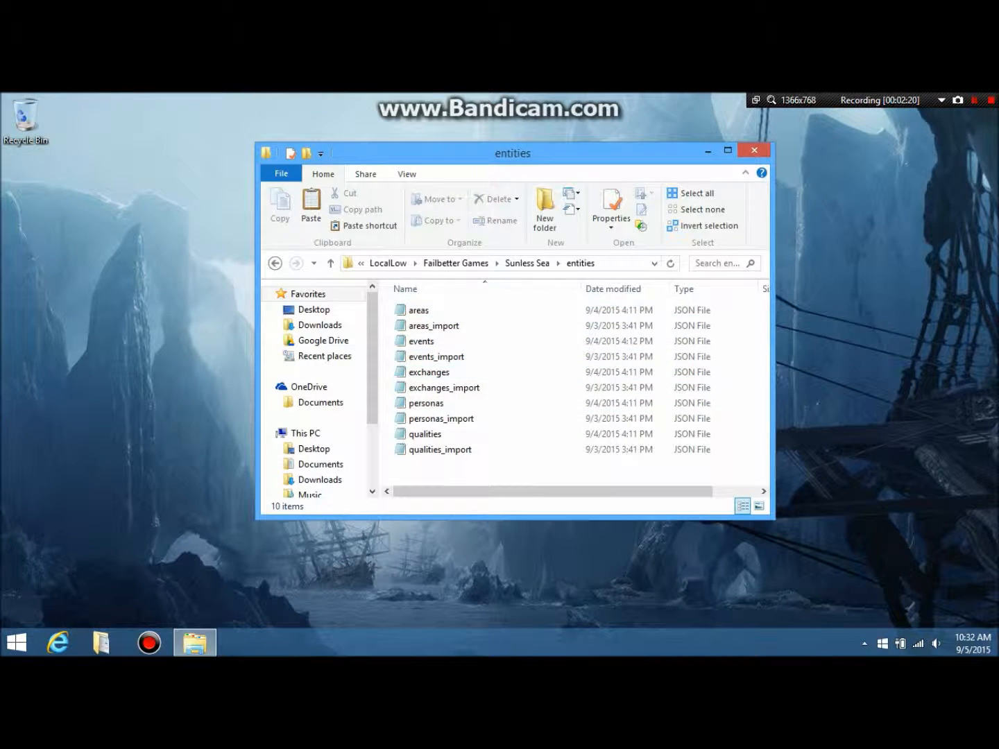
mouse_move(429, 372)
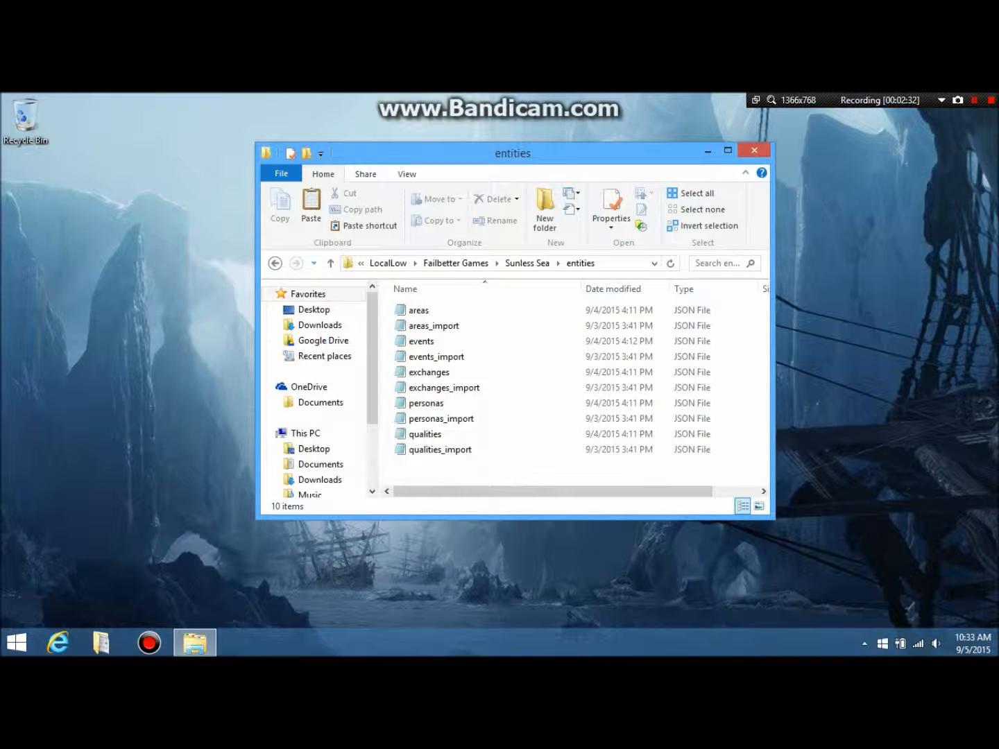
left_click(443, 387)
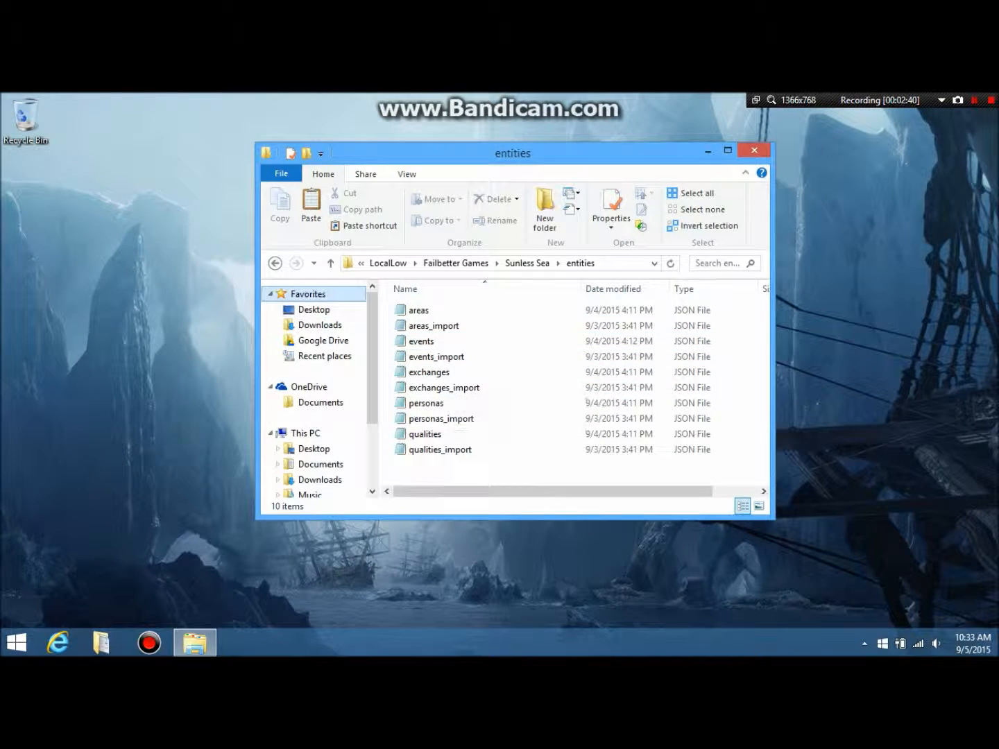
left_click(275, 263)
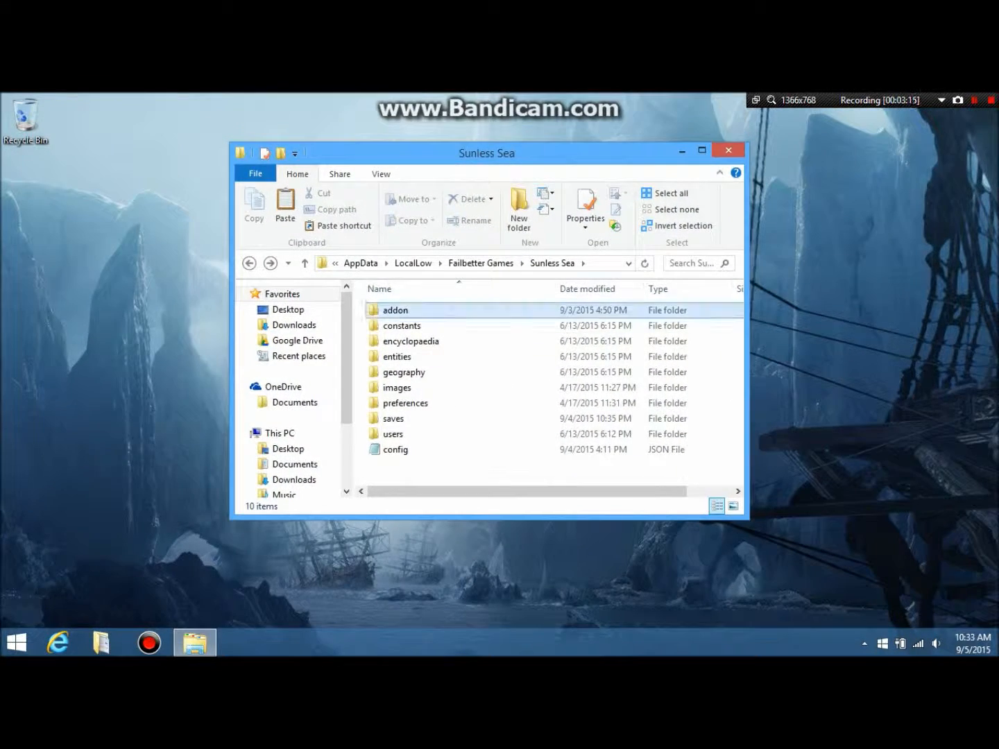
double_click(396, 310)
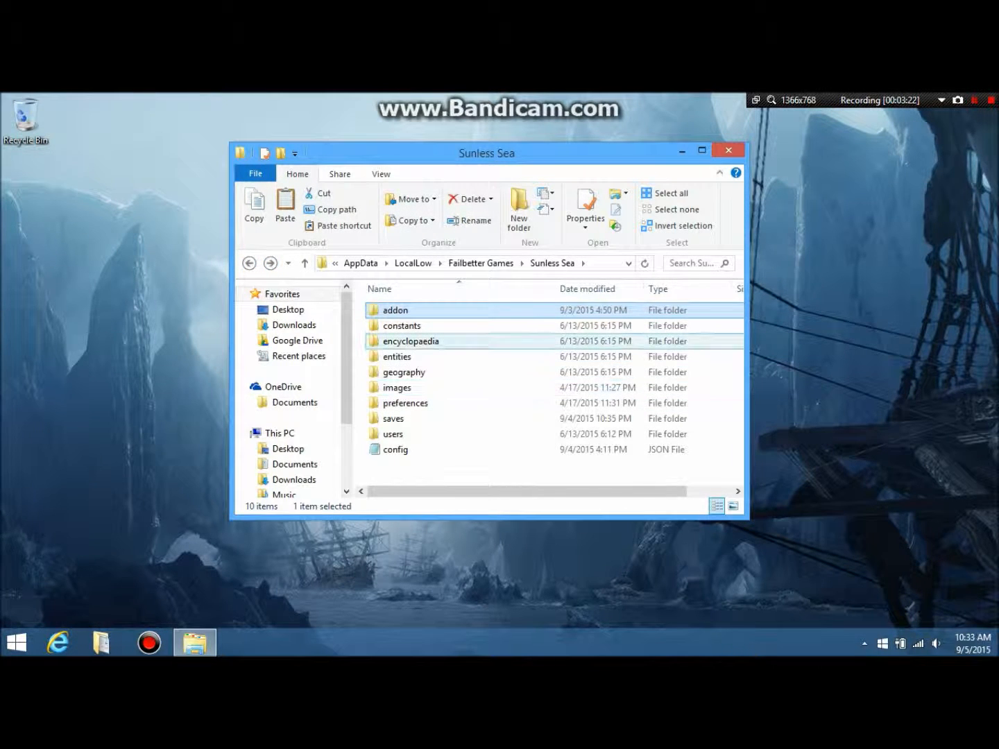
left_click(395, 310)
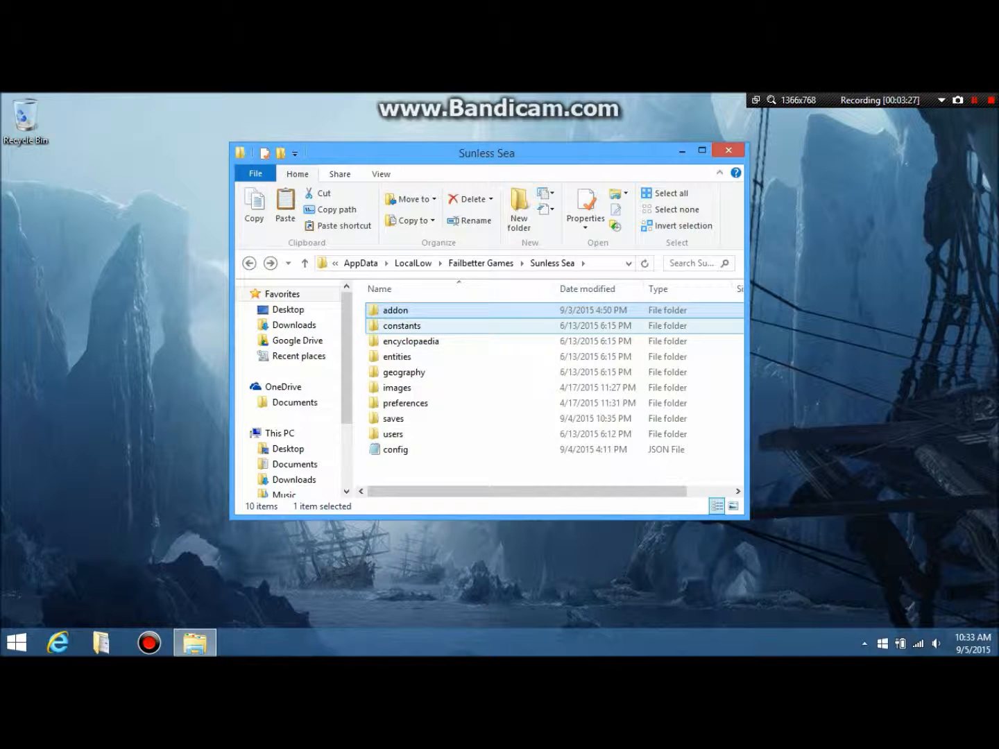
left_click(394, 310)
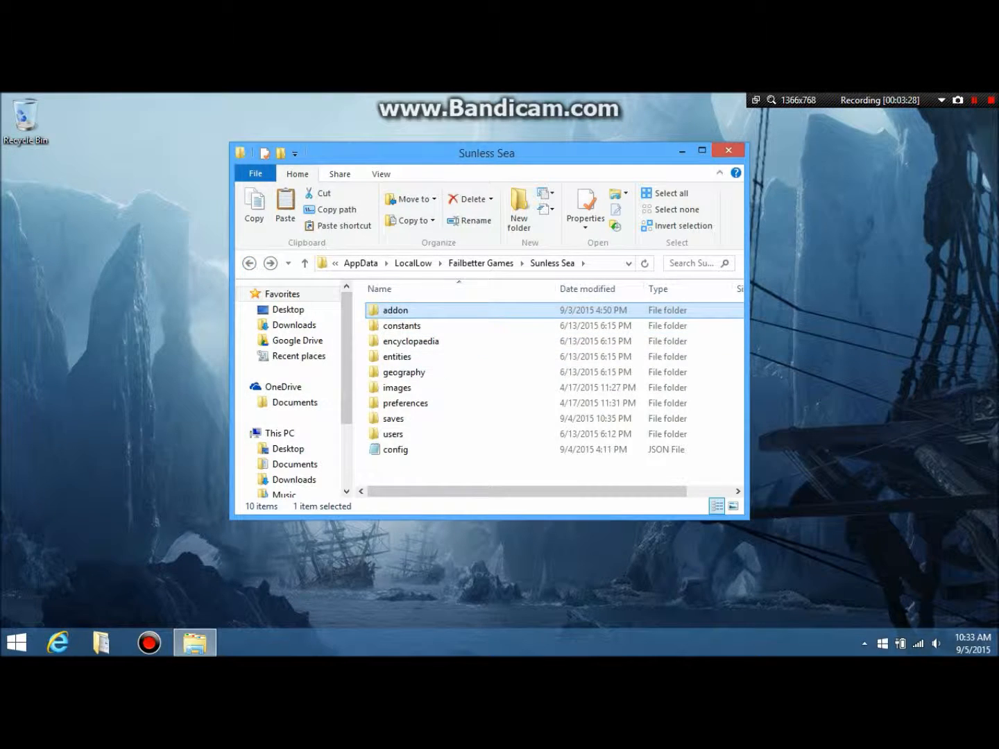
double_click(394, 310)
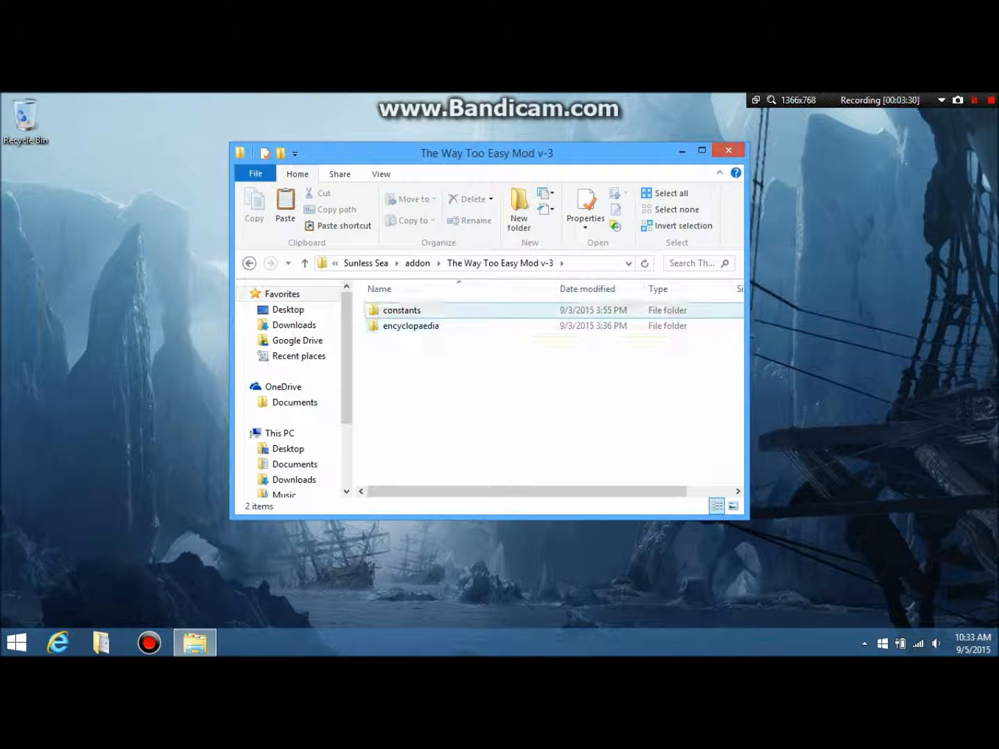
left_click(411, 326)
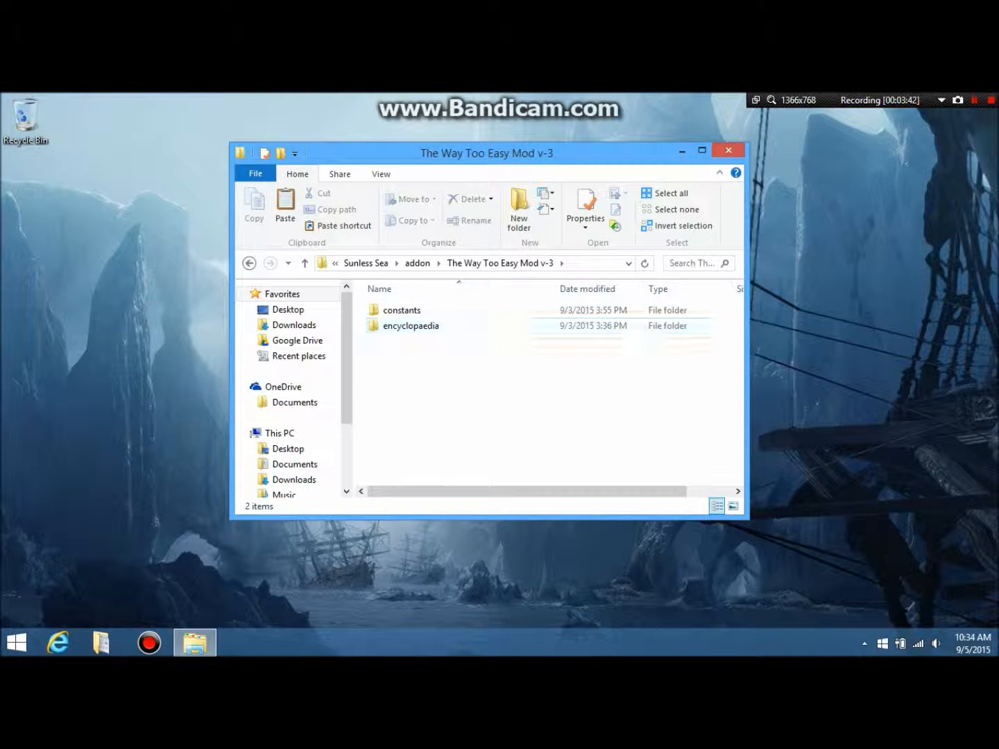
double_click(401, 310)
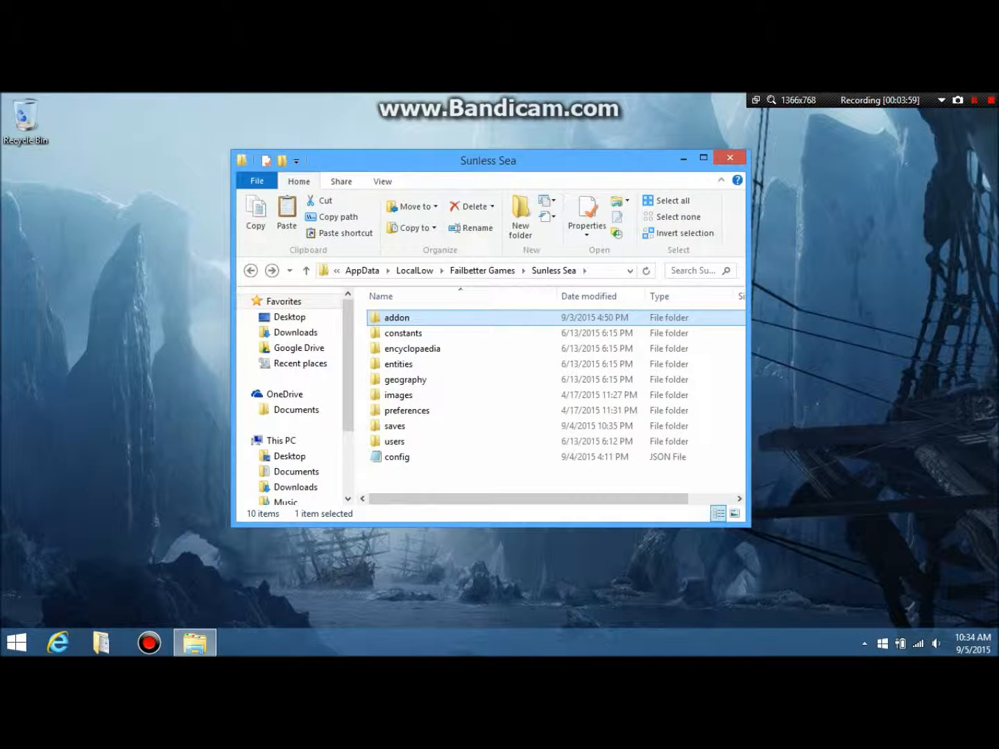
mouse_move(398, 364)
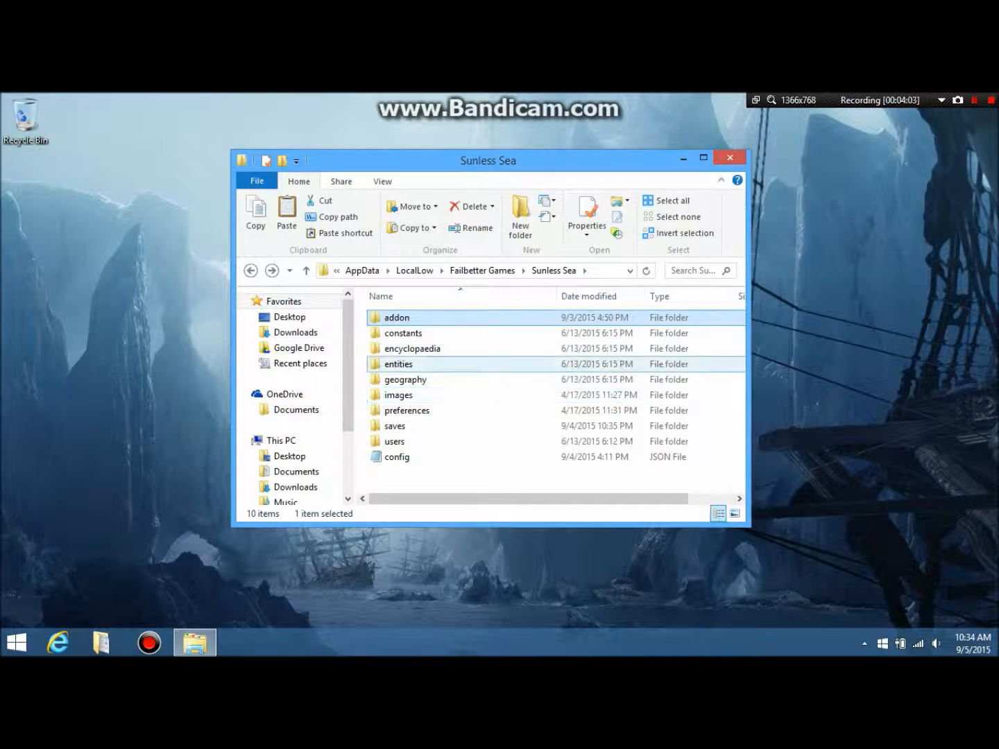
From the entities folder, open the exchanges file with Edit with Notepad++
double_click(397, 364)
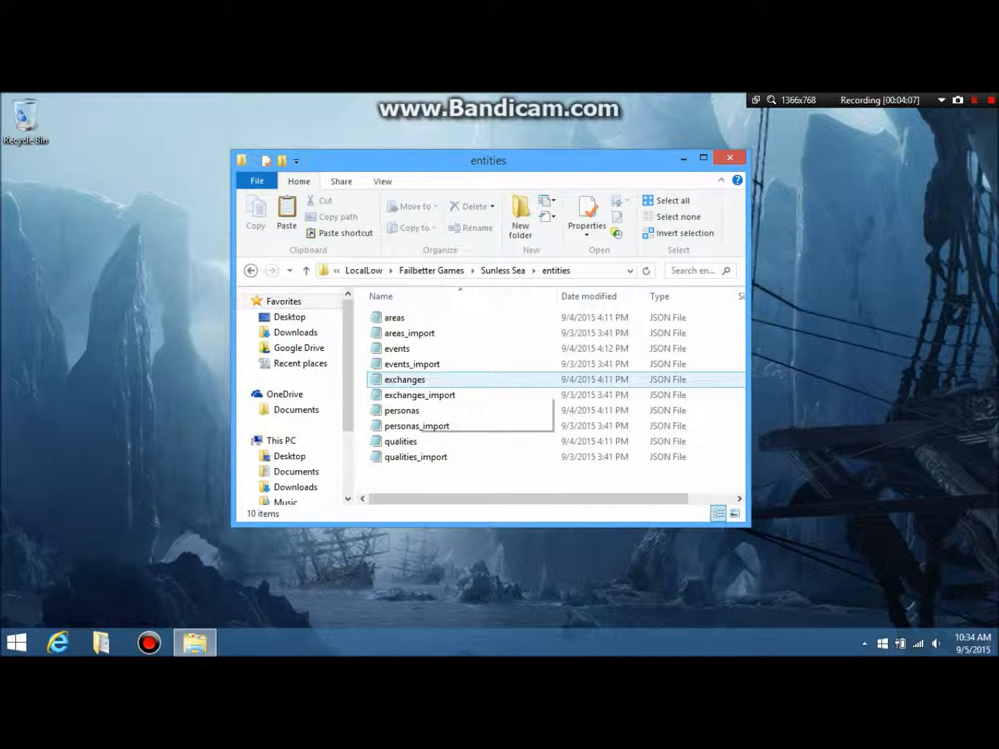
right_click(405, 379)
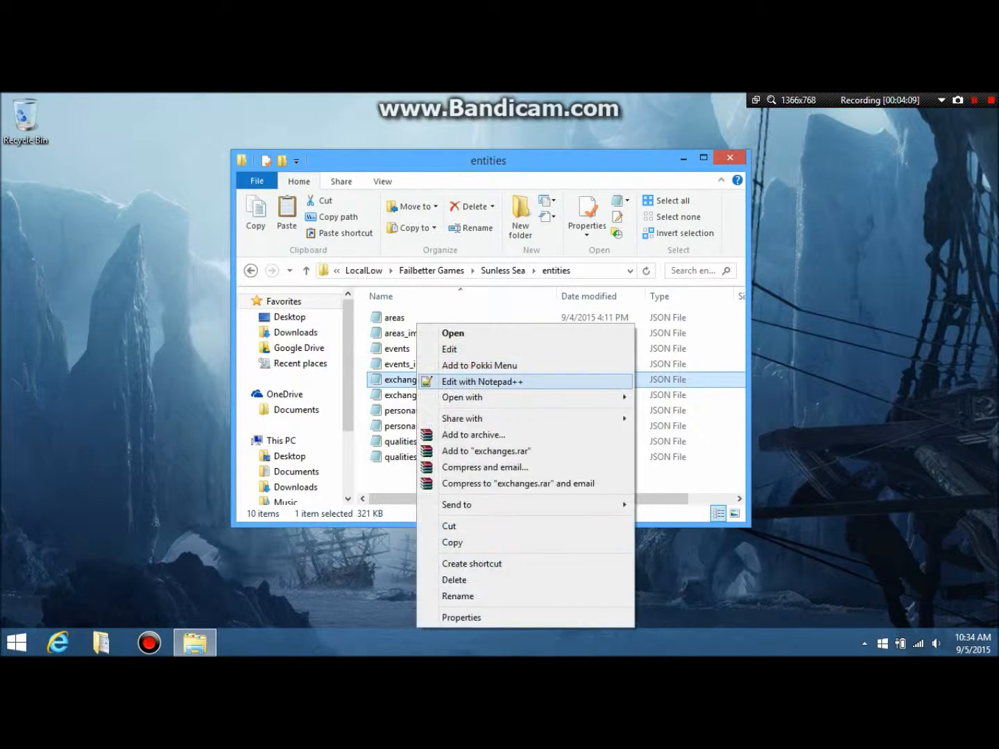
left_click(483, 382)
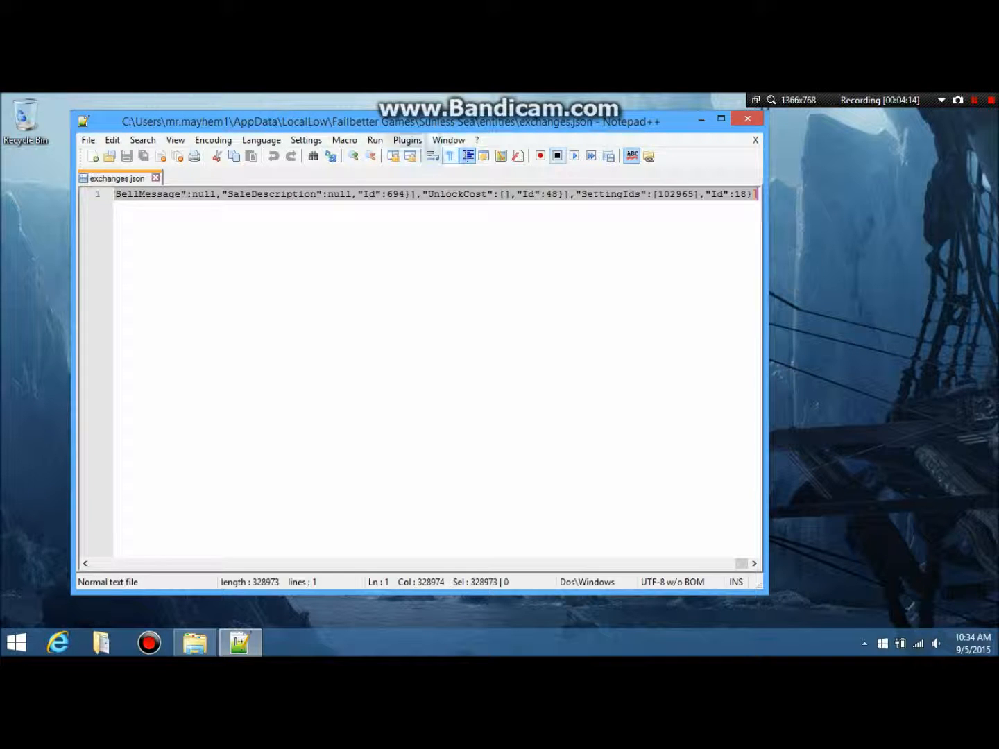
Format exchanges.json with JSON Viewer into indented multi-line JSON and scroll through it
left_click(407, 140)
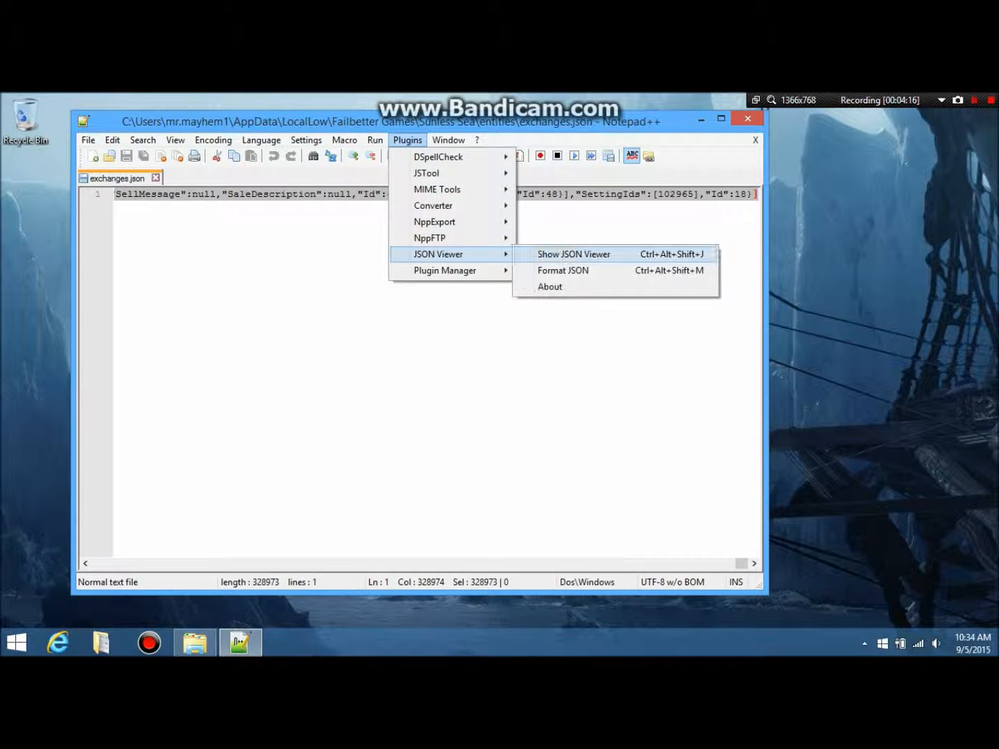
left_click(563, 270)
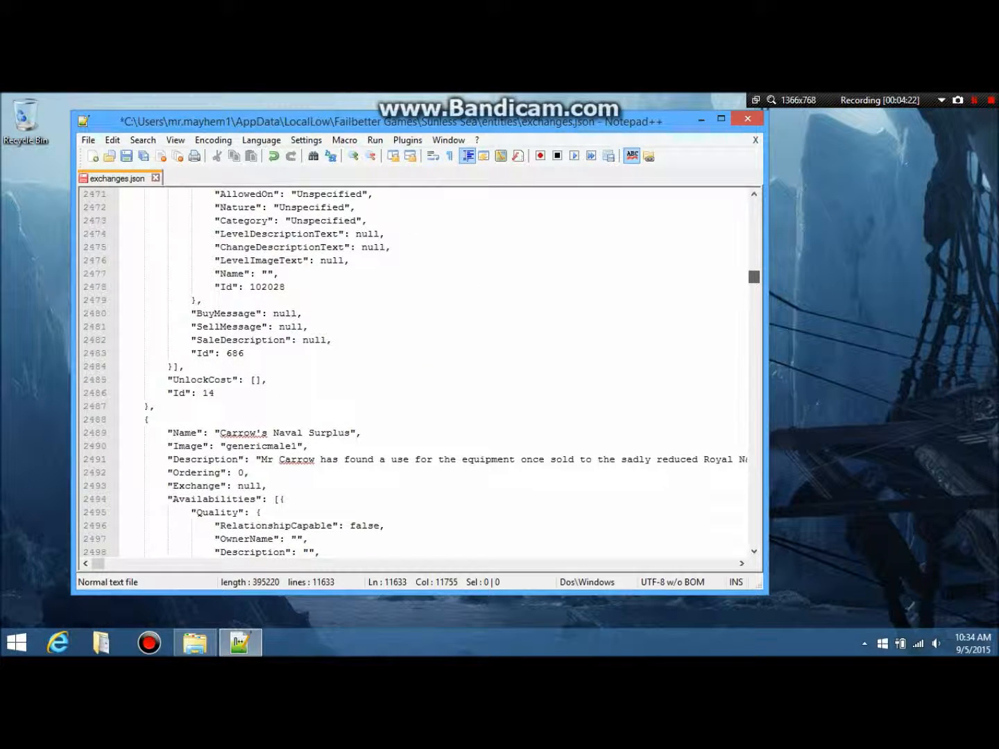
double_click(267, 287)
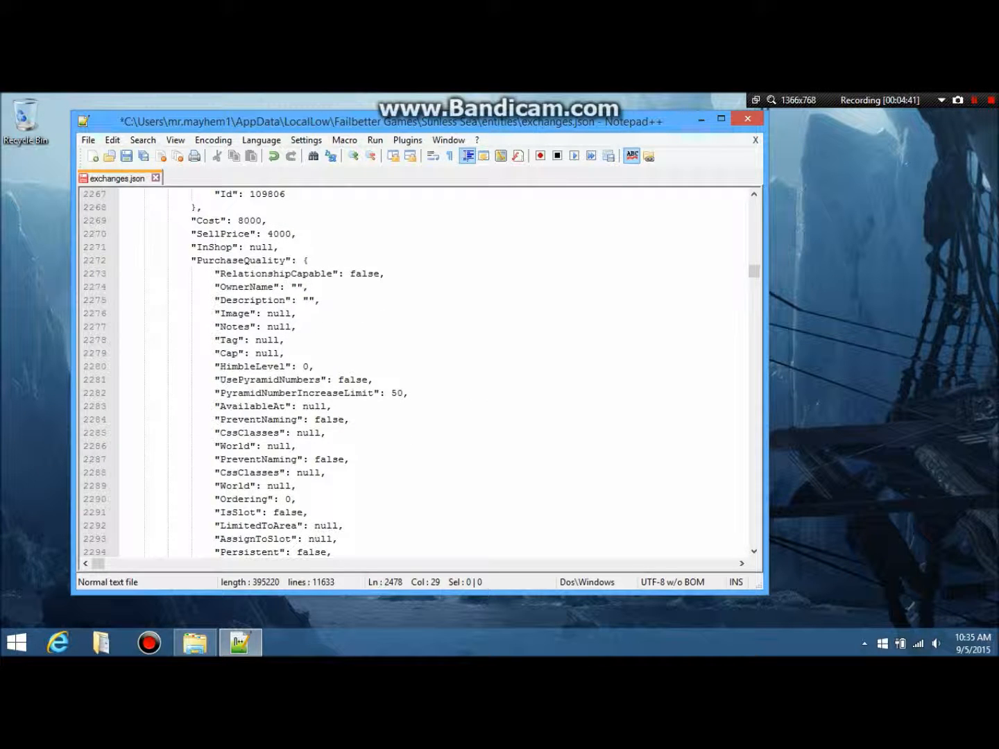
scroll("down", 3)
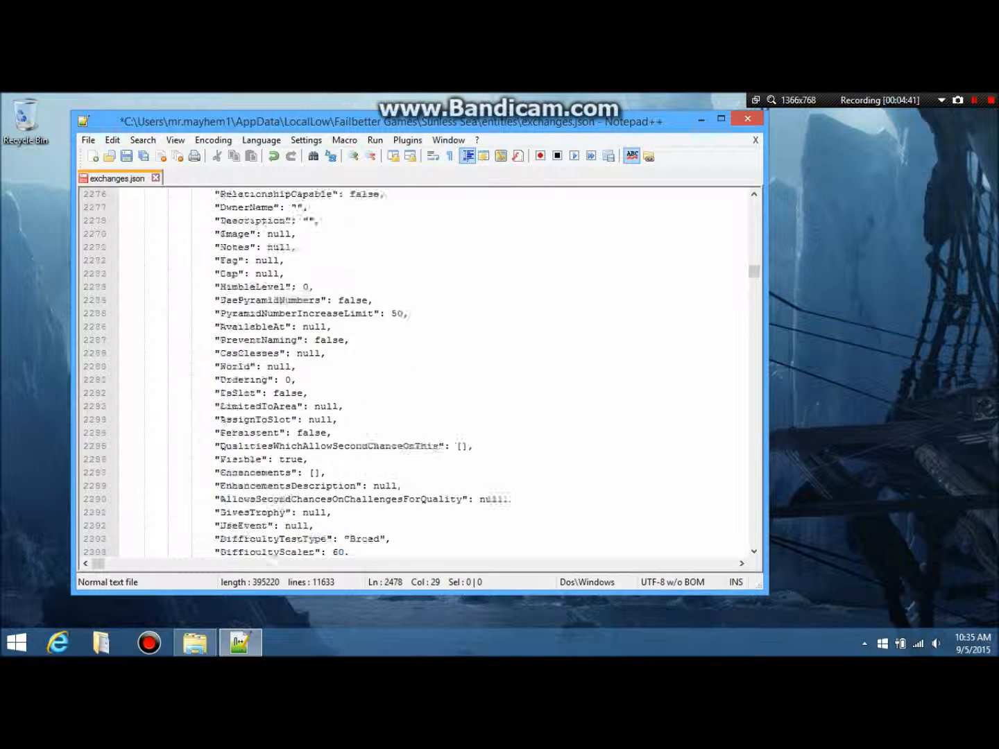
scroll("down", 3)
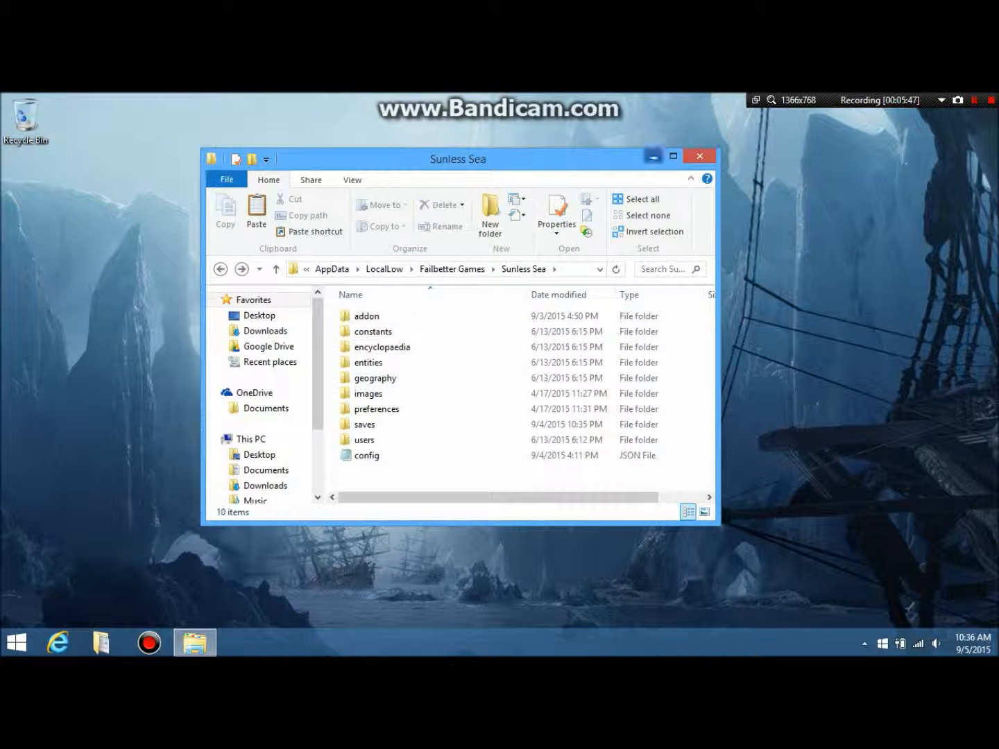
Close Notepad++ to return to the Sunless Sea folder in File Explorer
left_click(991, 99)
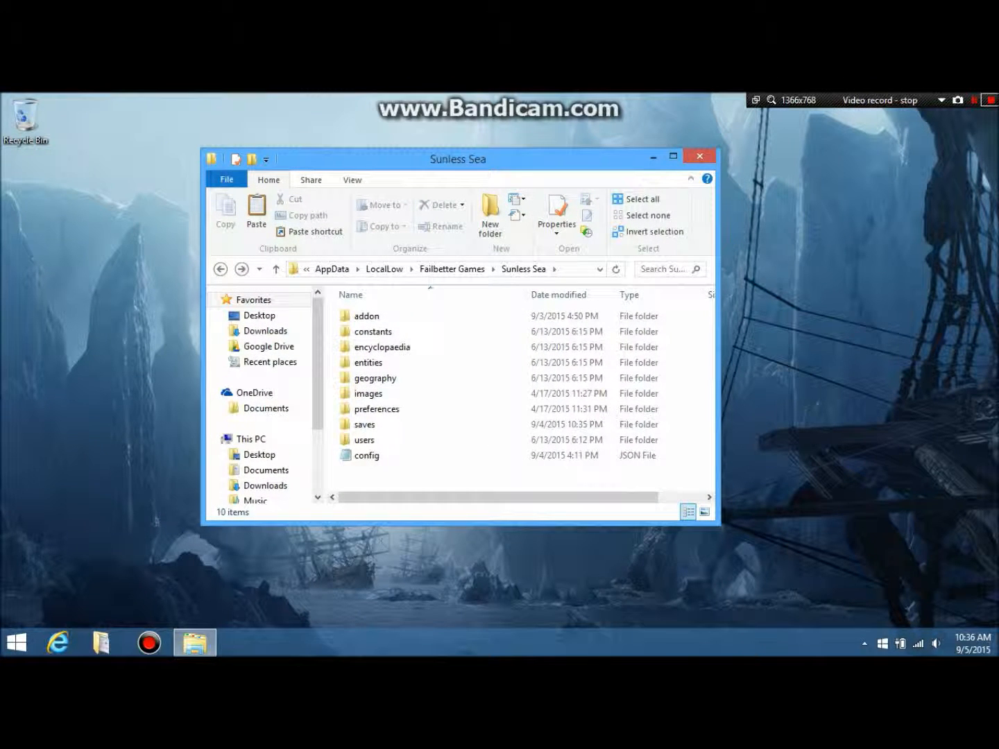